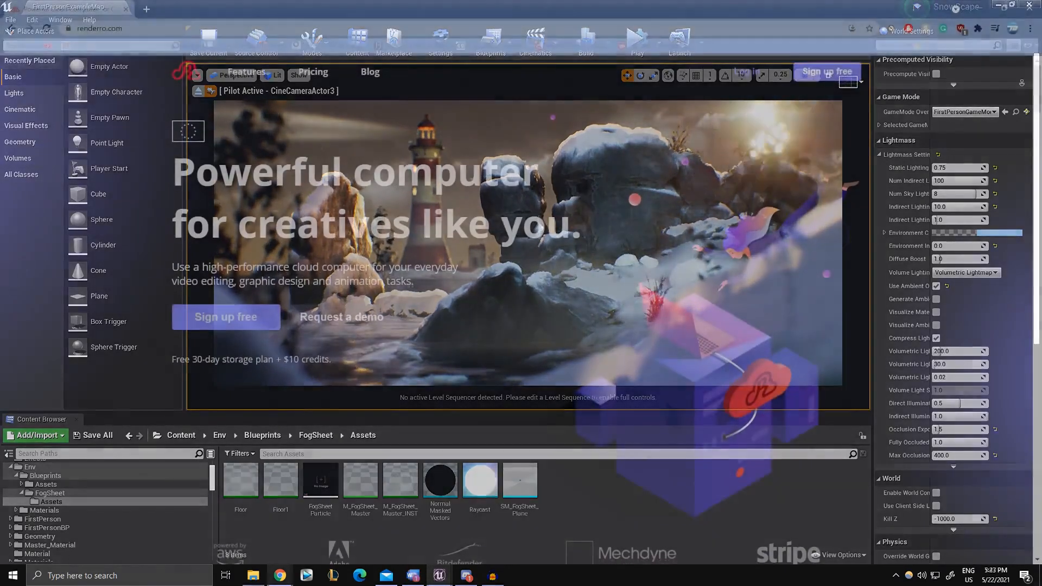
Scroll renderro.com past Features, Suited to your workstyle and Use cases to Security and freedom.
click(278, 576)
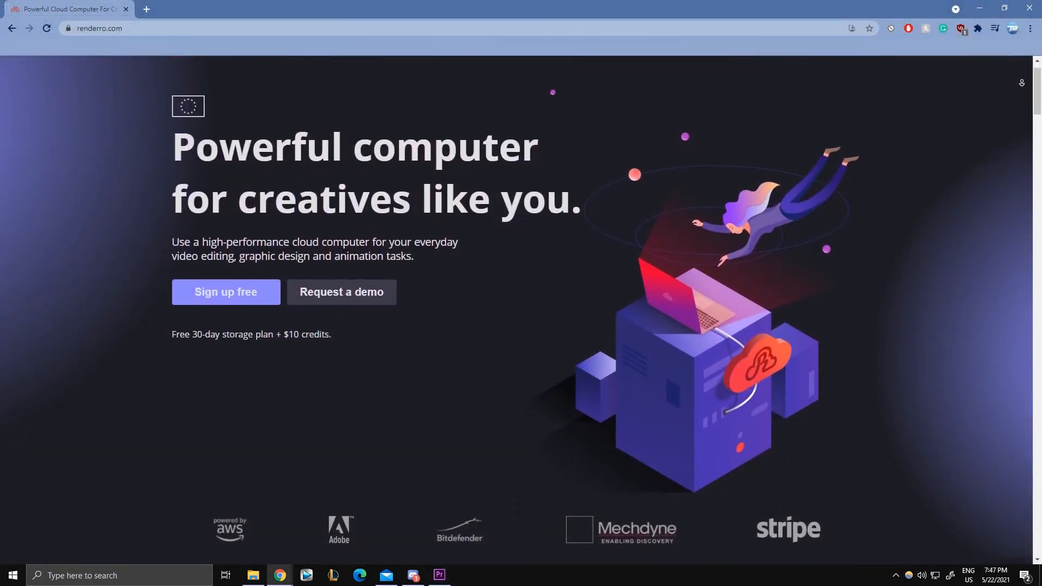
scroll(down, 3)
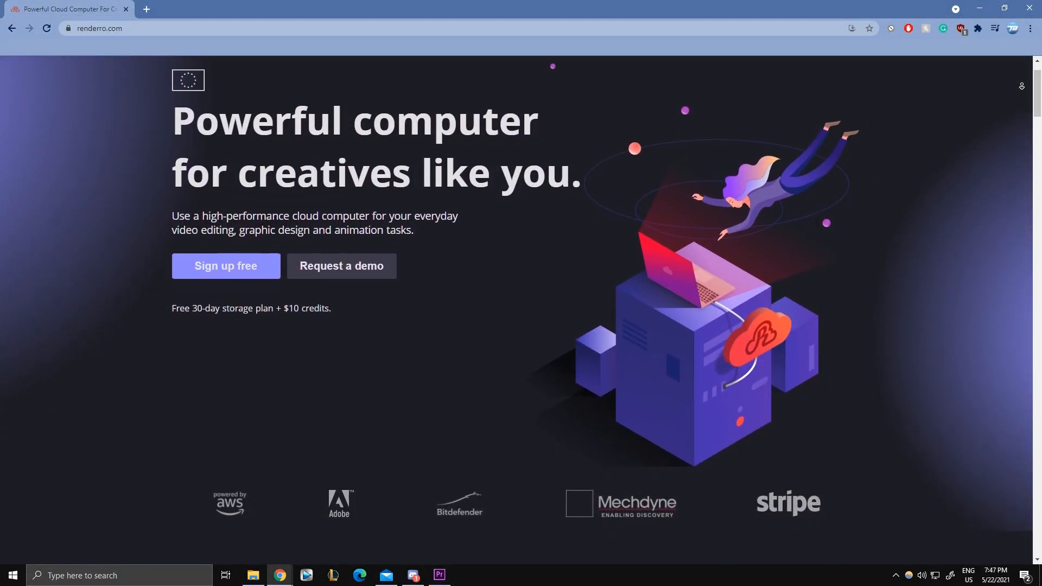
scroll(down, 3)
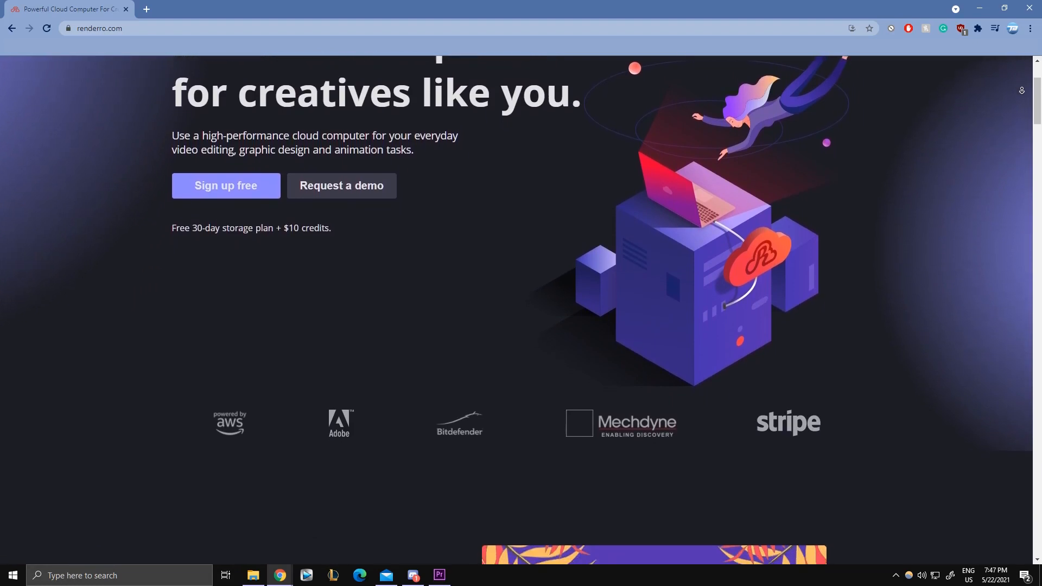
scroll(down, 3)
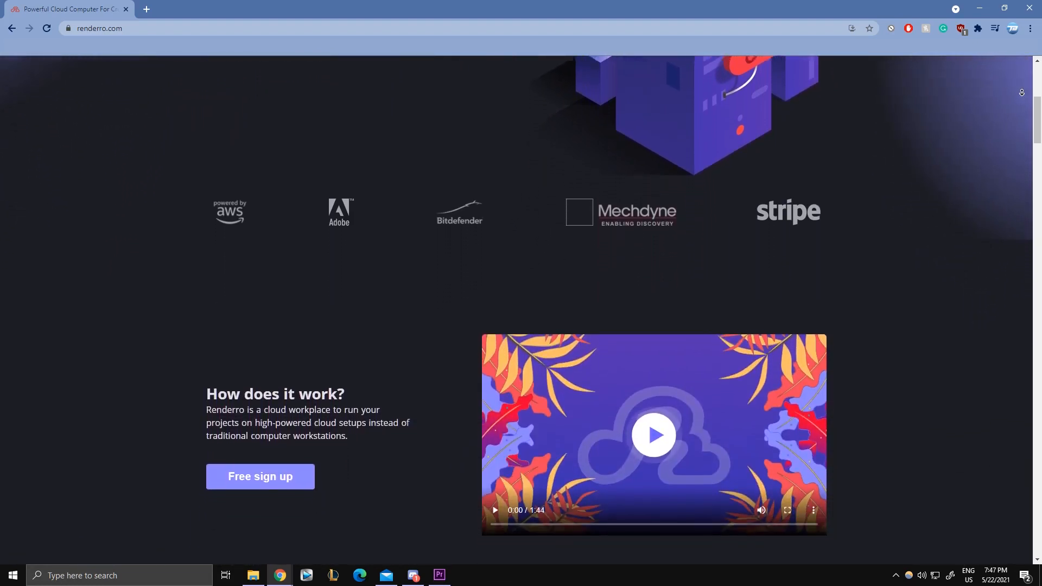
scroll(down, 3)
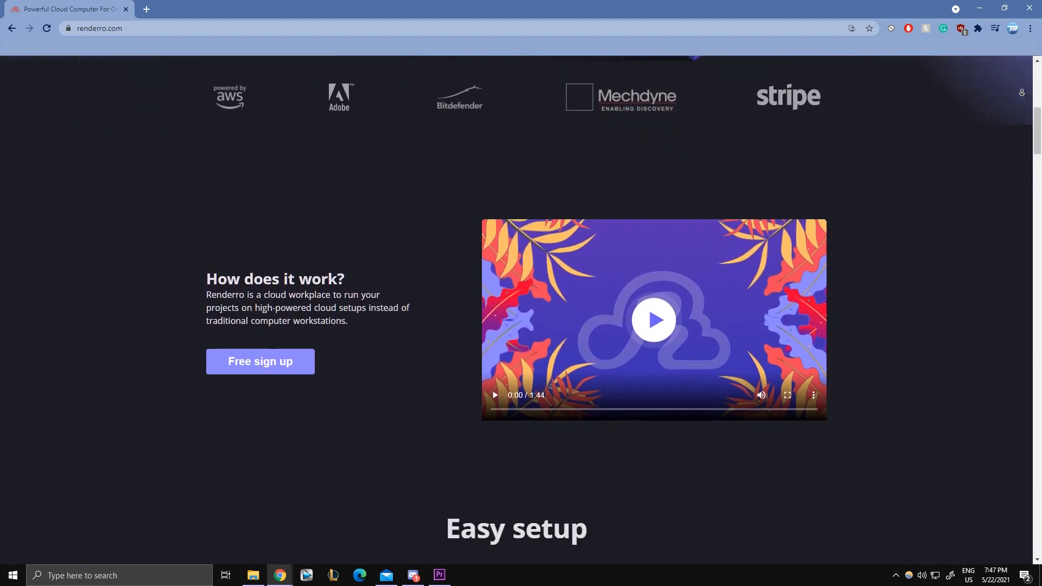
scroll(down, 3)
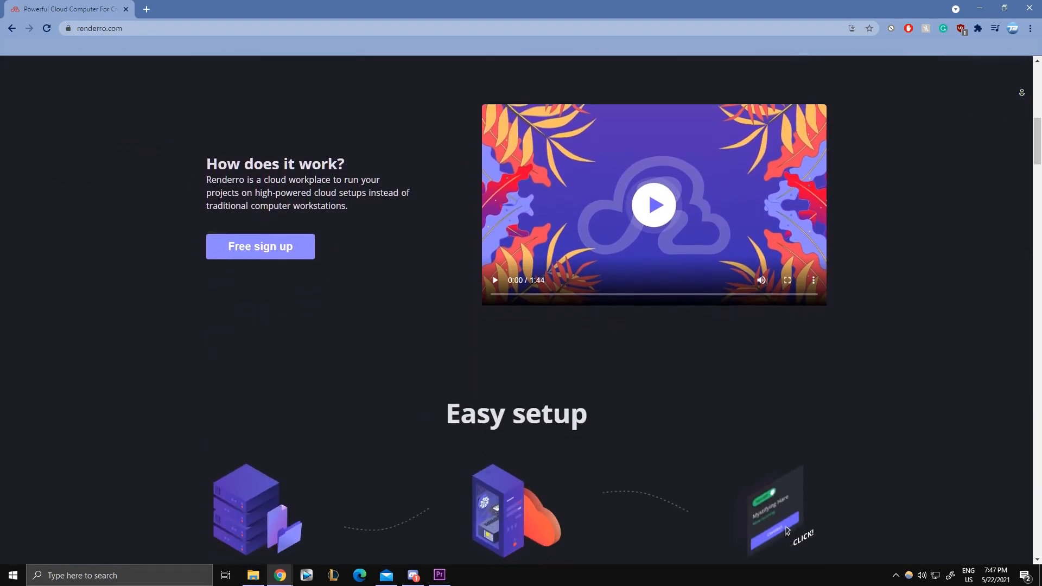
scroll(down, 3)
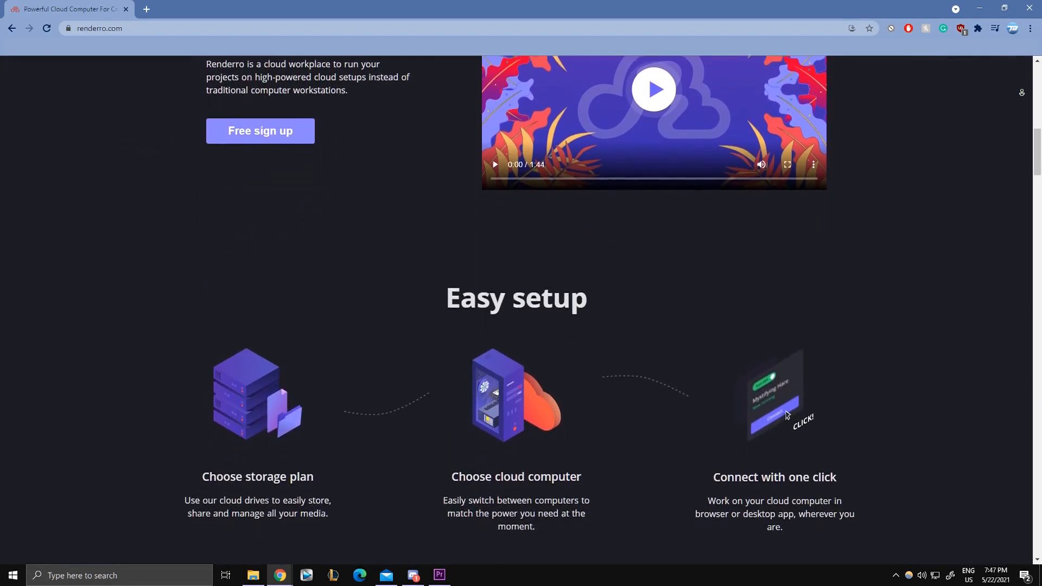
scroll(down, 3)
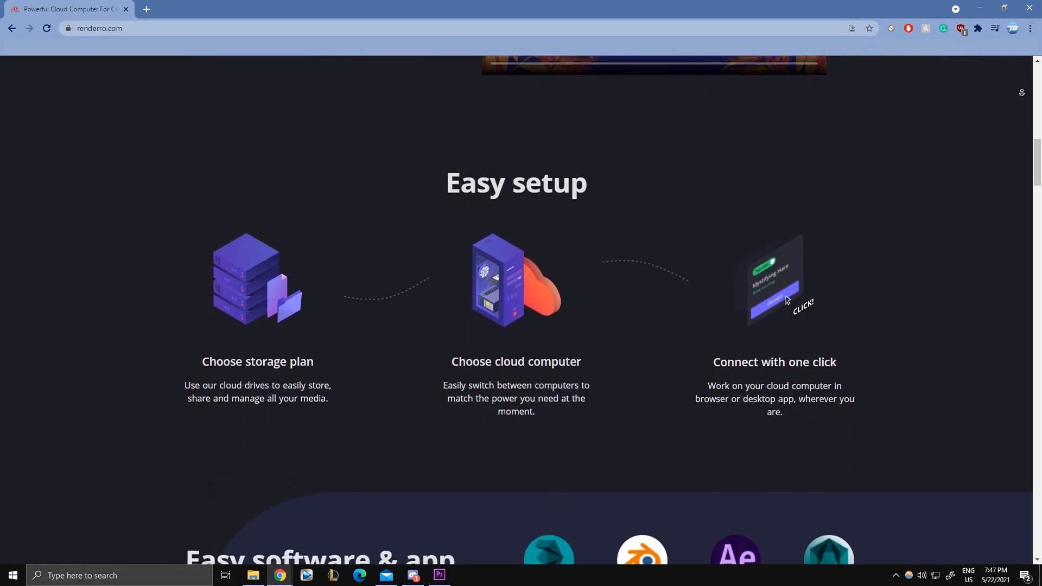
scroll(down, 3)
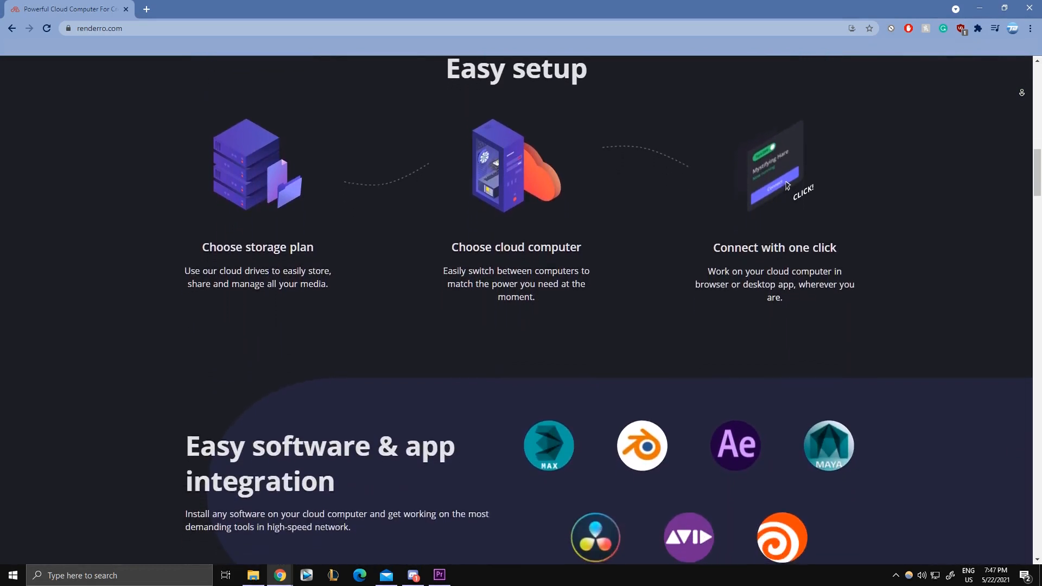
scroll(down, 3)
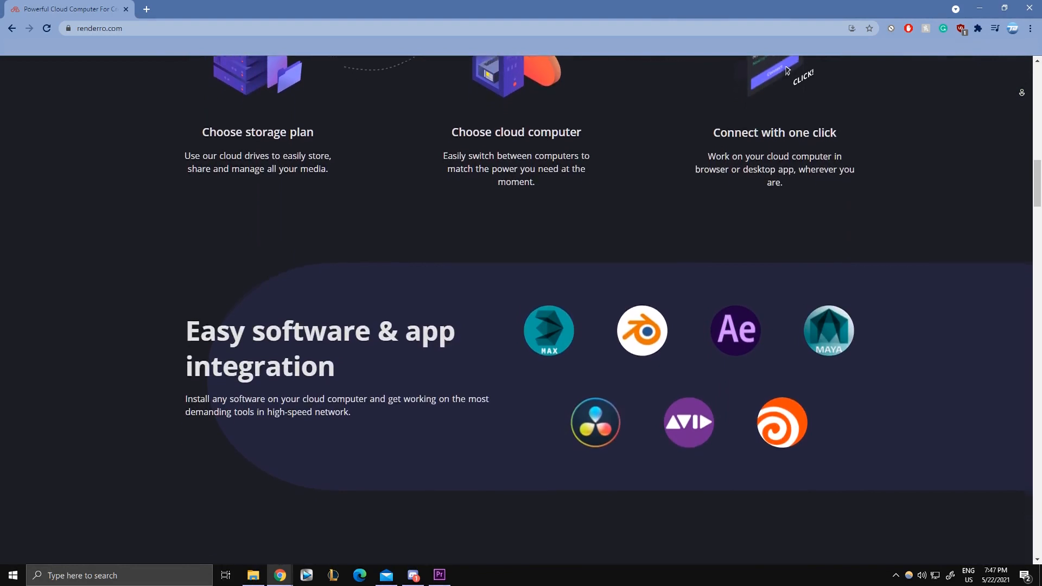
scroll(down, 3)
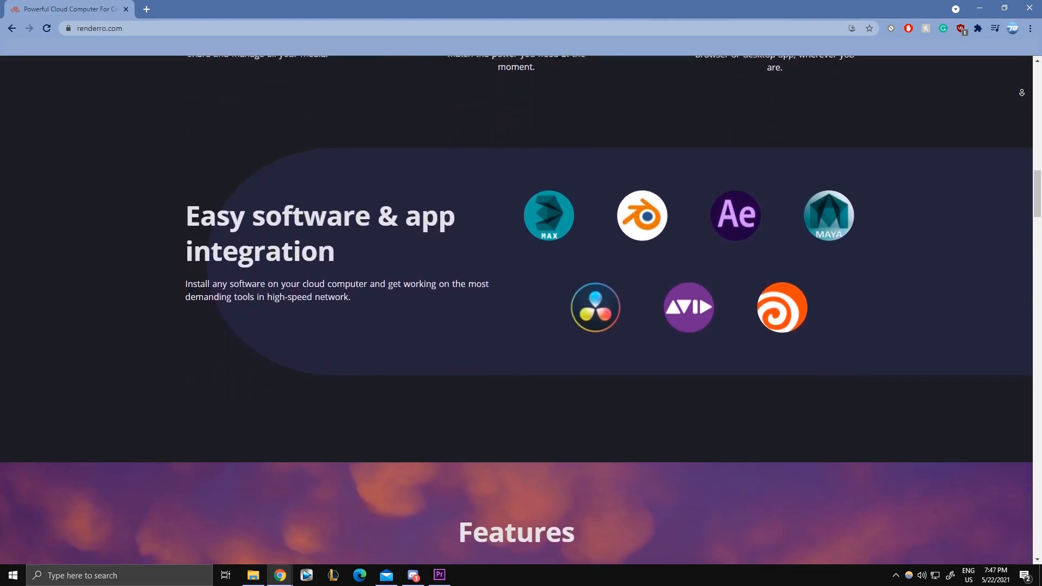
scroll(down, 3)
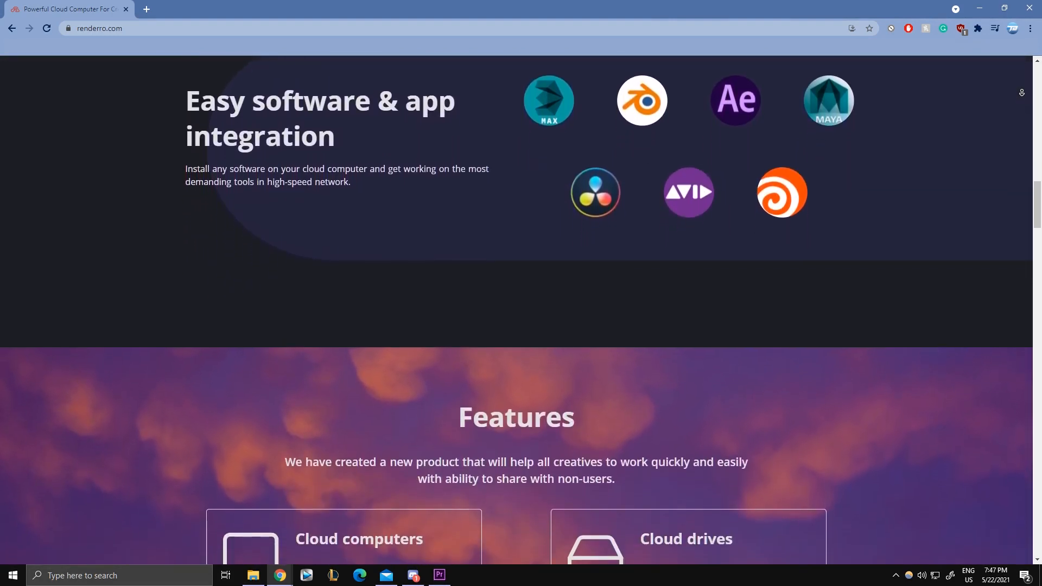
scroll(down, 3)
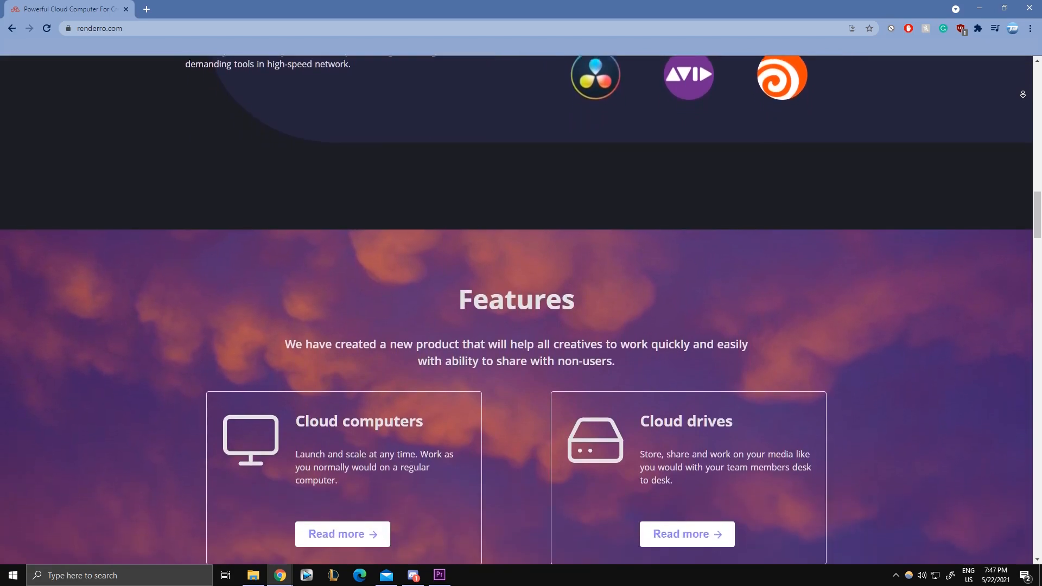
scroll(down, 3)
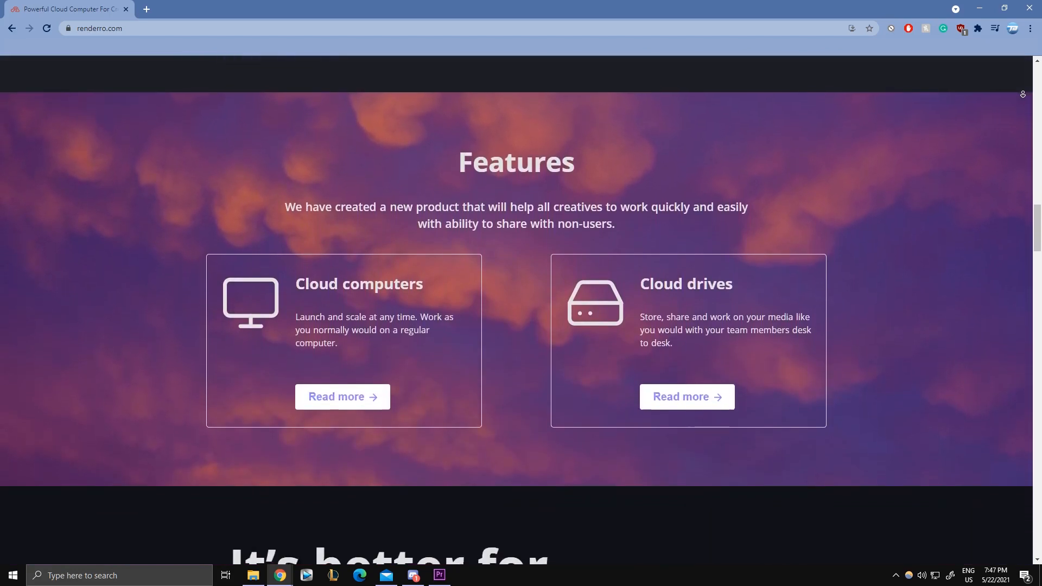
scroll(down, 3)
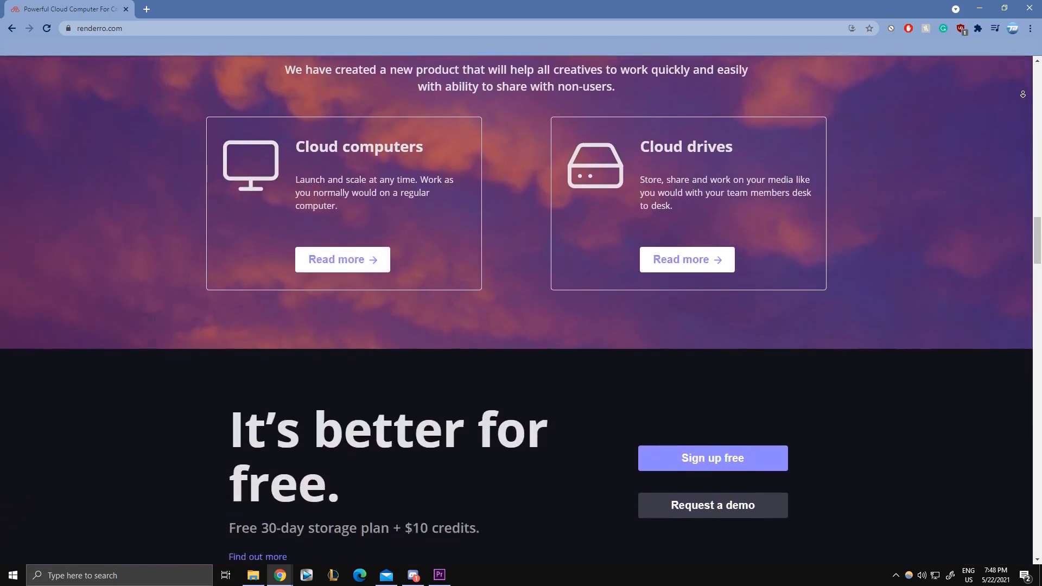
scroll(down, 3)
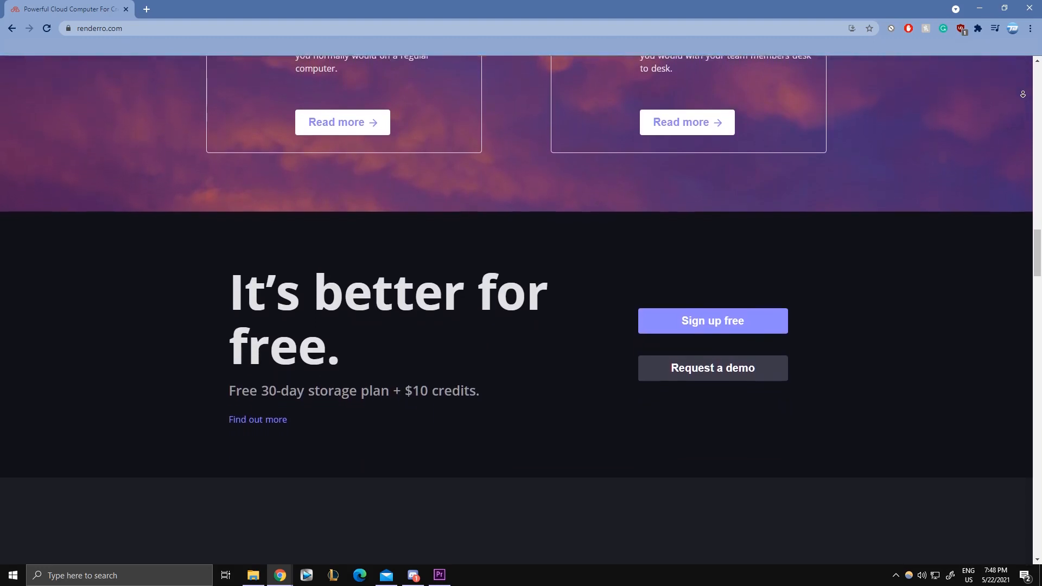
scroll(down, 3)
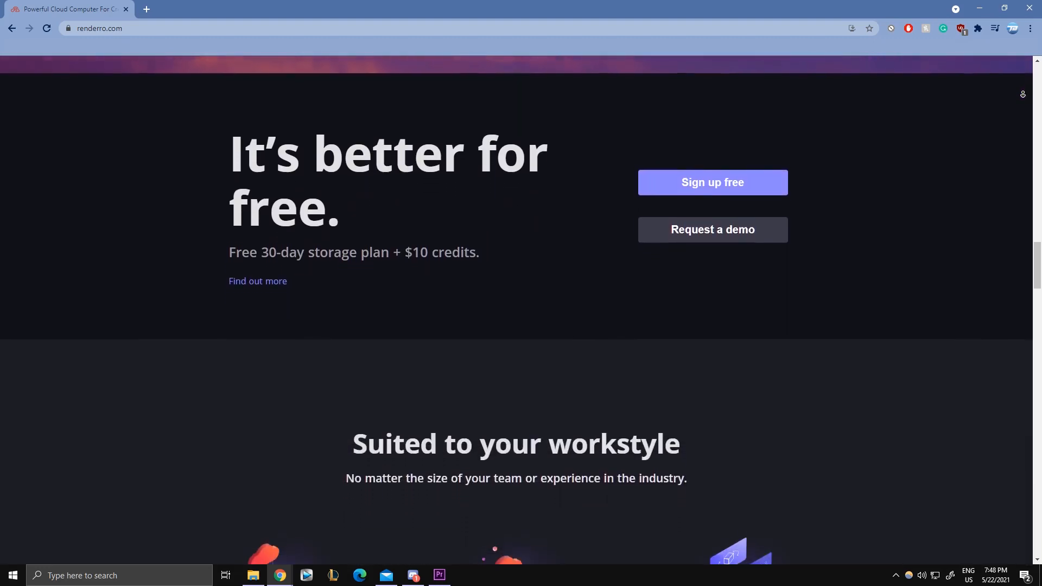
scroll(down, 3)
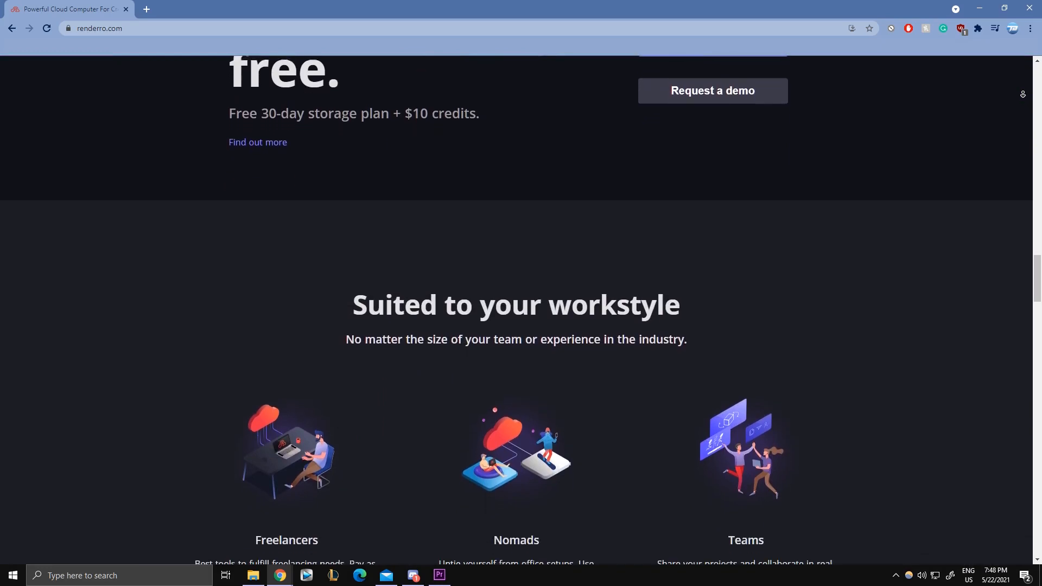
scroll(down, 3)
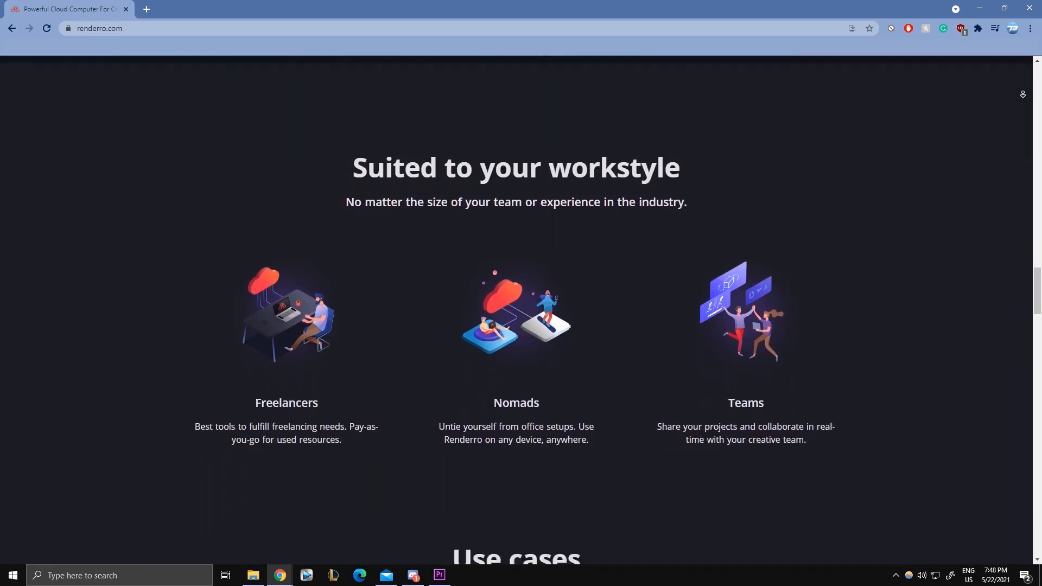
scroll(down, 3)
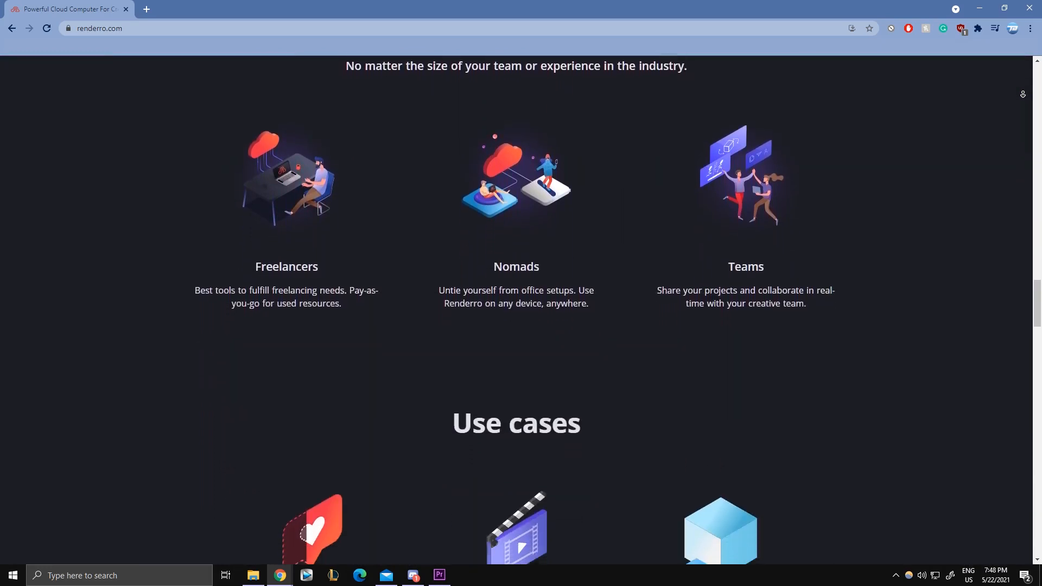
scroll(down, 3)
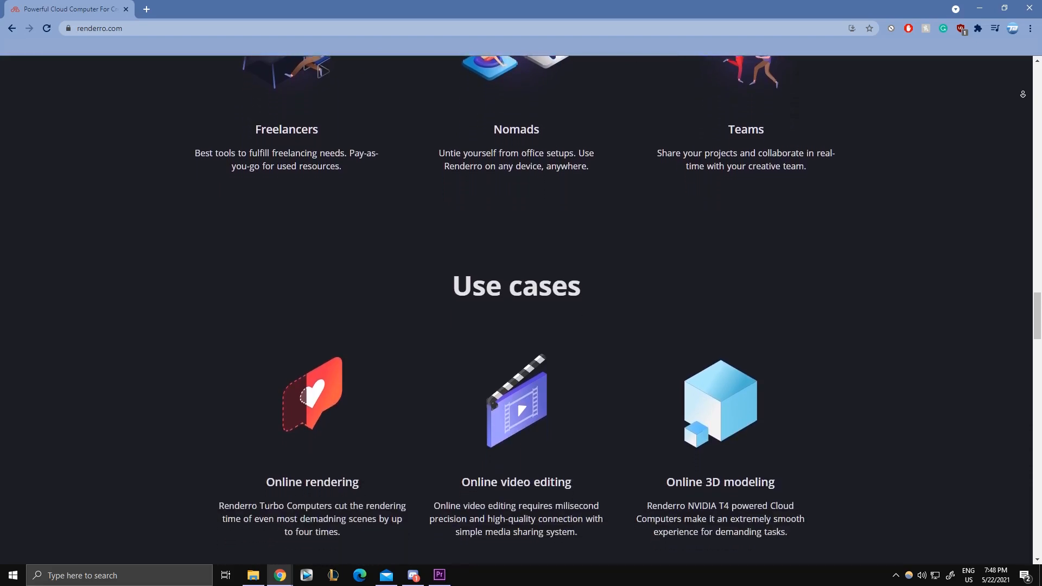
scroll(down, 3)
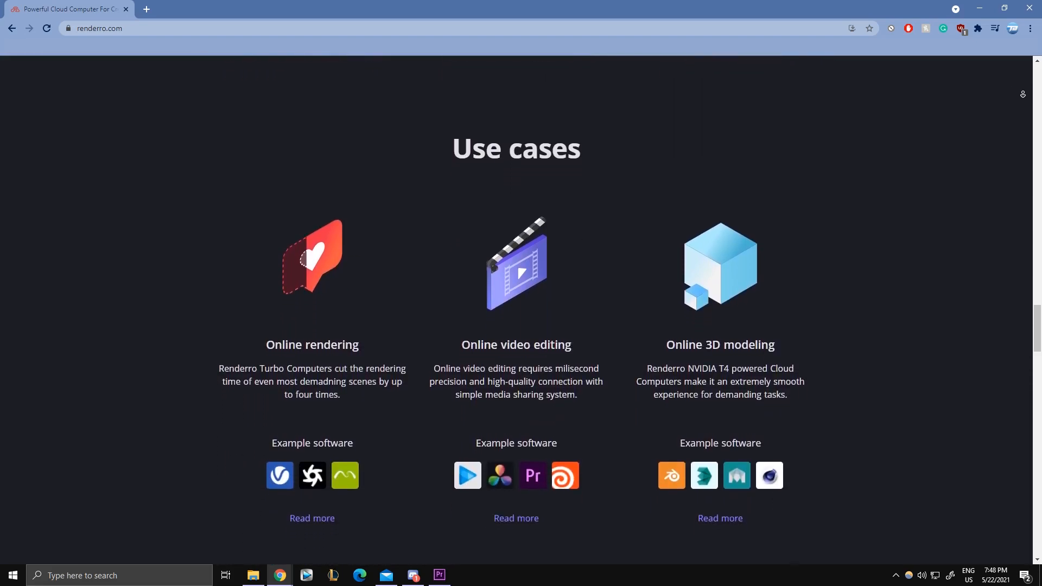
scroll(down, 3)
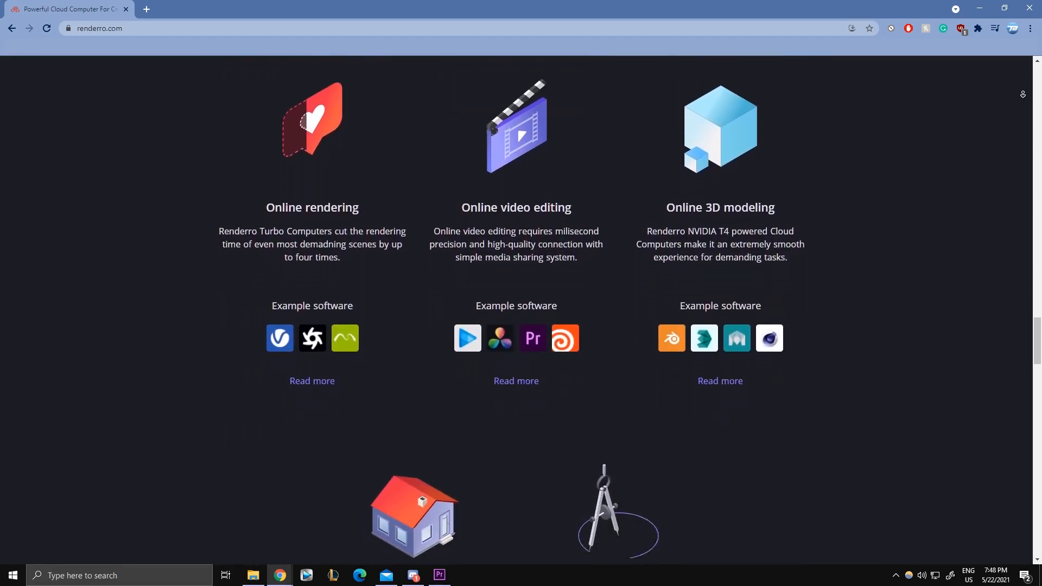
scroll(down, 3)
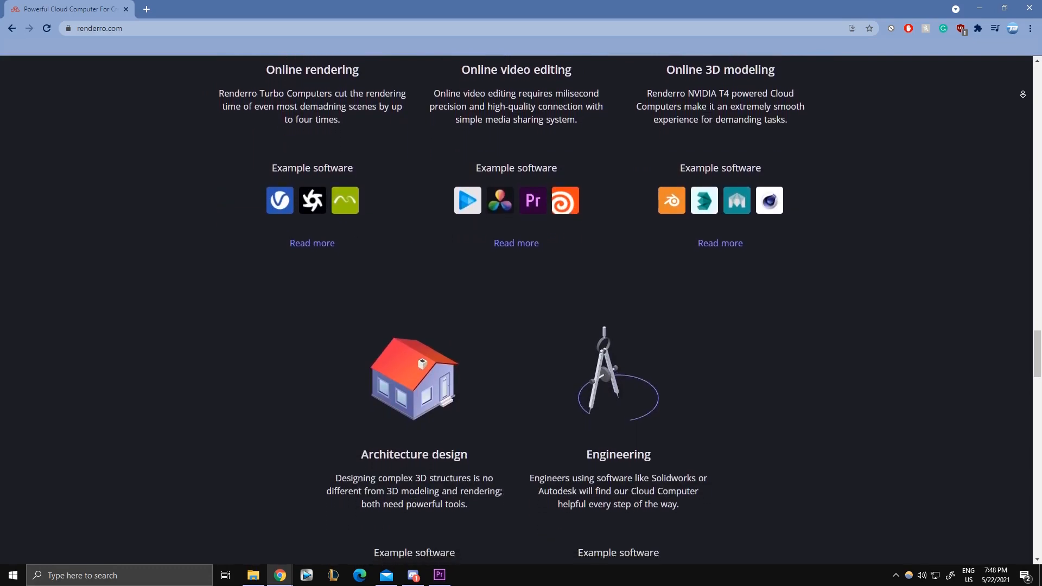
scroll(down, 3)
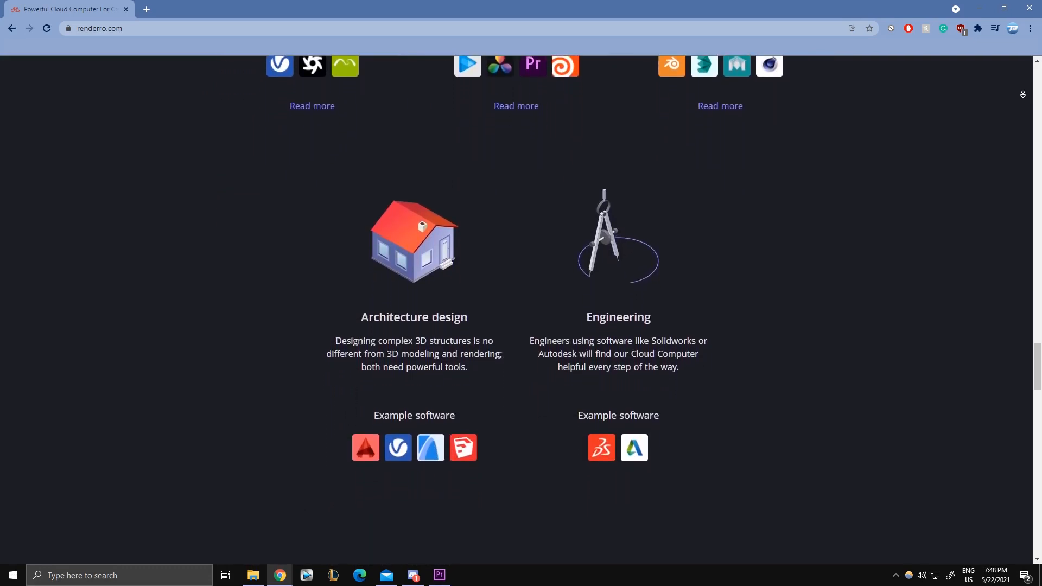
scroll(down, 3)
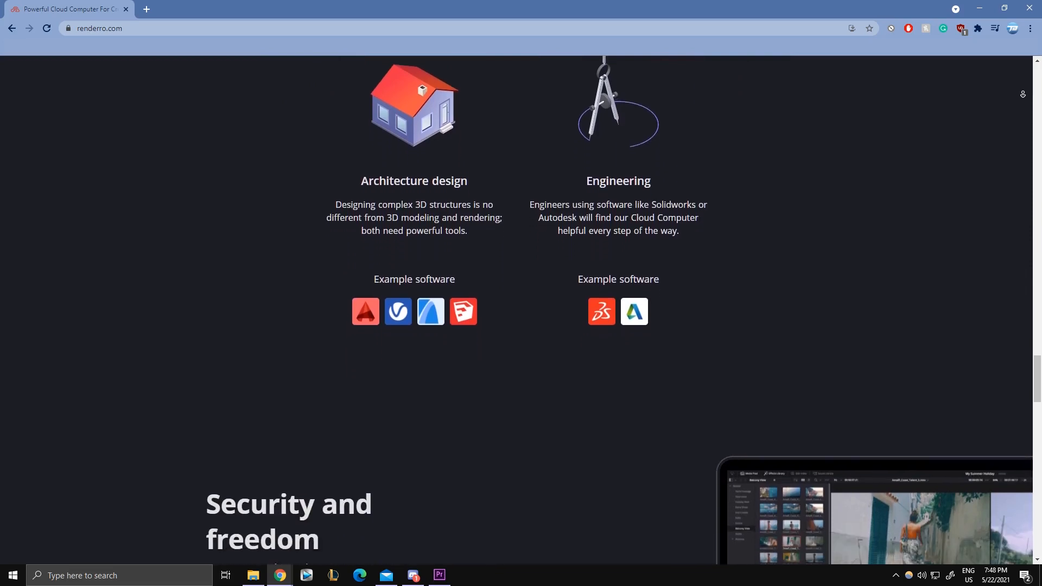
scroll(down, 3)
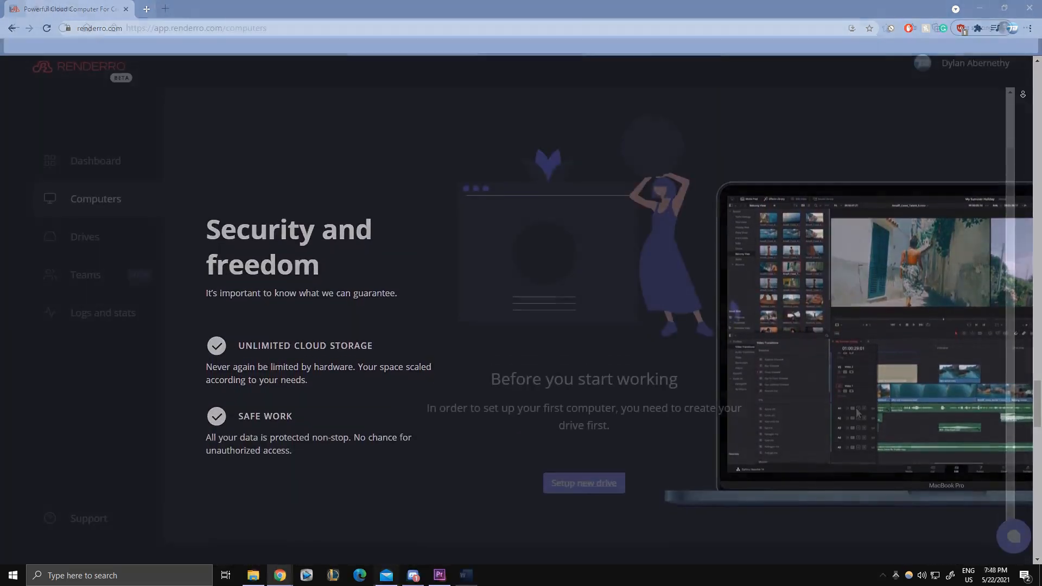
Name the new drive 'Renderro Drive 01'.
click(584, 483)
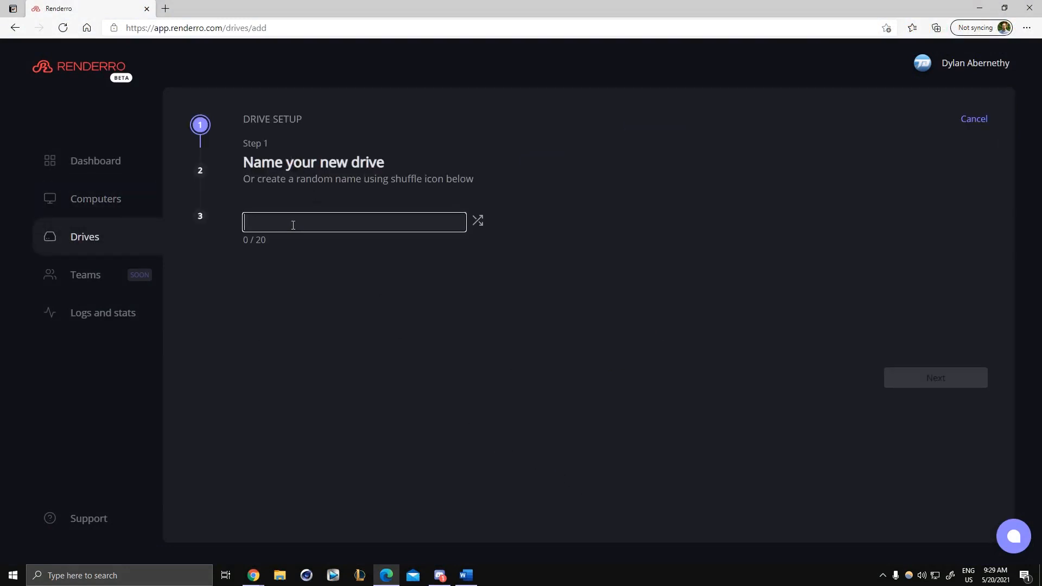
text(Renderro Dri)
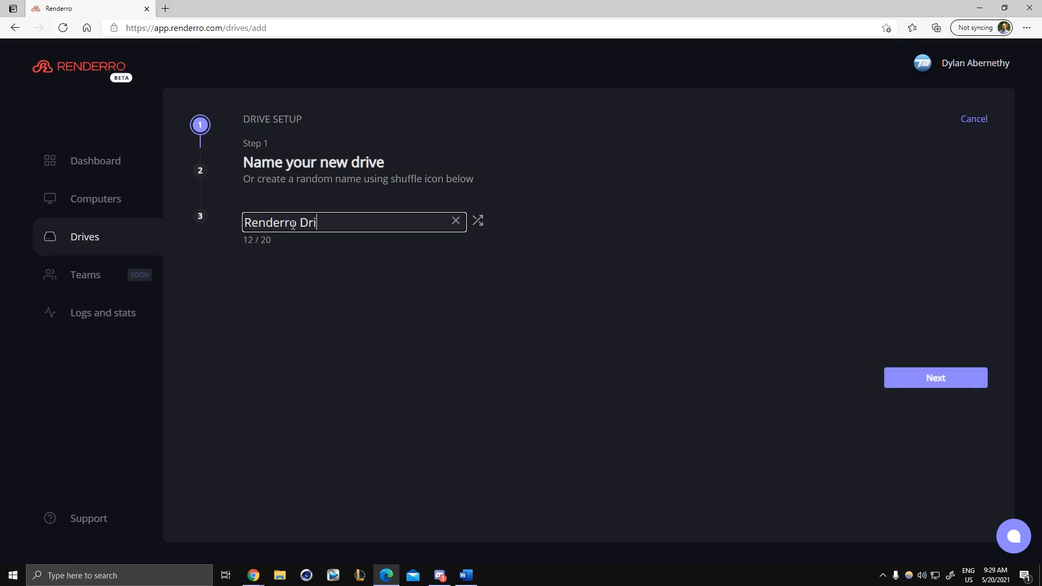
text(ve 0)
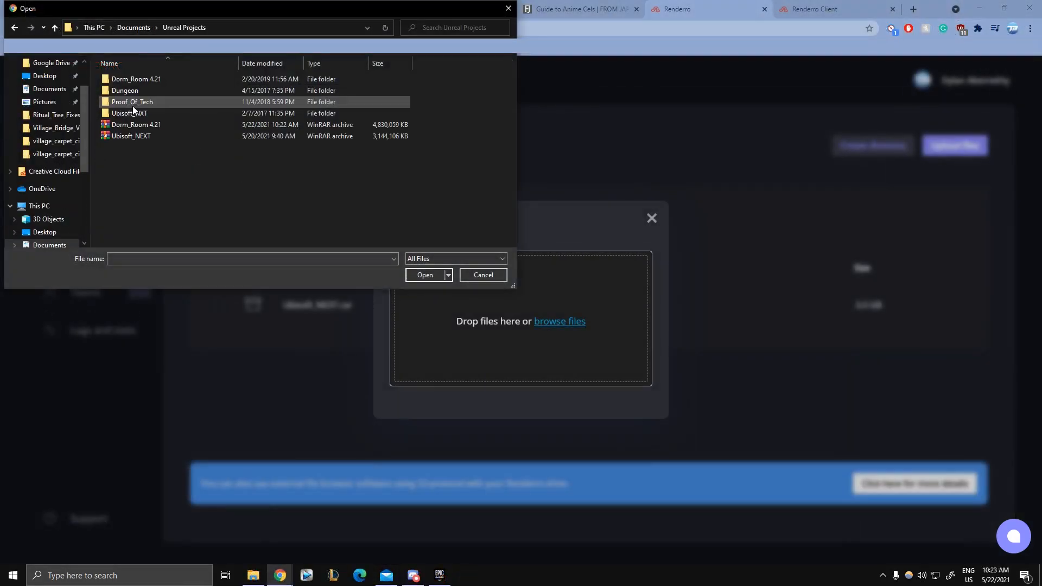
Upload the Dorm_Room 4.21.rar archive to the drive.
click(136, 124)
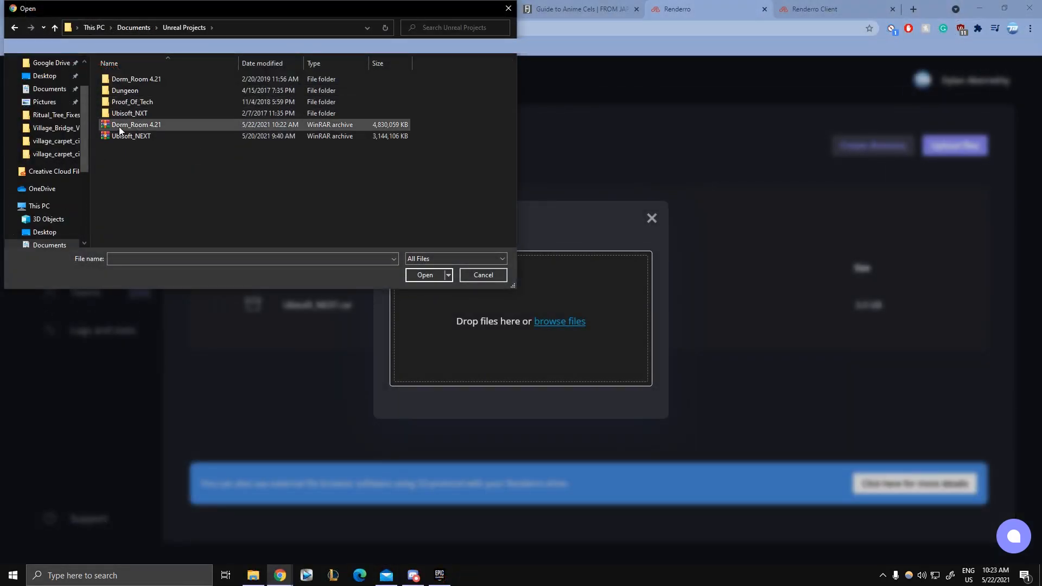
click(425, 274)
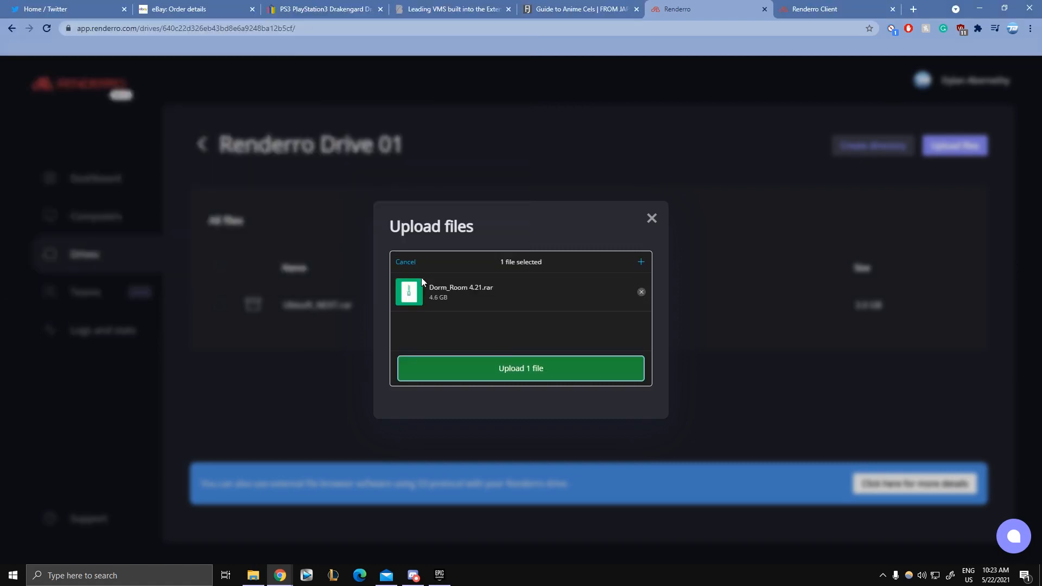
click(521, 369)
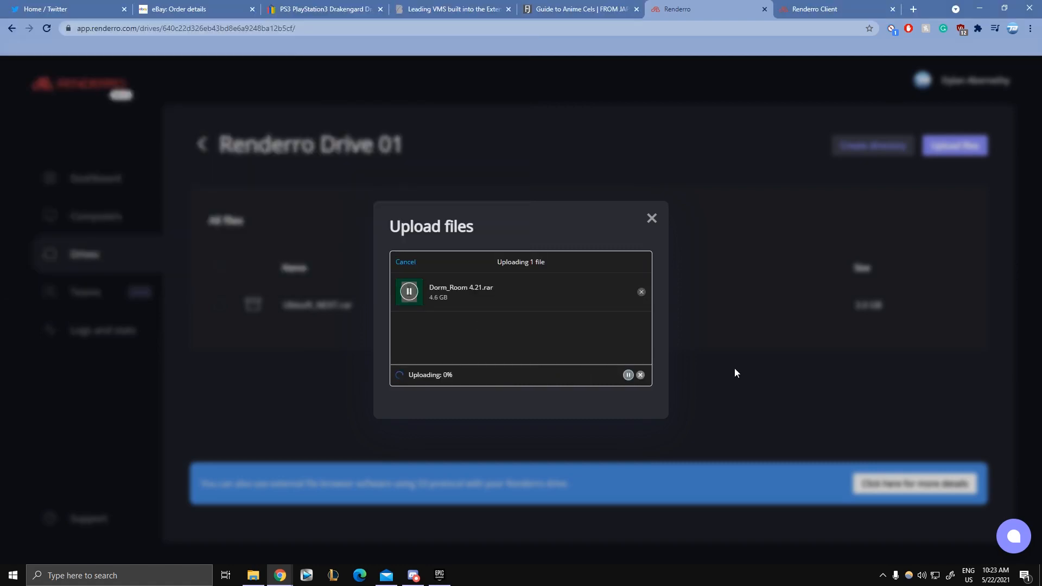
mouse_move(687, 338)
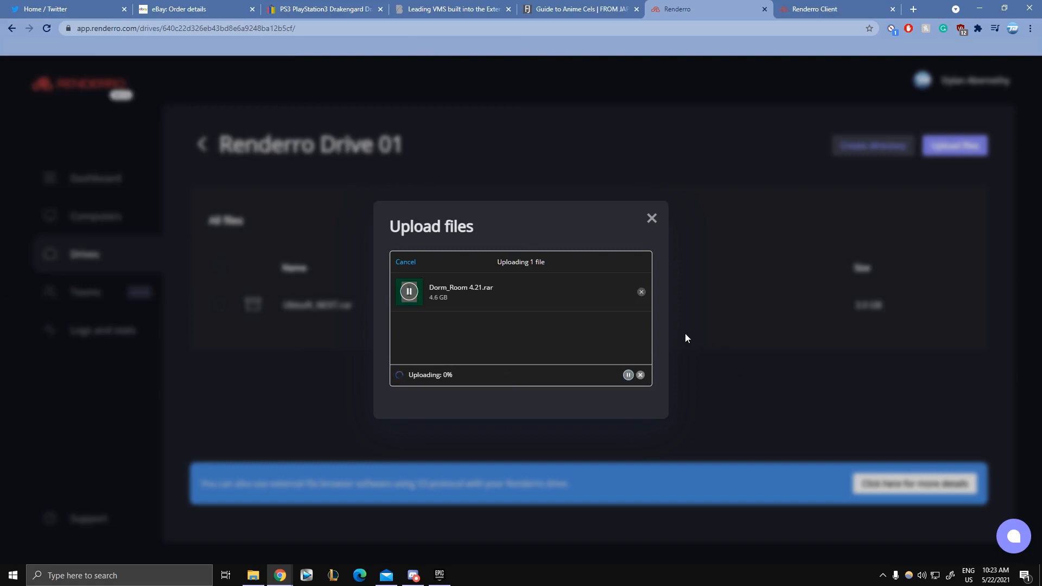
mouse_move(752, 338)
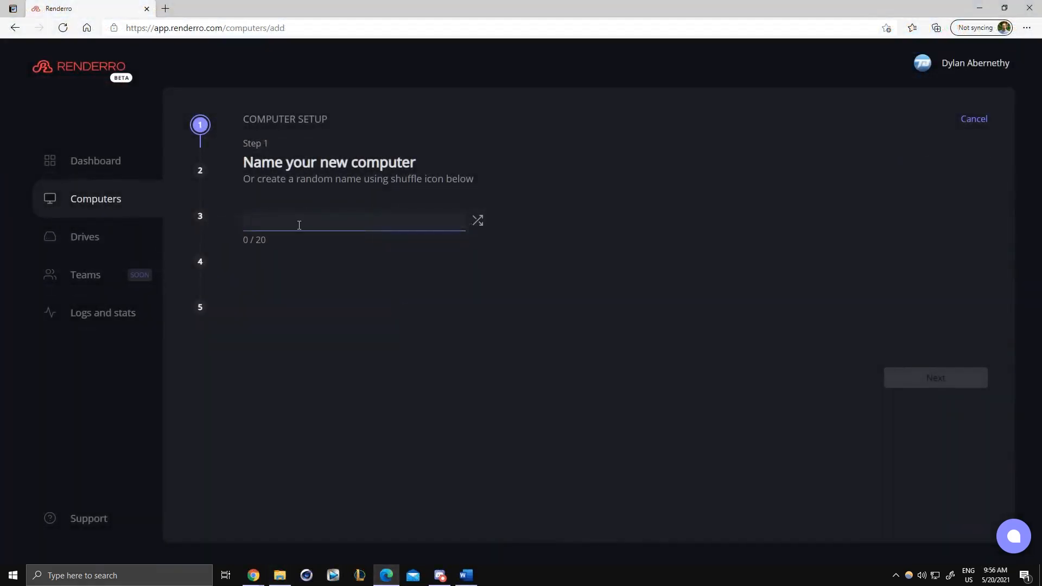
Enter 'Renderro Computer 01' as the computer name and continue to configuration.
text(Re)
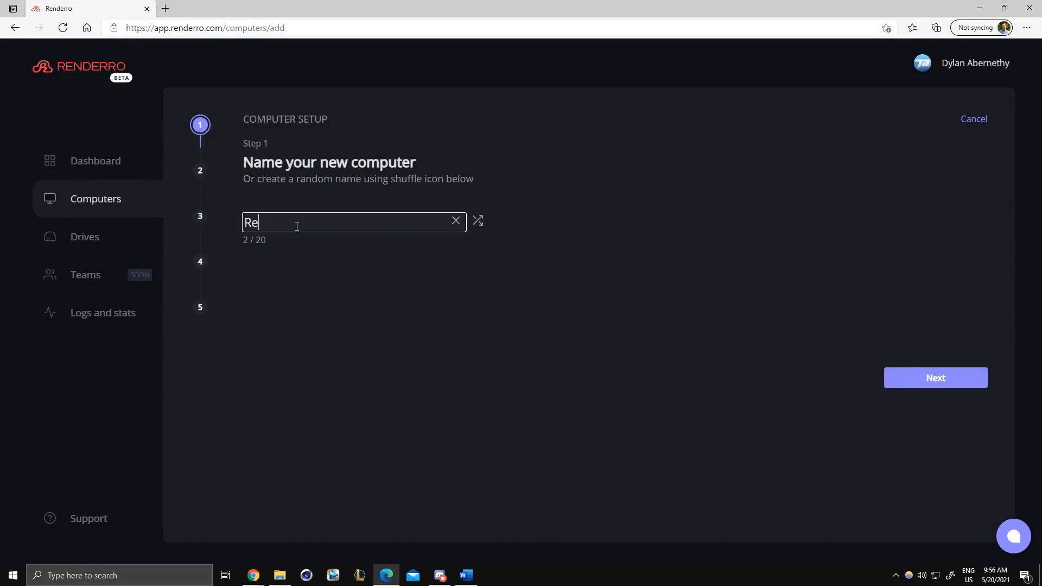
text(nderro Comp)
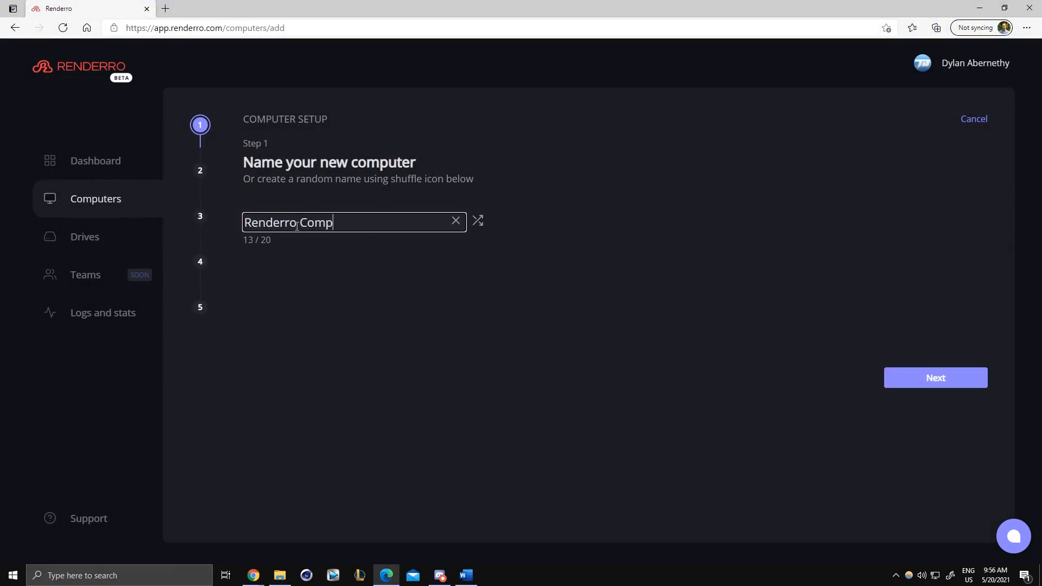
text(uter 01)
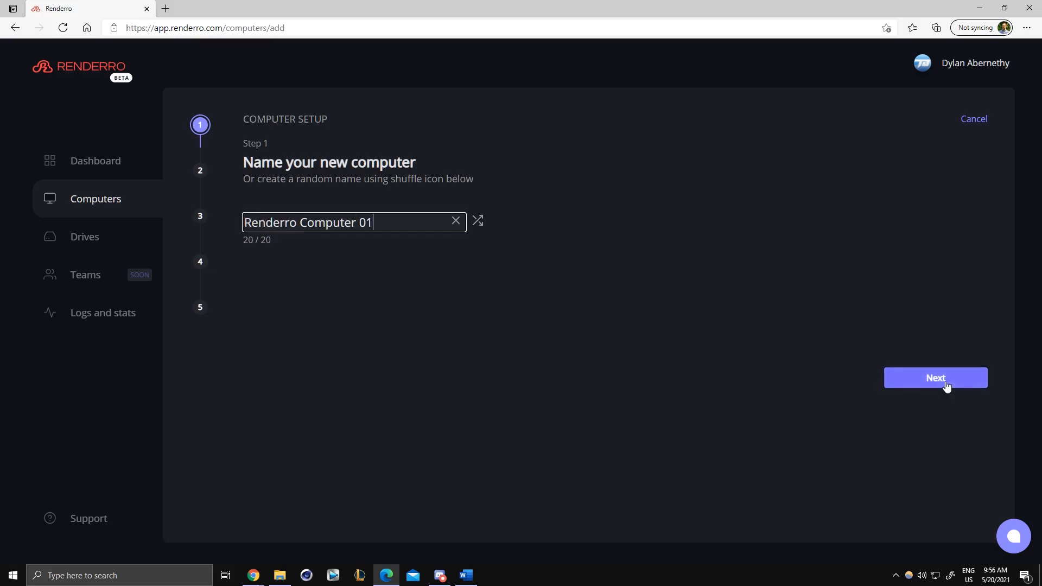
click(936, 378)
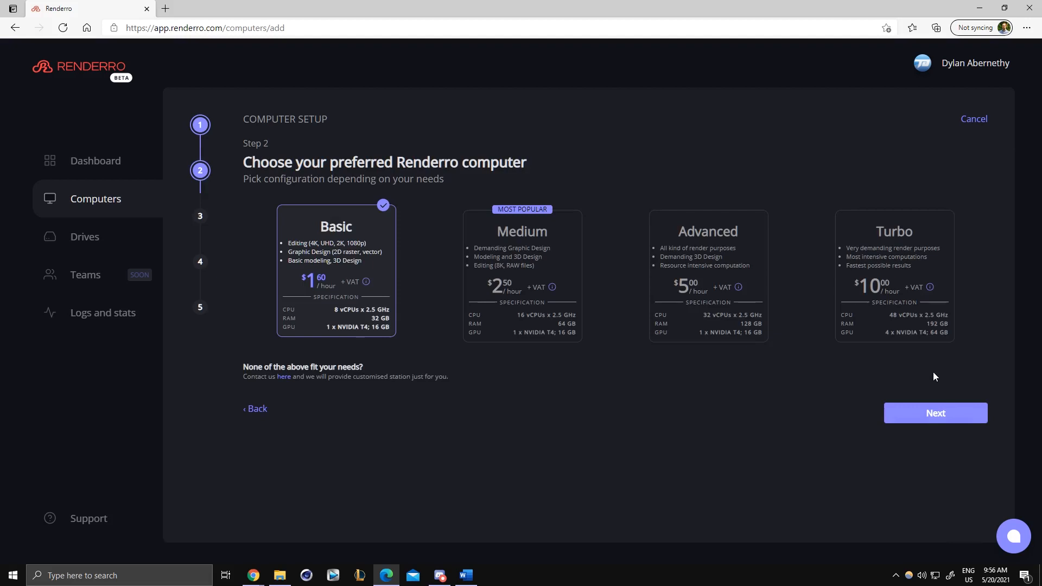
mouse_move(923, 371)
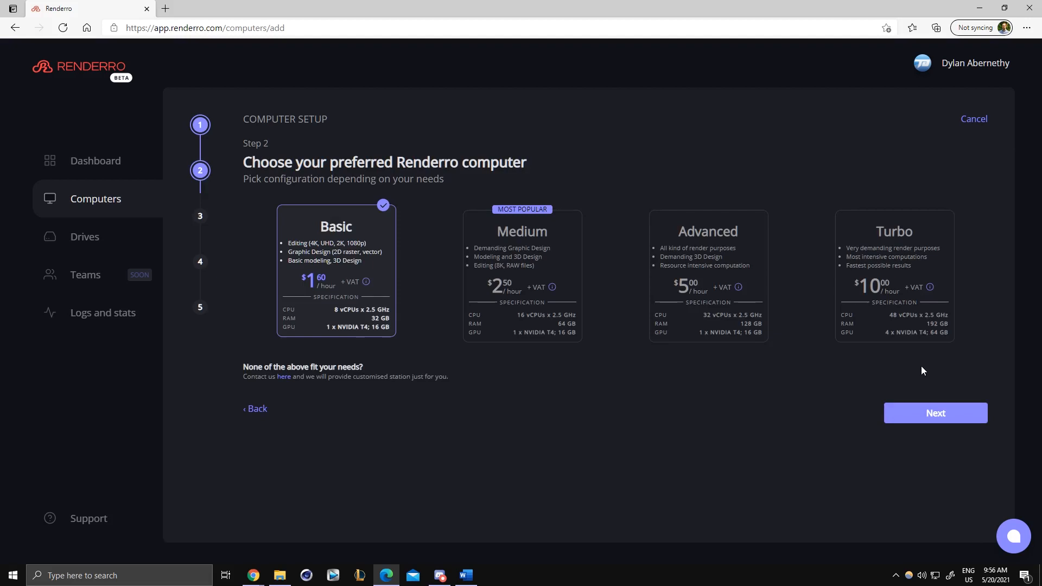
mouse_move(920, 369)
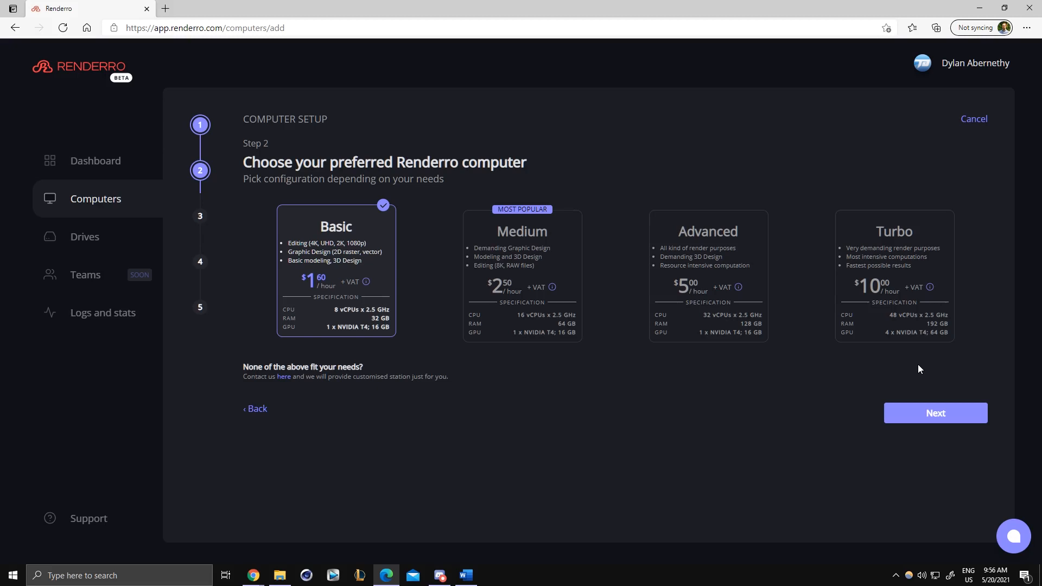
mouse_move(559, 230)
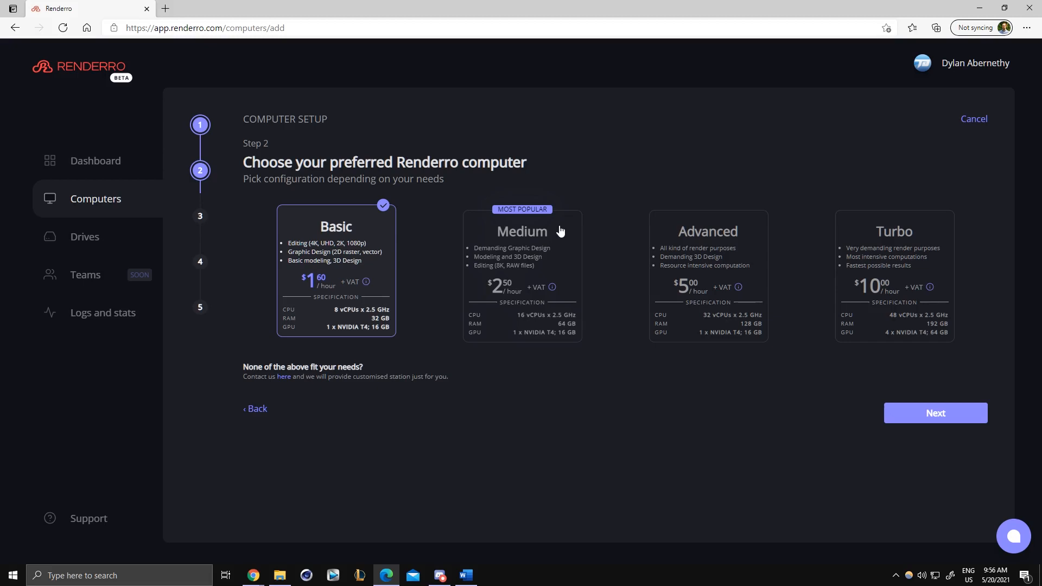
mouse_move(569, 238)
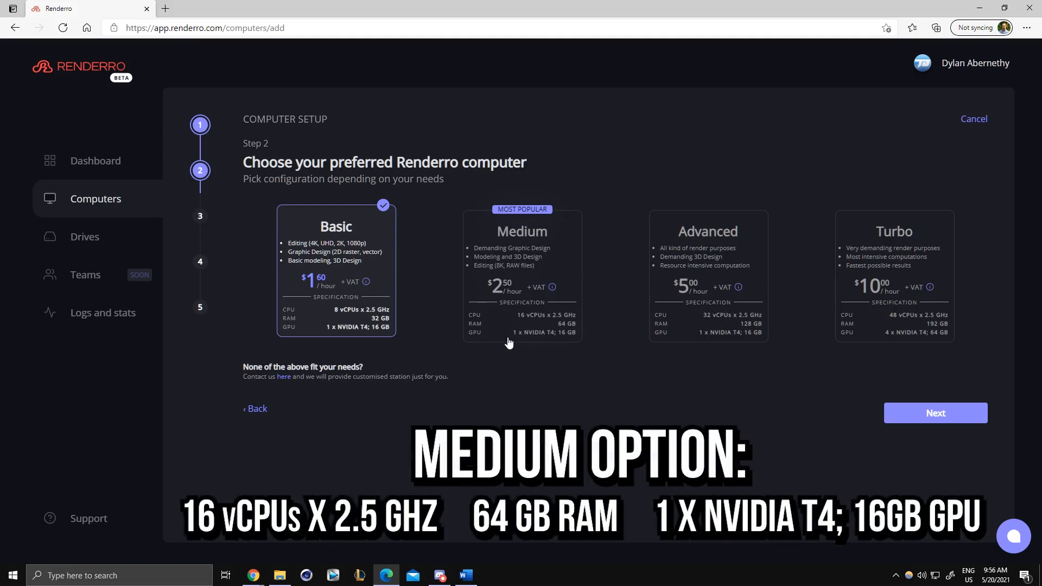
mouse_move(569, 241)
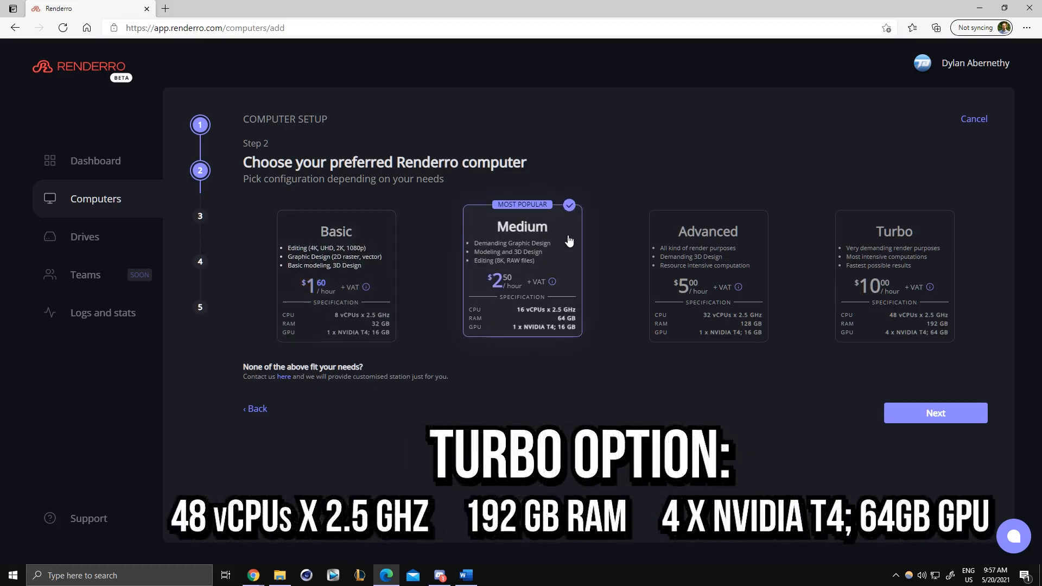
Skip drive linking to finish setup, then connect to Renderro Computer 01.
click(935, 413)
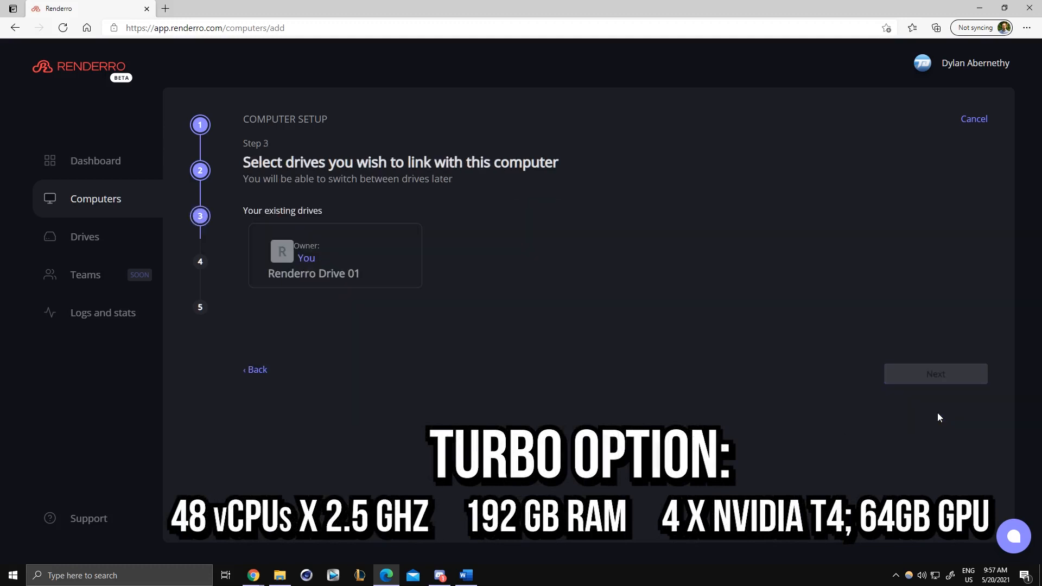
mouse_move(422, 316)
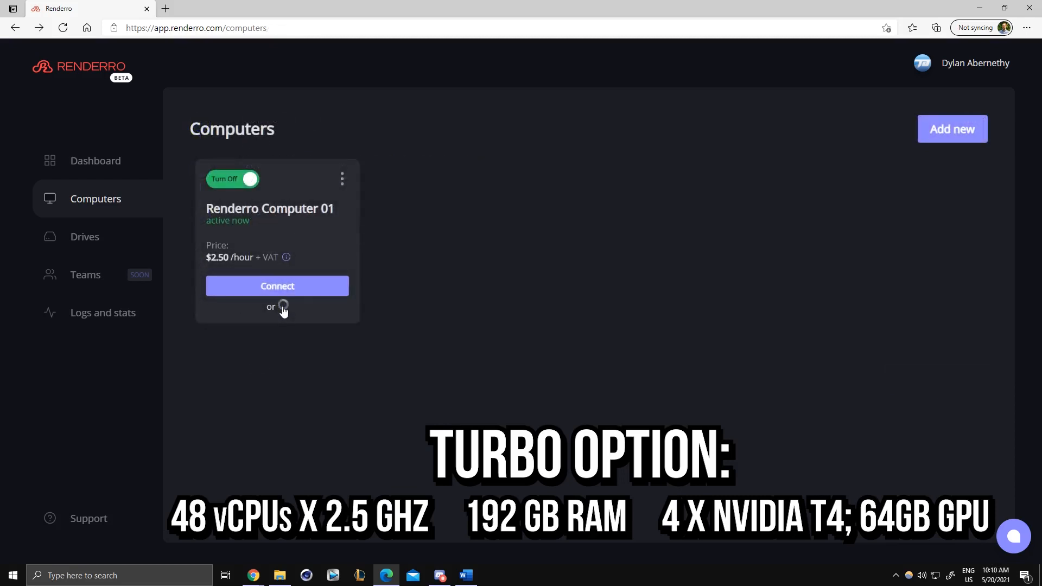
click(276, 286)
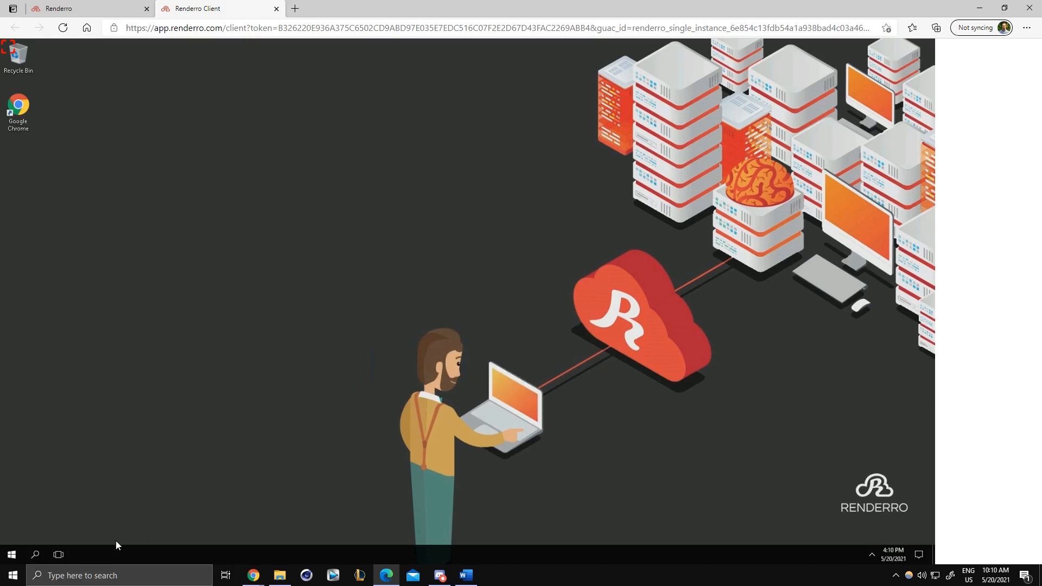
mouse_move(149, 422)
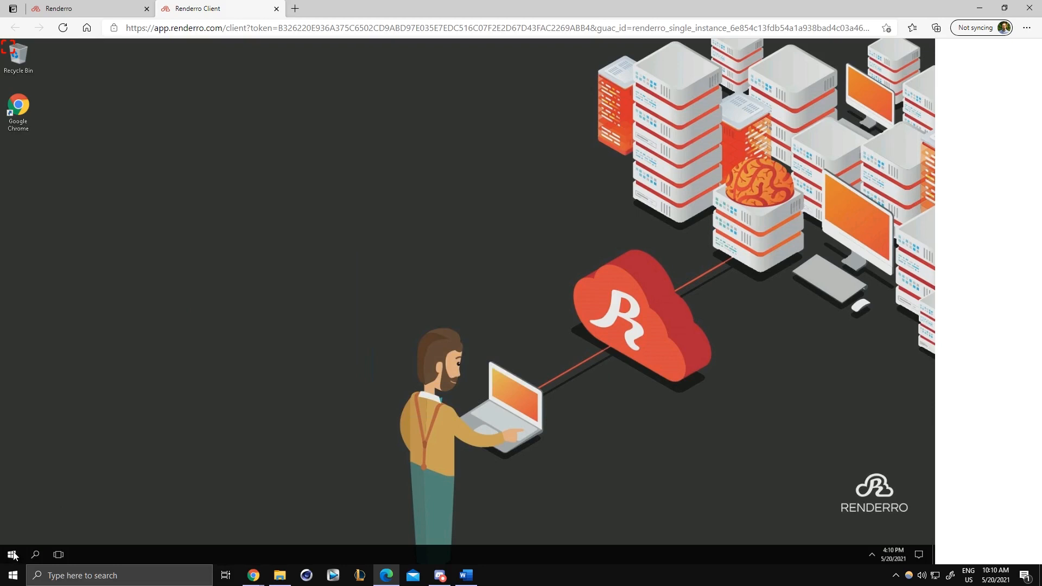
Browse This PC in File Explorer and open Renderro Drive 01 (R:).
click(11, 555)
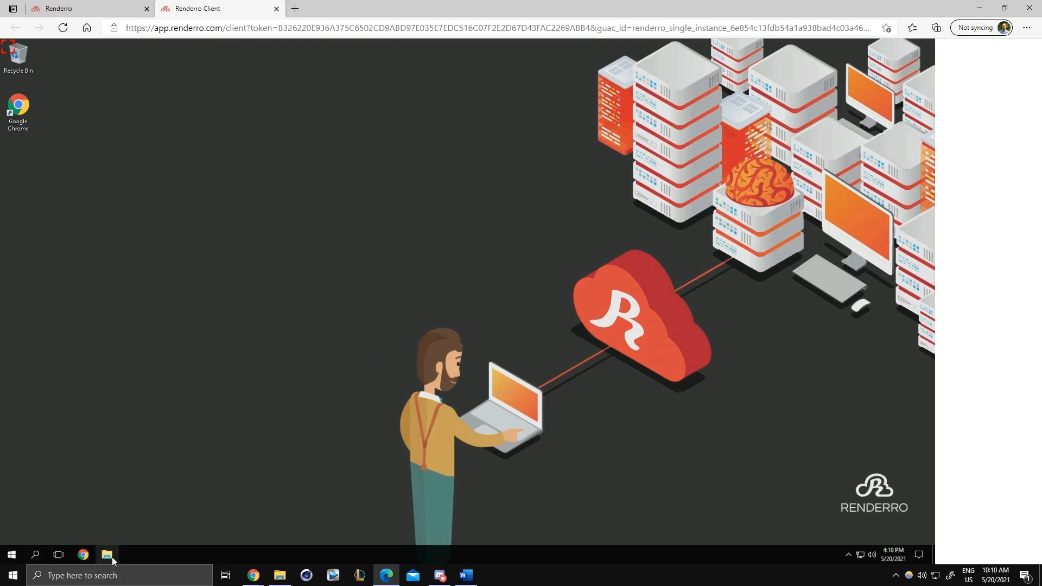
mouse_move(124, 532)
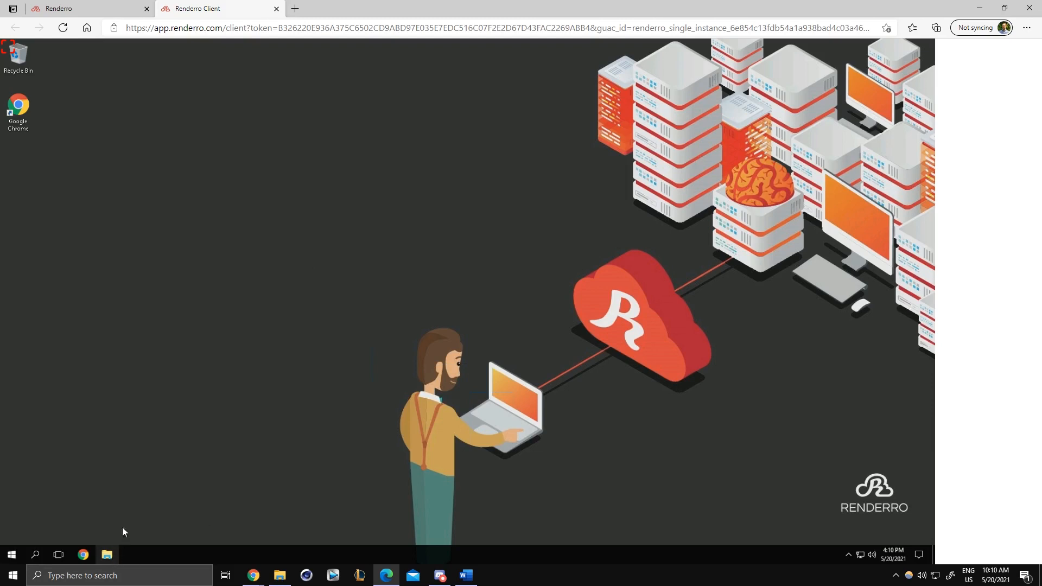
click(107, 554)
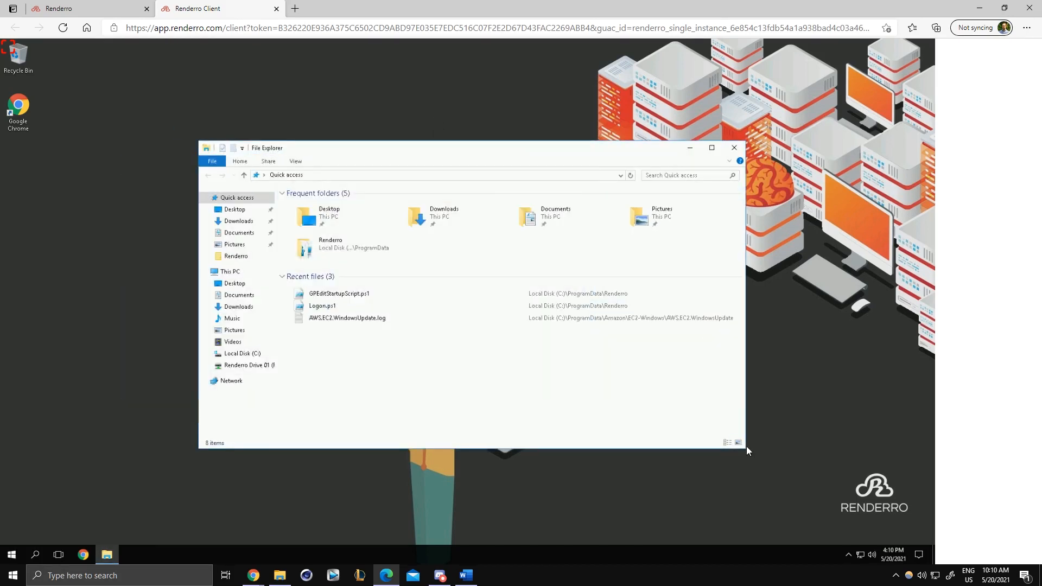
click(229, 271)
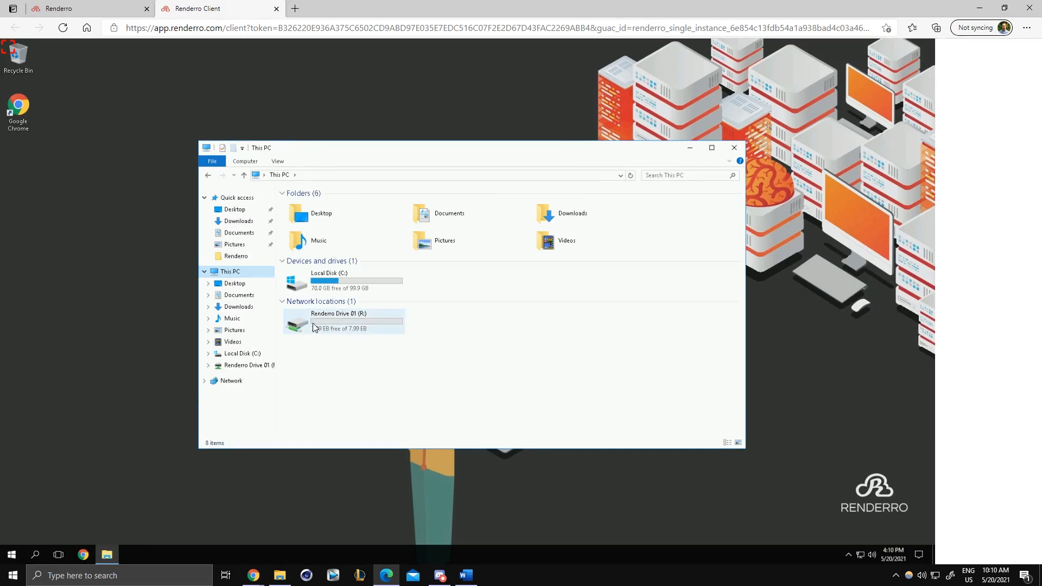
double_click(339, 313)
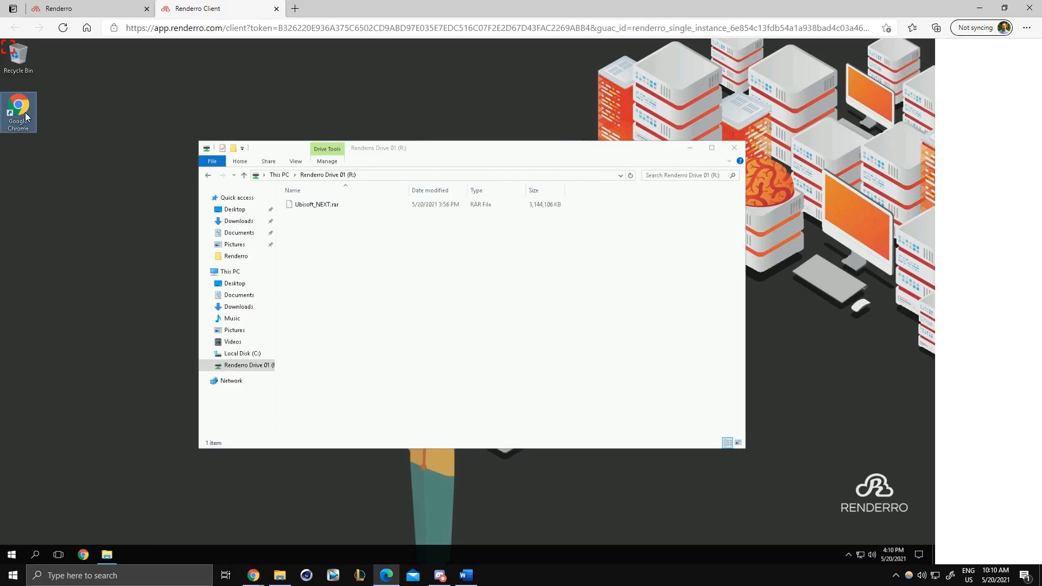
mouse_move(29, 113)
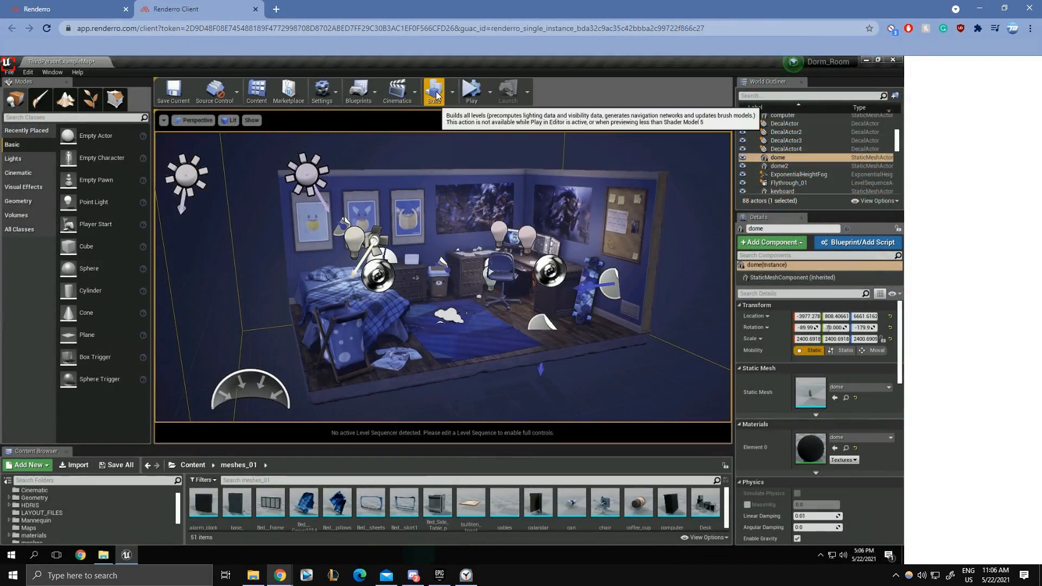
Build all levels of the dorm room scene in Unreal Engine.
click(433, 90)
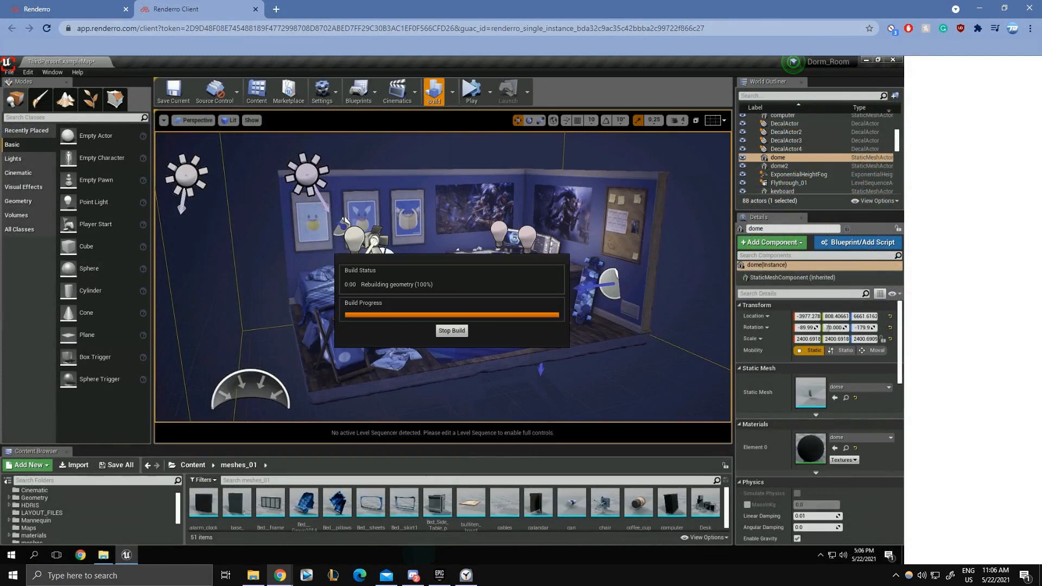
click(466, 573)
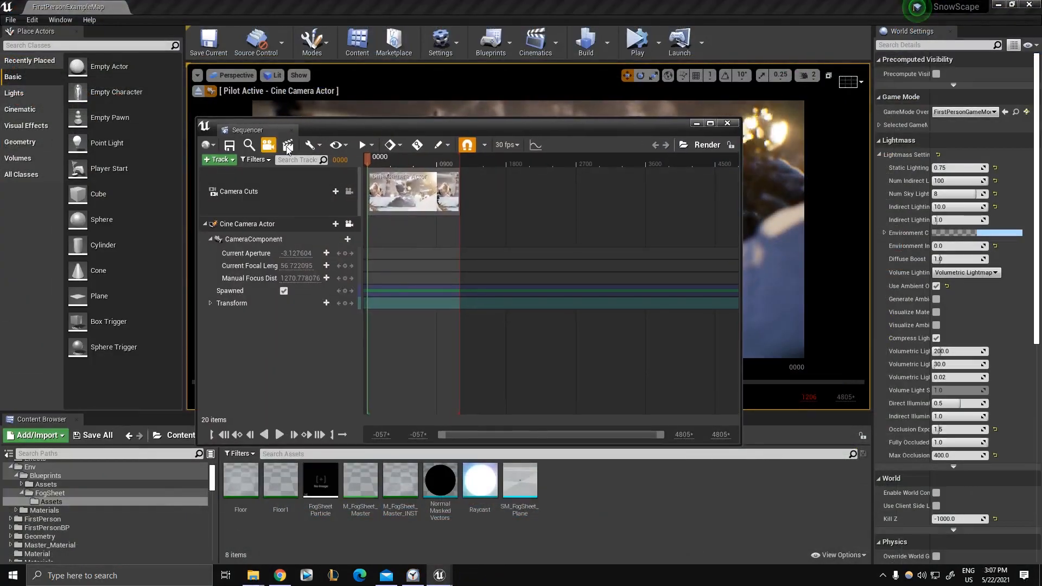
Capture the sequence as 1280×720 JPGs locally, timing it with the stopwatch.
click(288, 144)
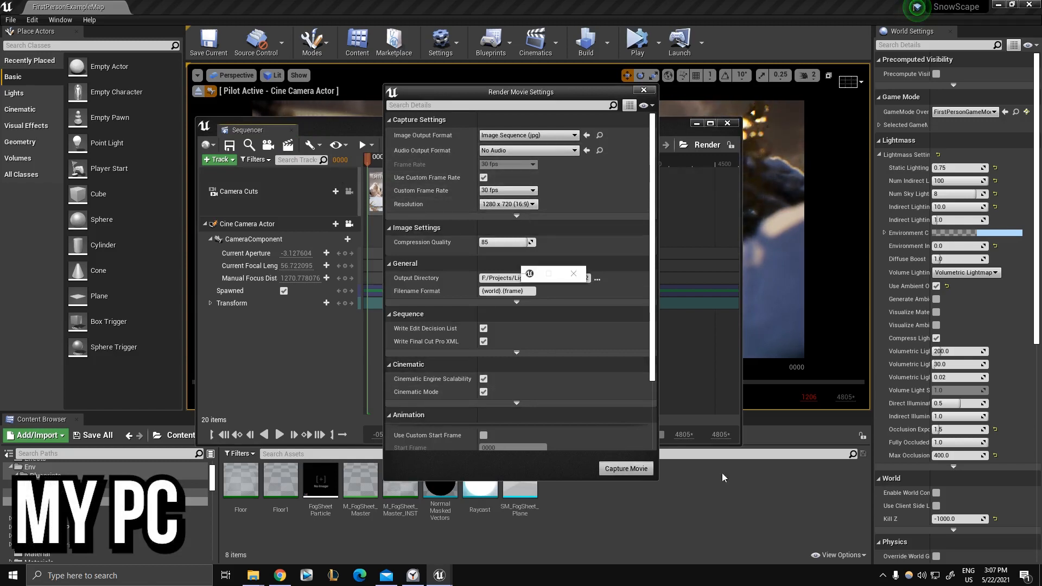
click(626, 469)
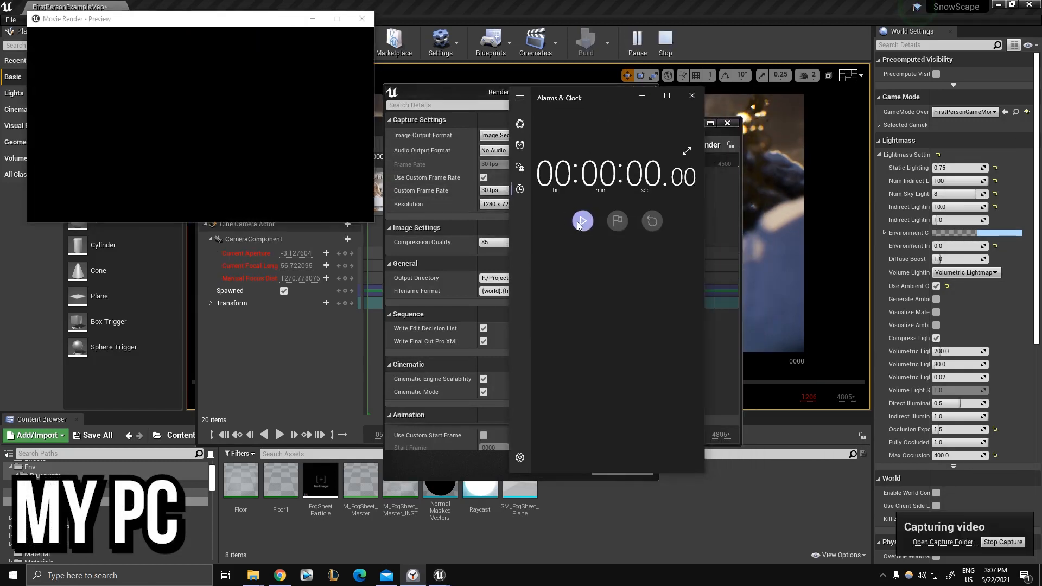
click(583, 221)
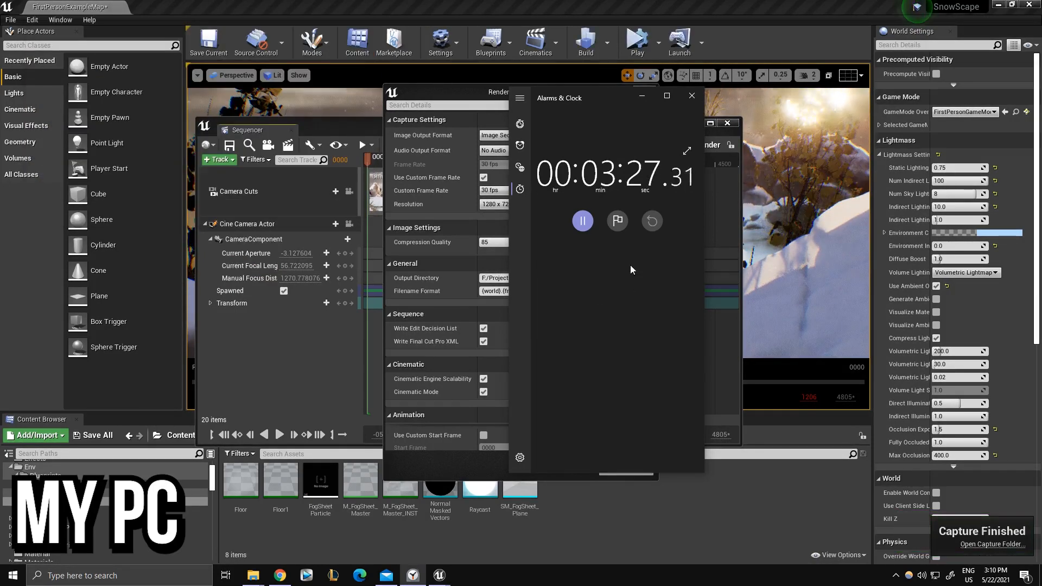
click(583, 221)
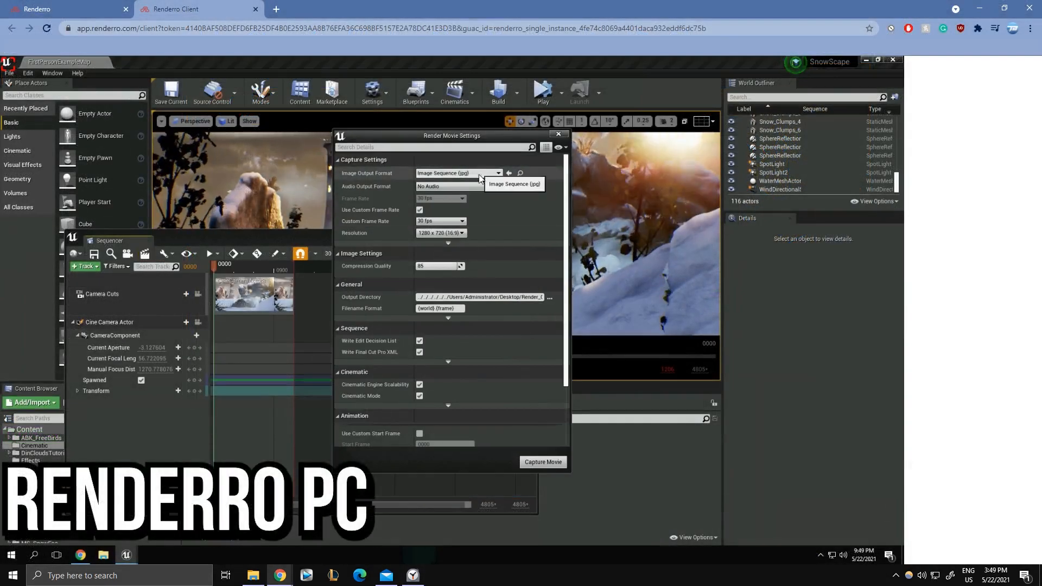
mouse_move(564, 444)
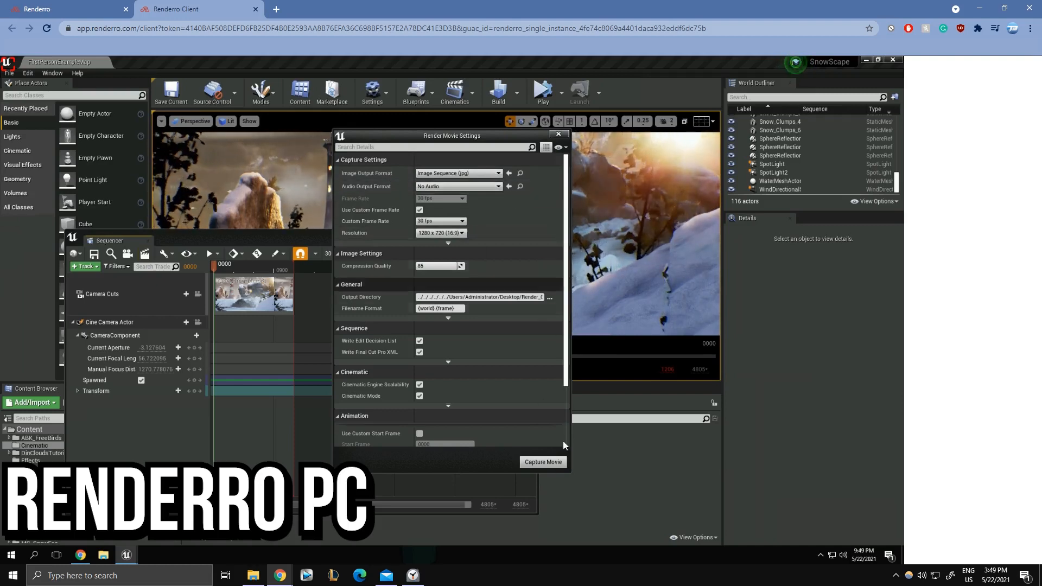
Capture the sequence as a 1280x720 JPG image sequence on the cloud PC.
click(543, 462)
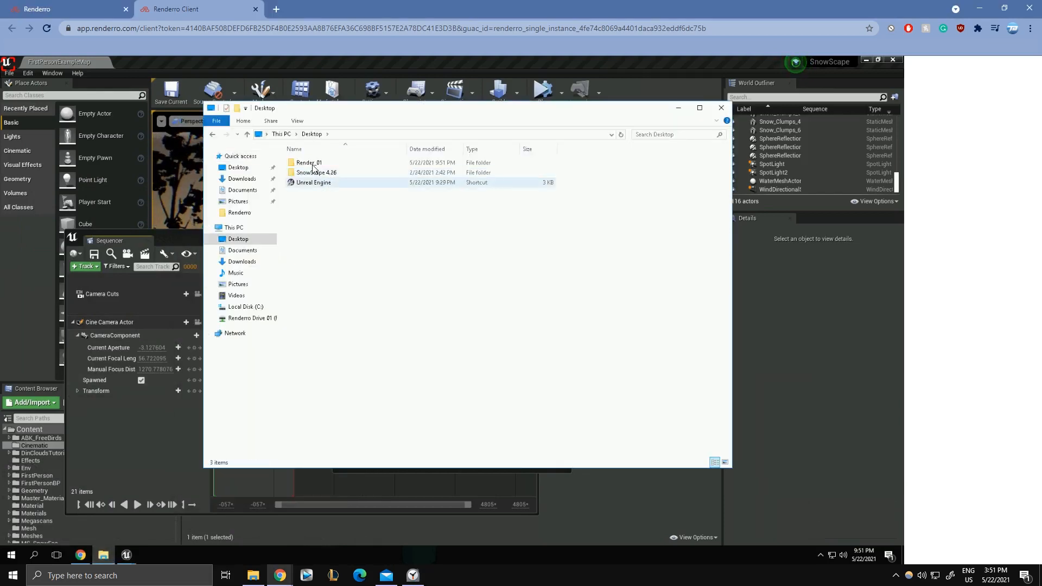
Open the Desktop's Render_01 folder and scroll through its 1,206 JPG frames.
double_click(307, 163)
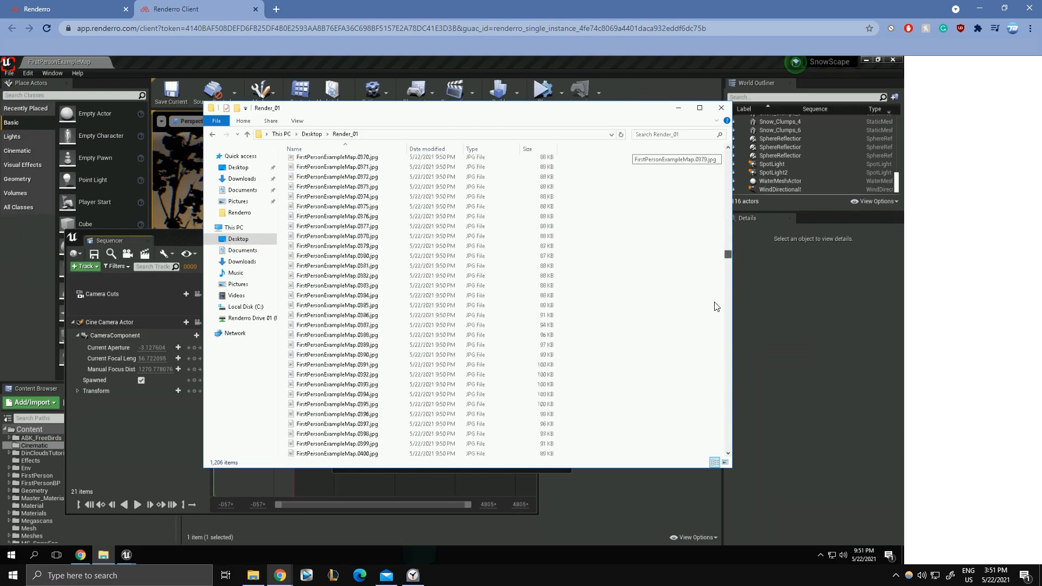
scroll(down, 3)
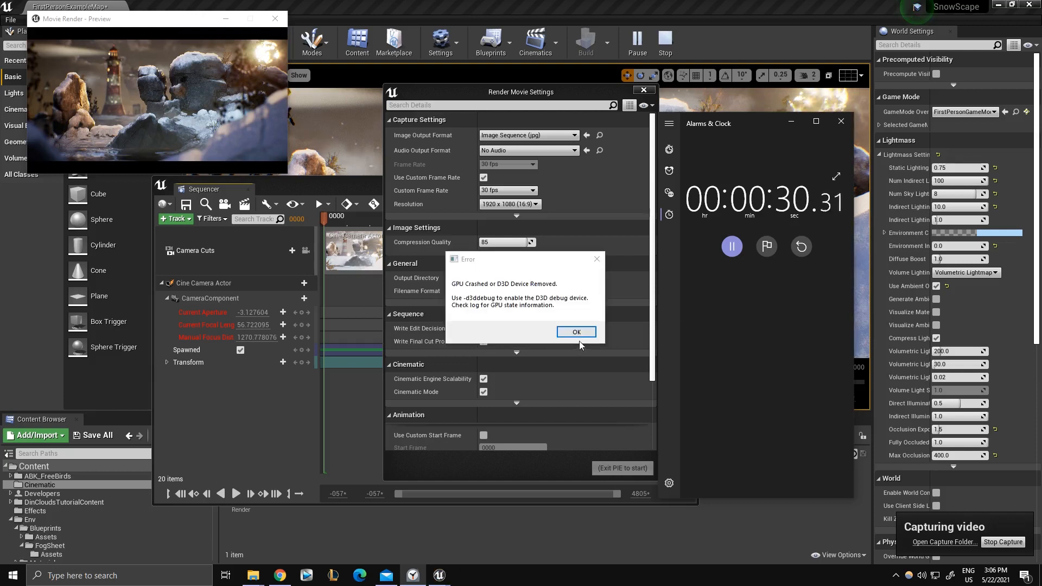
Dismiss the 'GPU Crashed or D3D Device Removed' error with OK.
click(576, 332)
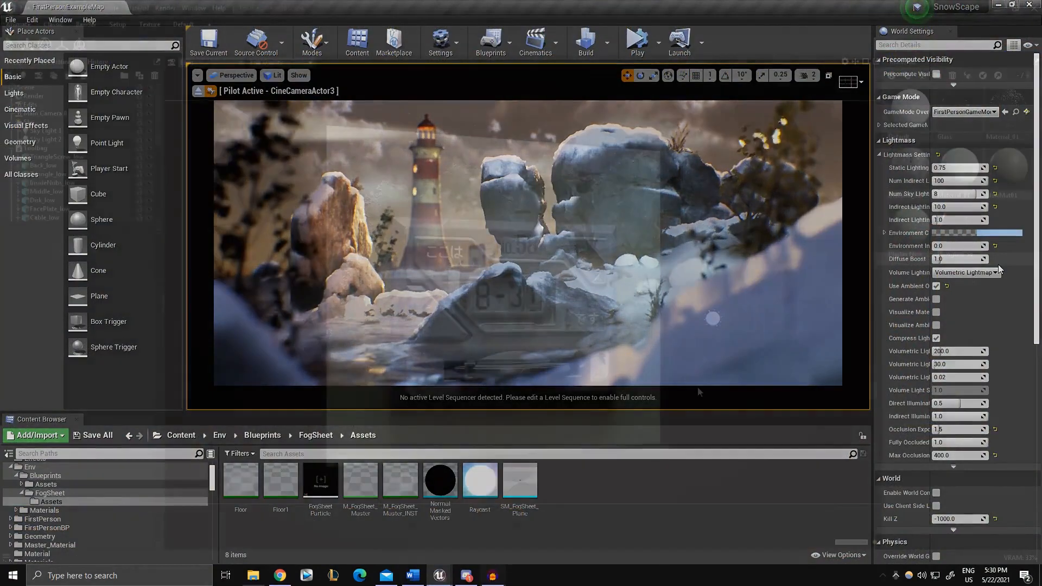
click(493, 575)
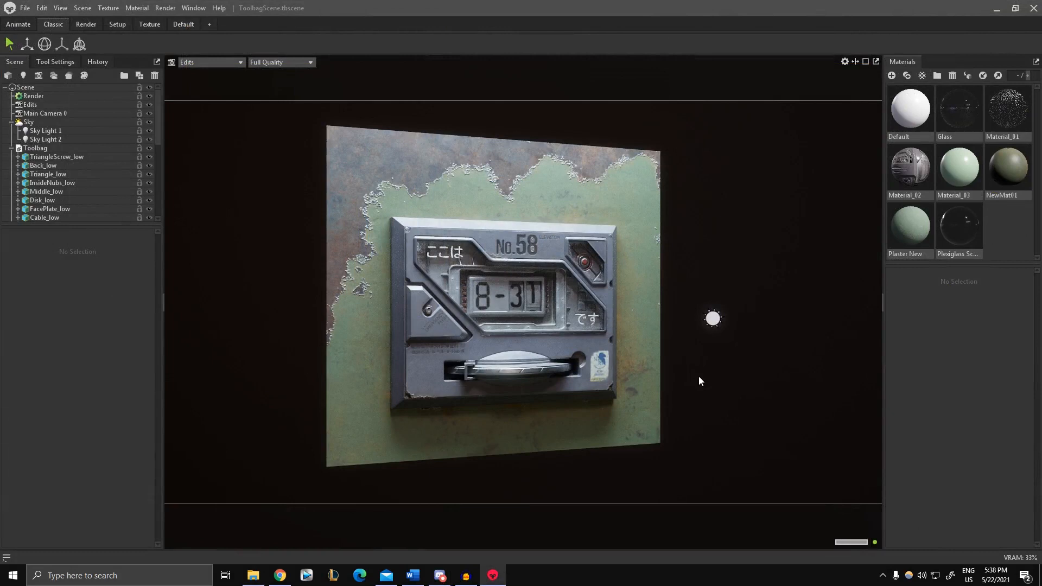
mouse_move(670, 381)
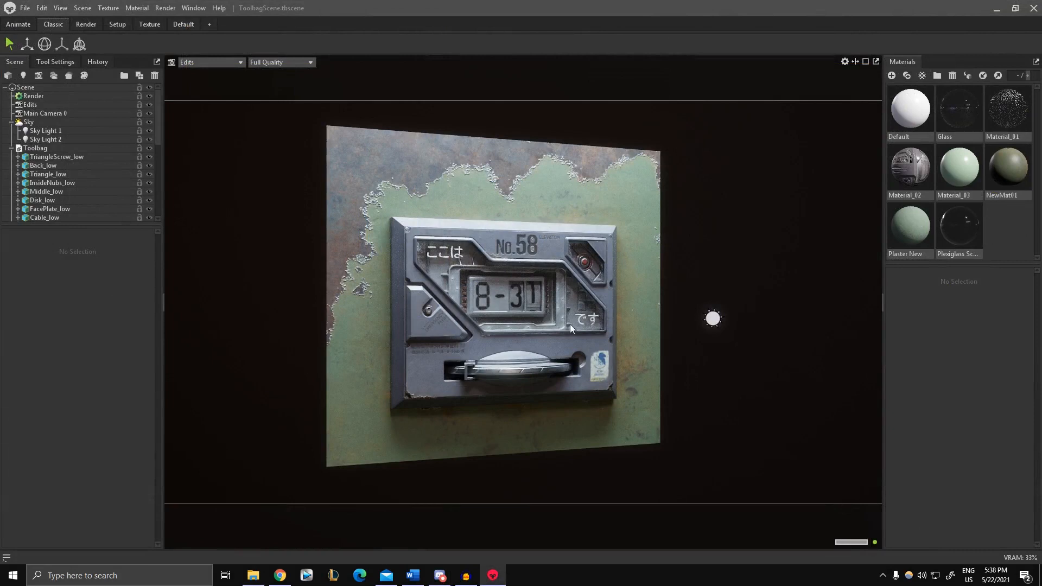
mouse_move(508, 297)
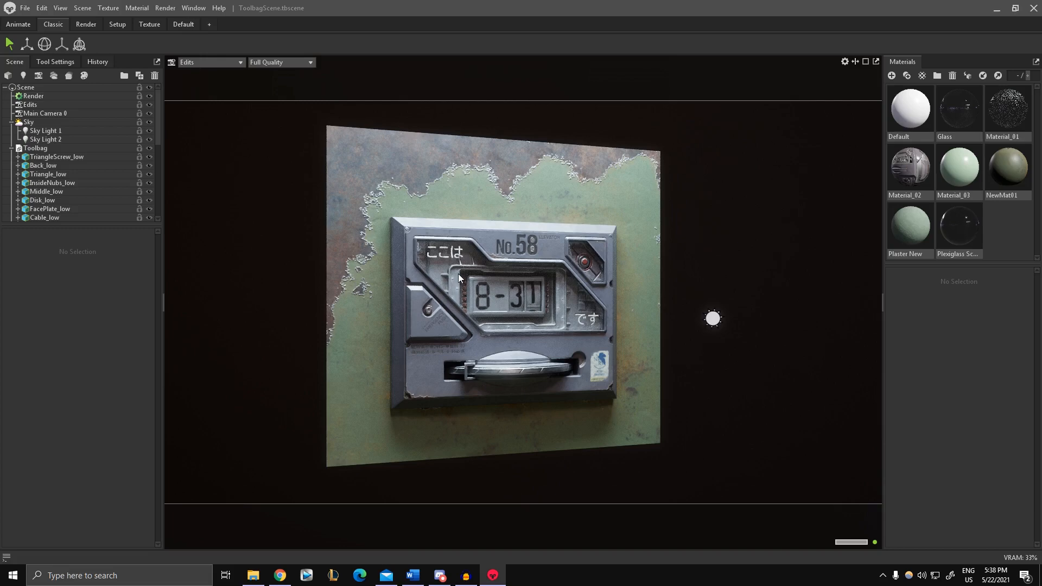
mouse_move(505, 313)
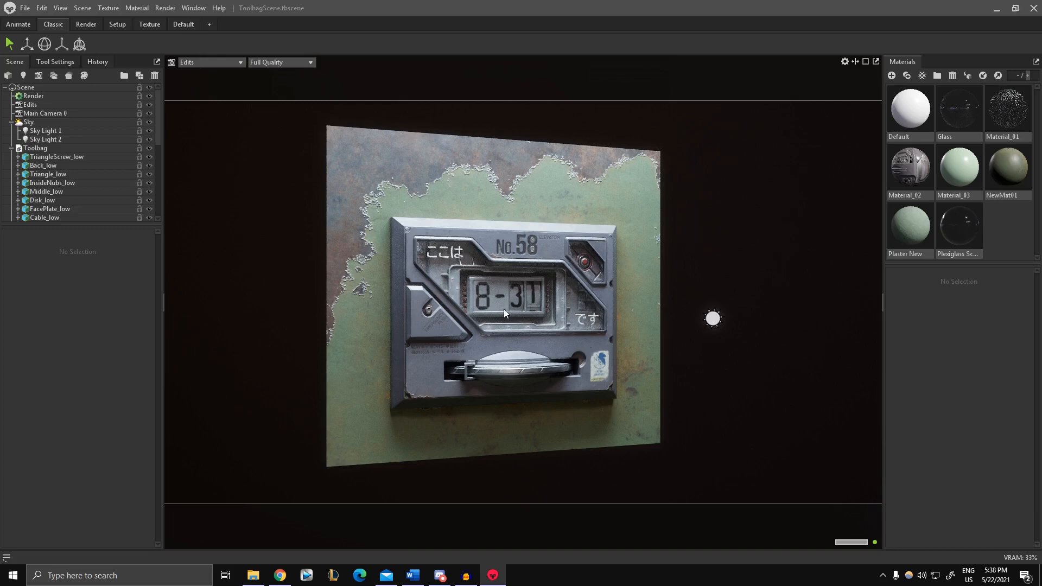
mouse_move(502, 321)
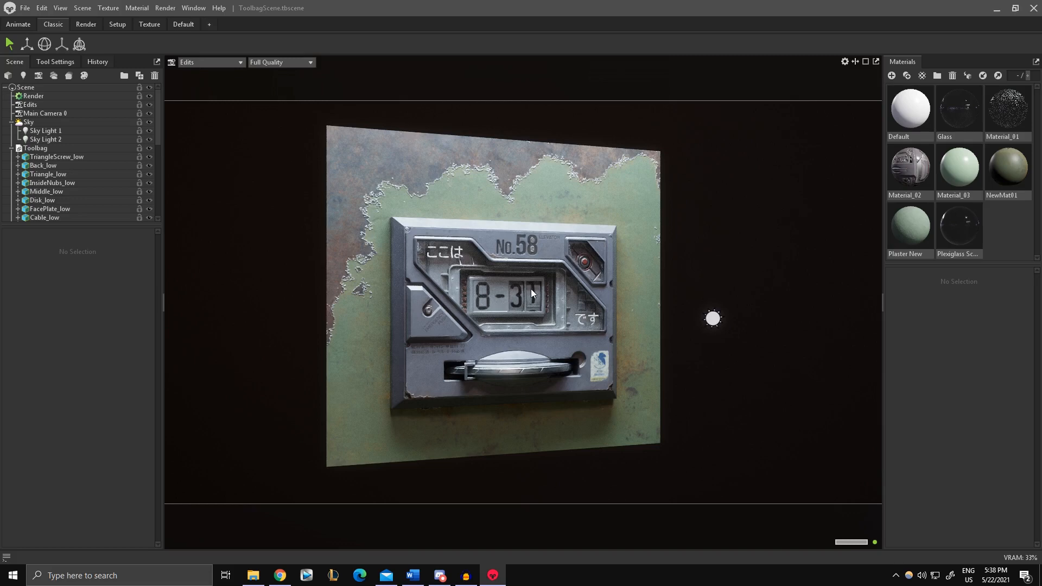
mouse_move(719, 366)
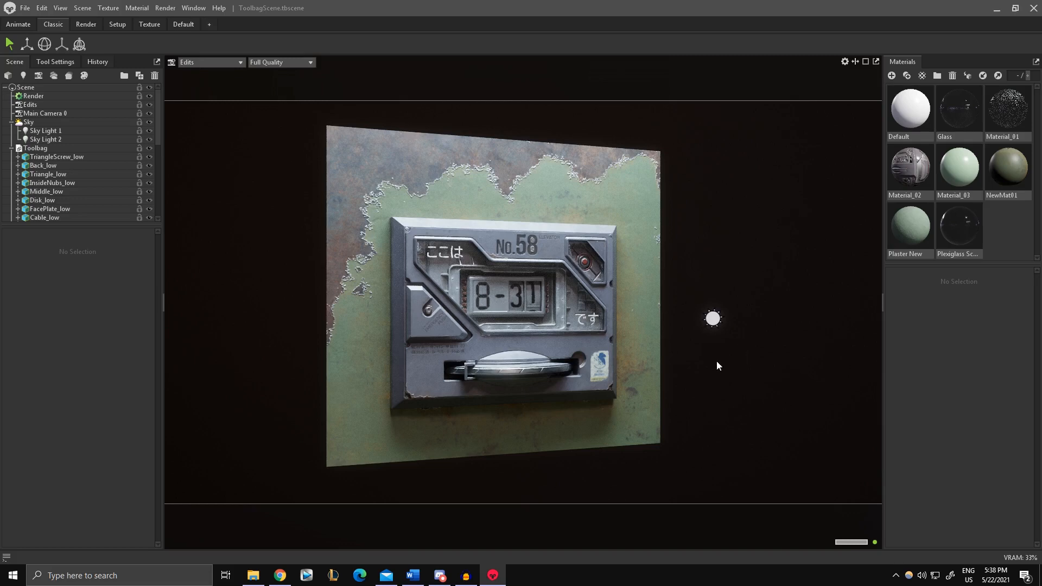
mouse_move(723, 368)
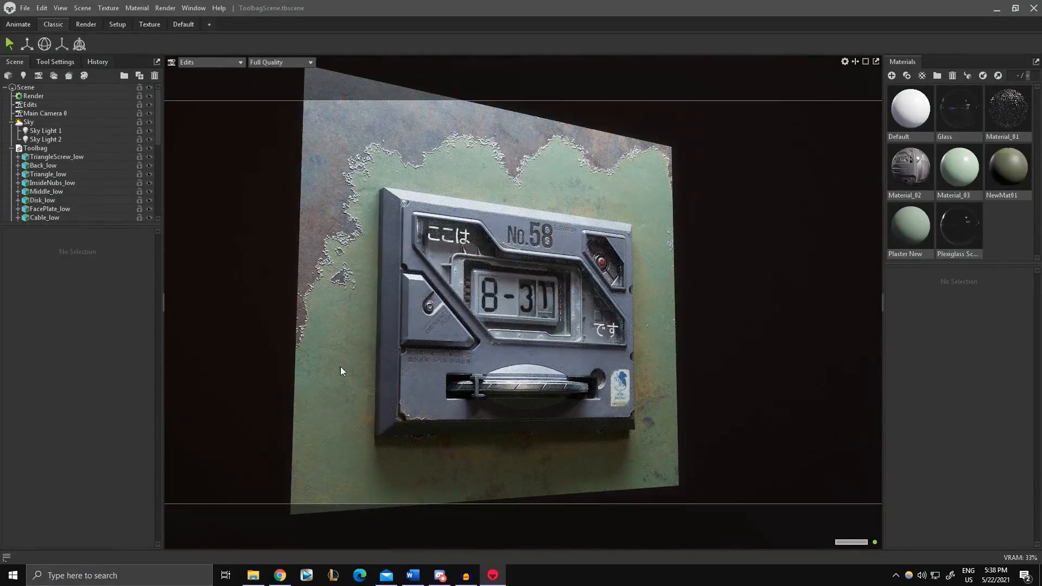
mouse_move(826, 377)
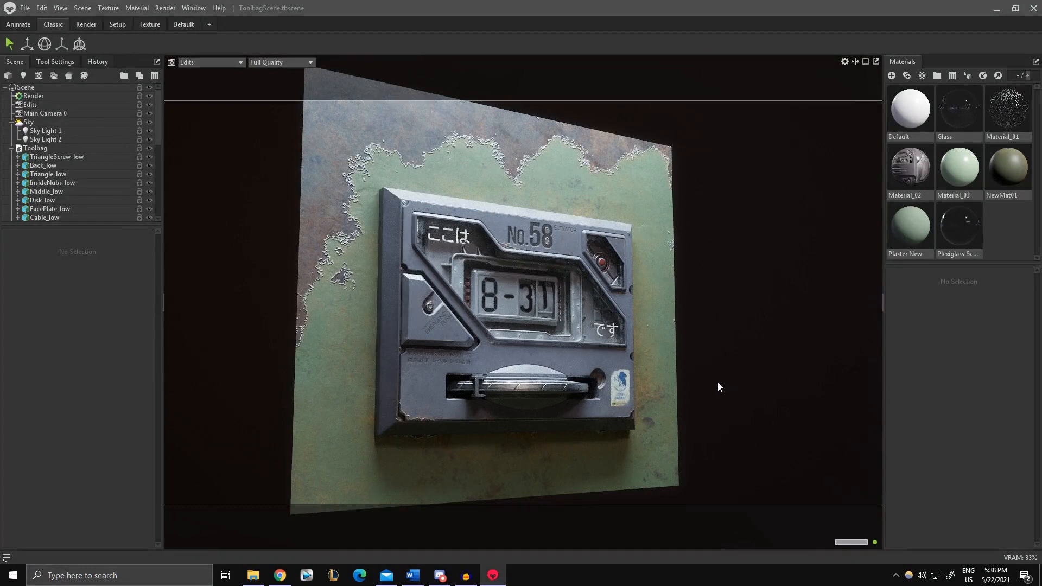
mouse_move(812, 335)
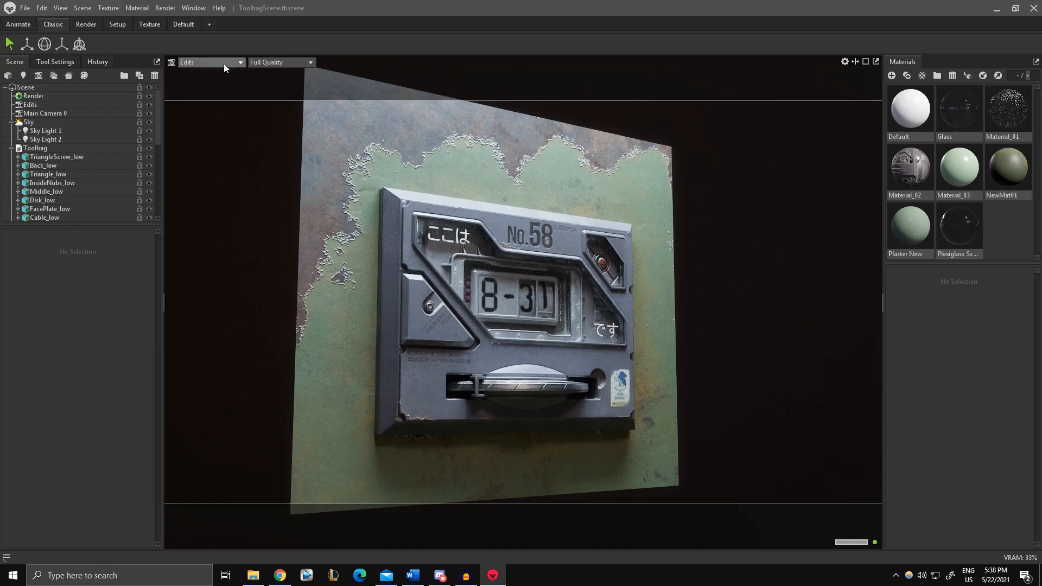
Frame the No.58 panel through Main Camera 0 and show the Render ray tracing settings.
click(211, 62)
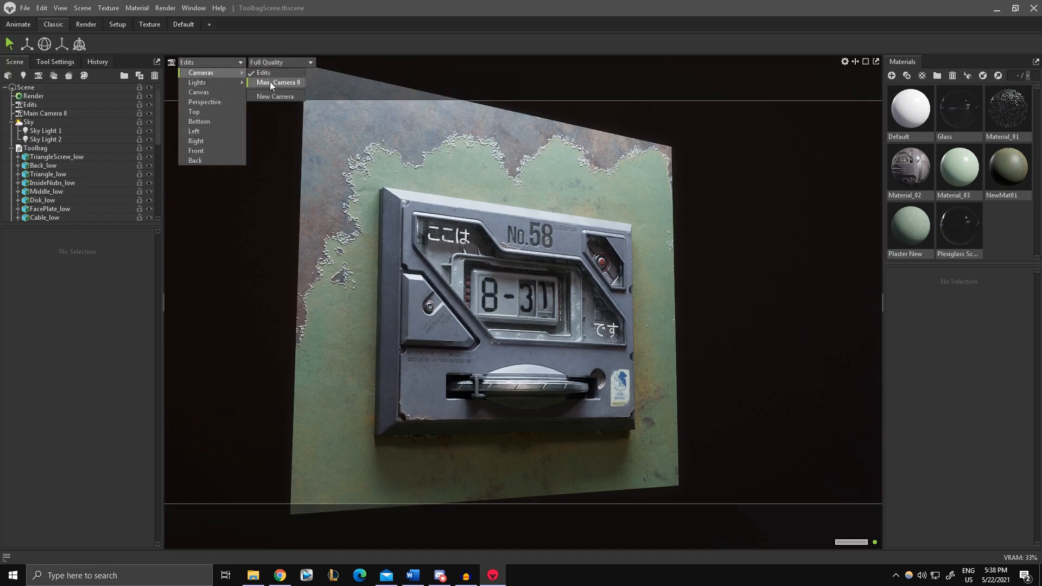
click(276, 83)
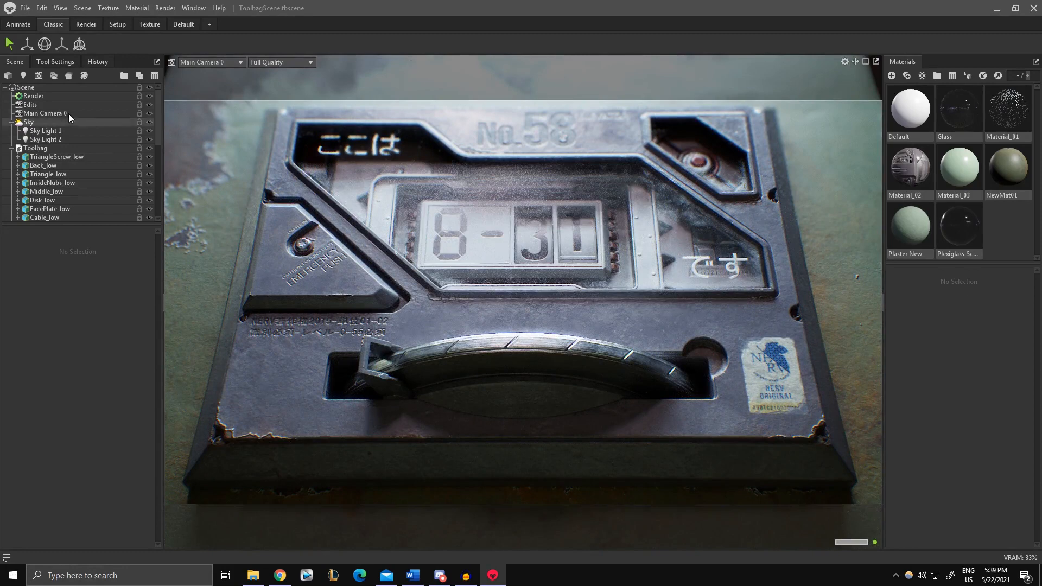
click(34, 96)
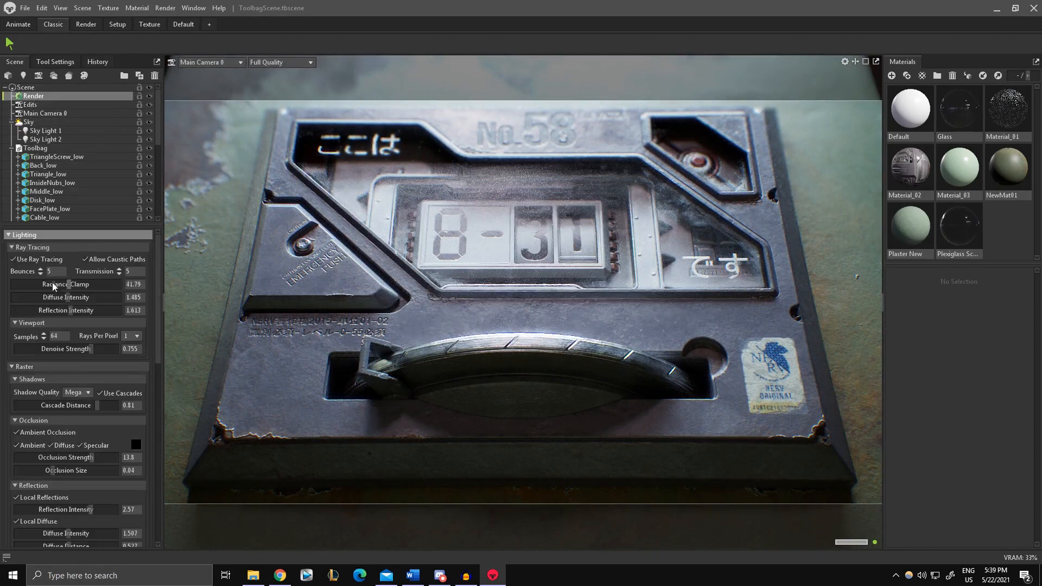
click(12, 259)
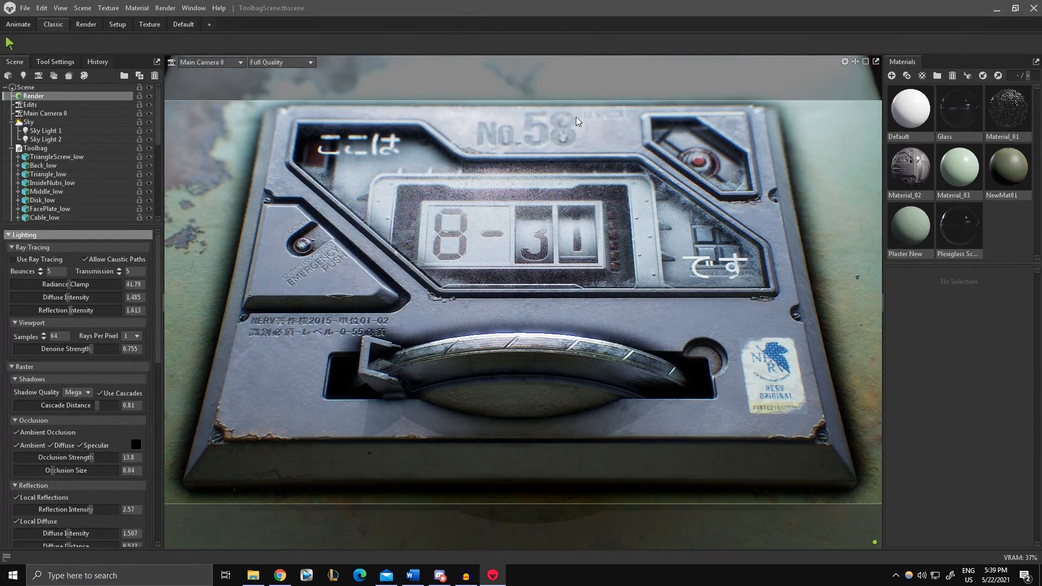
mouse_move(794, 382)
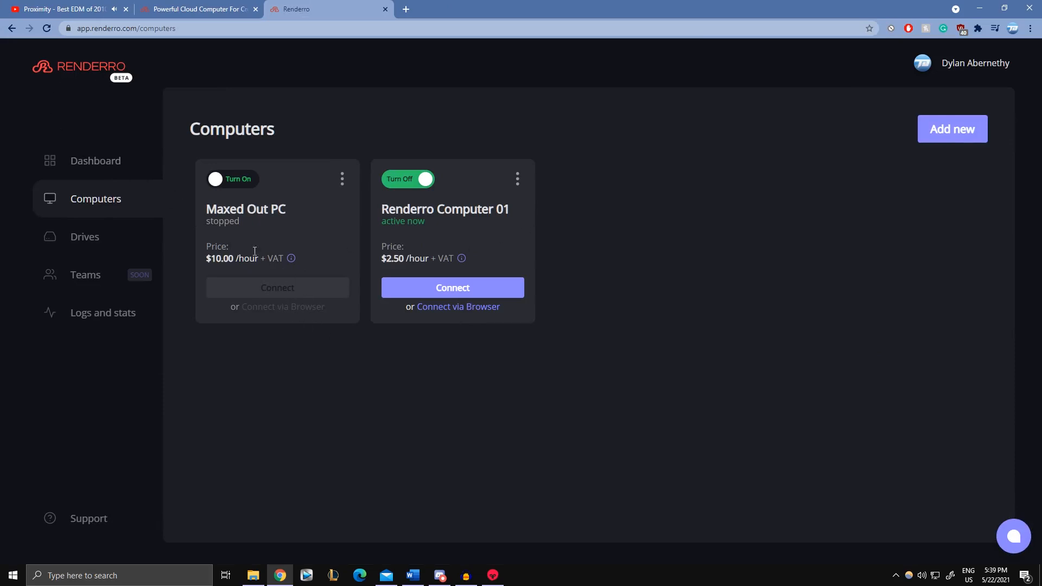
mouse_move(442, 178)
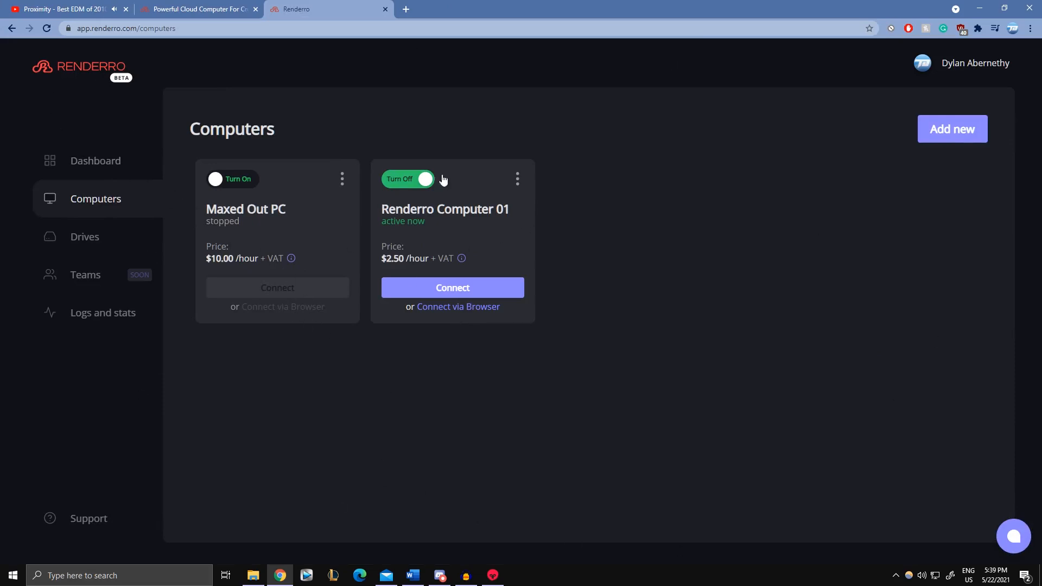
mouse_move(410, 262)
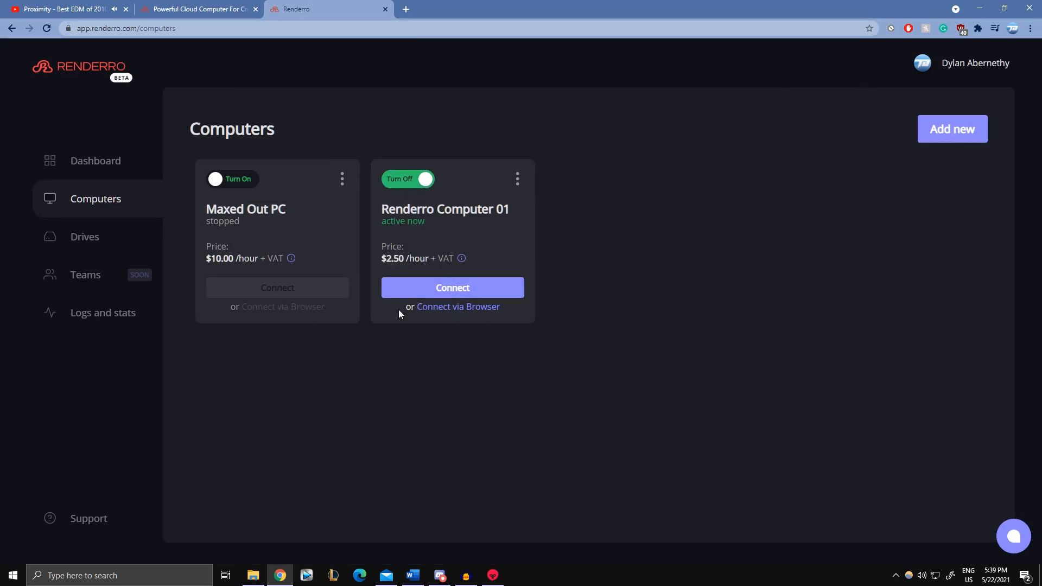
Connect to Renderro Computer 01 via the browser from the Computers page.
click(453, 288)
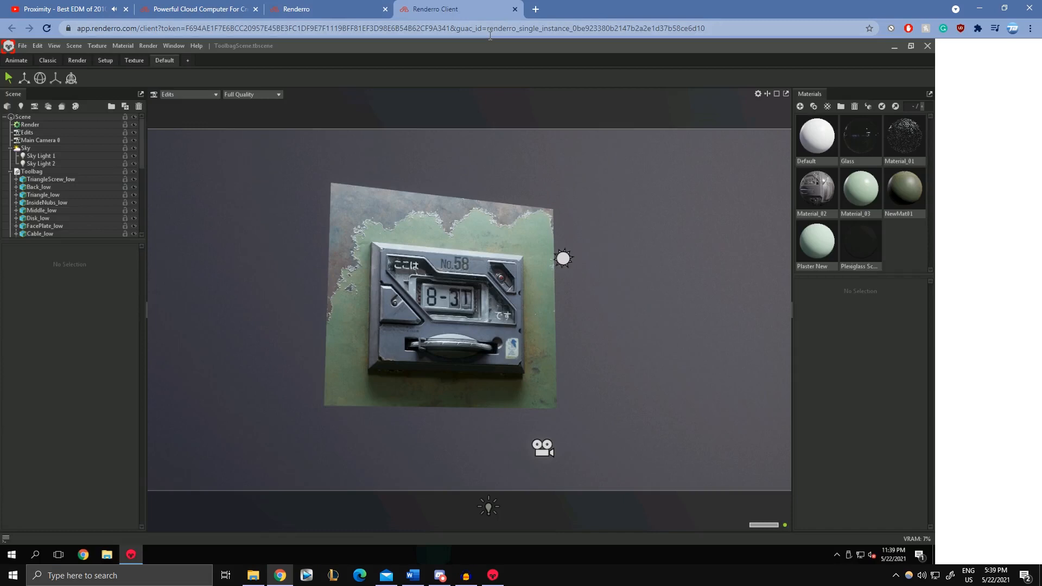
mouse_move(255, 259)
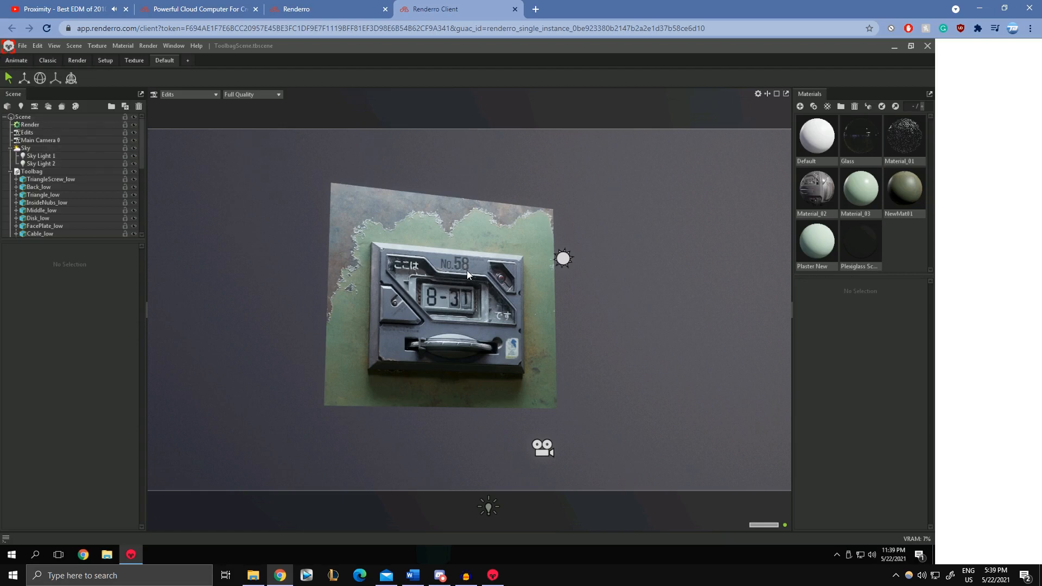
mouse_move(625, 333)
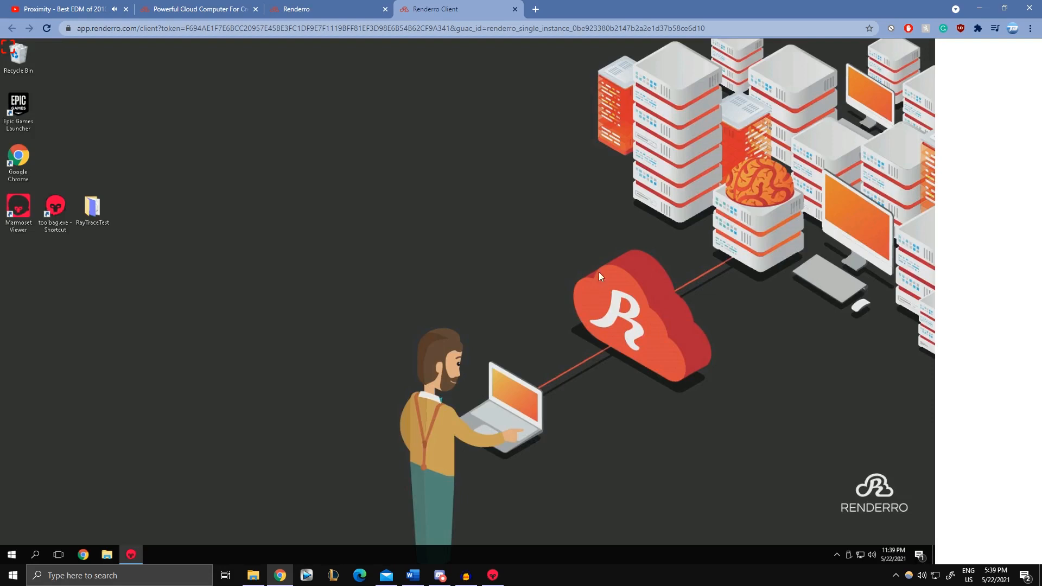
mouse_move(593, 424)
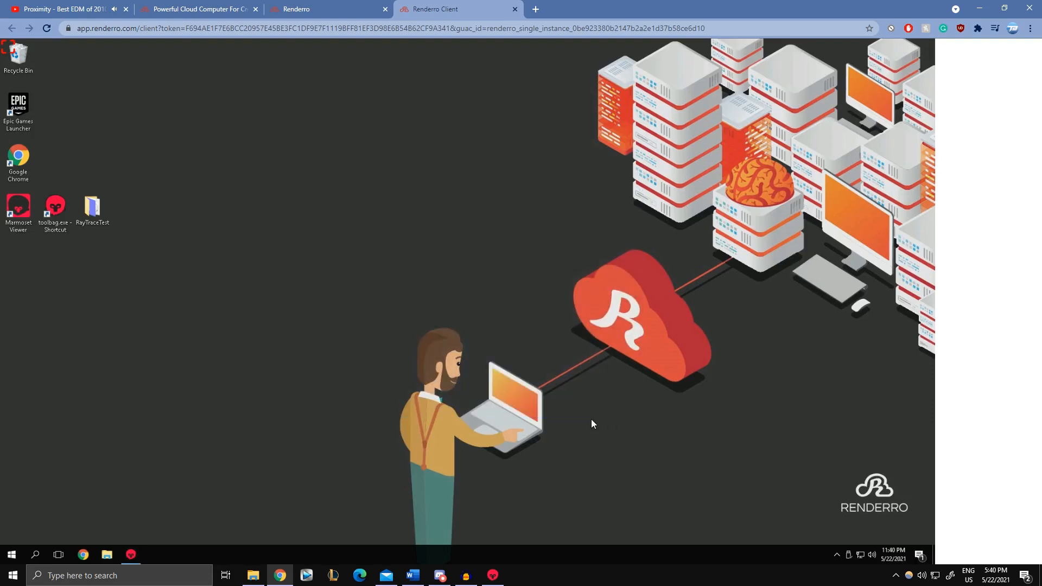
mouse_move(439, 401)
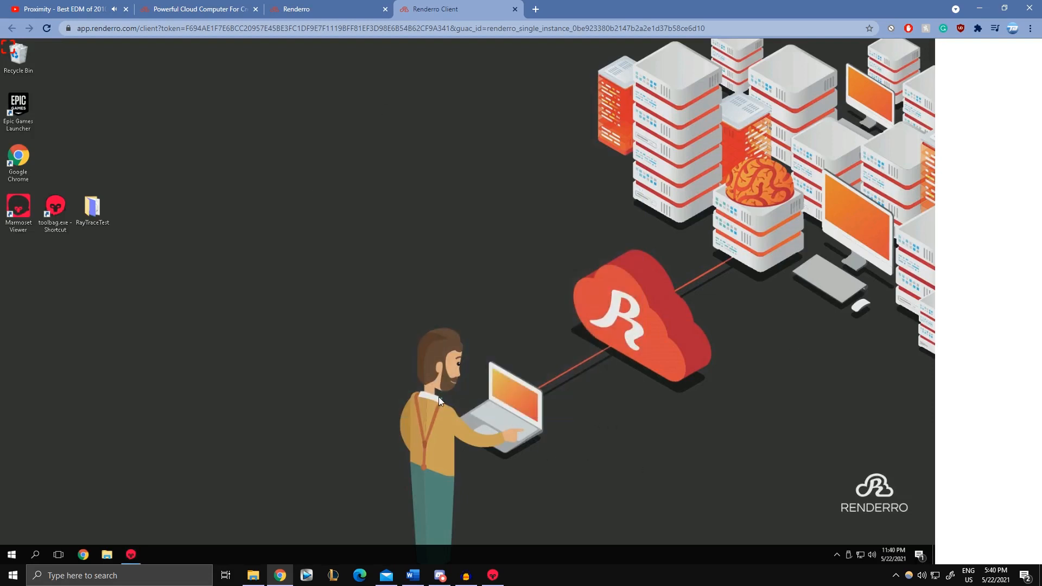
mouse_move(365, 260)
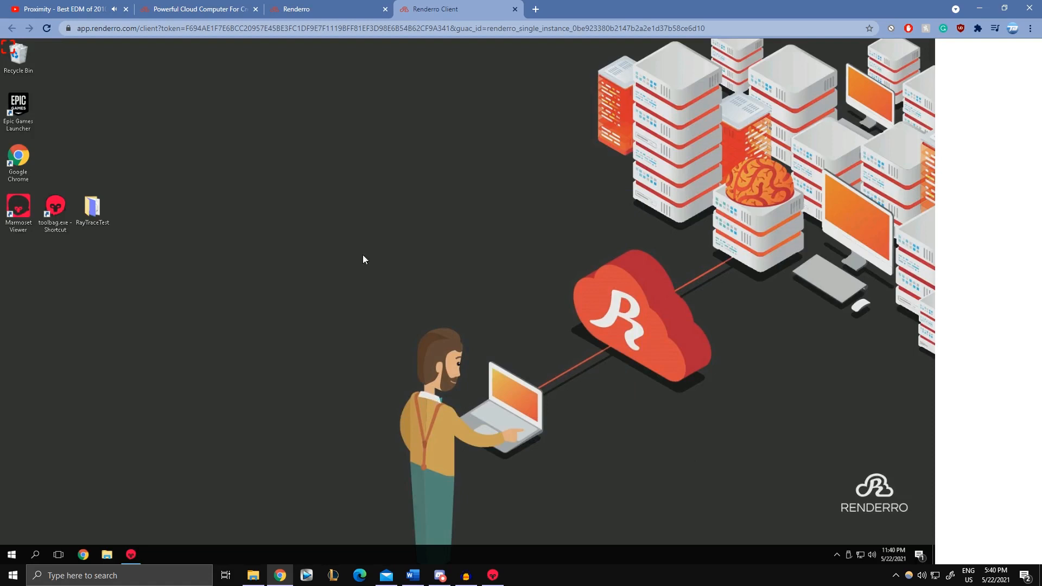
mouse_move(481, 330)
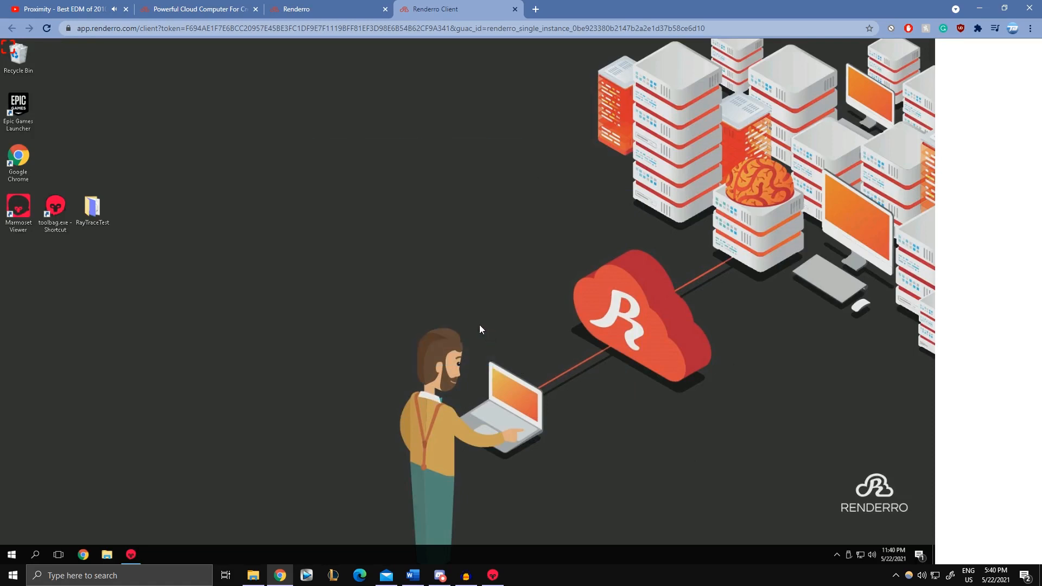
mouse_move(347, 238)
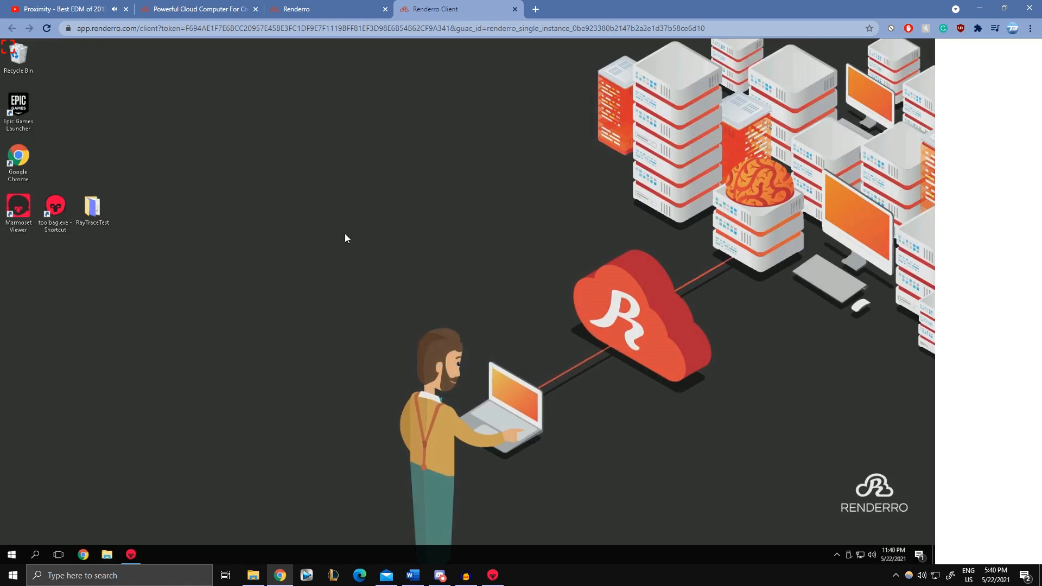
mouse_move(340, 236)
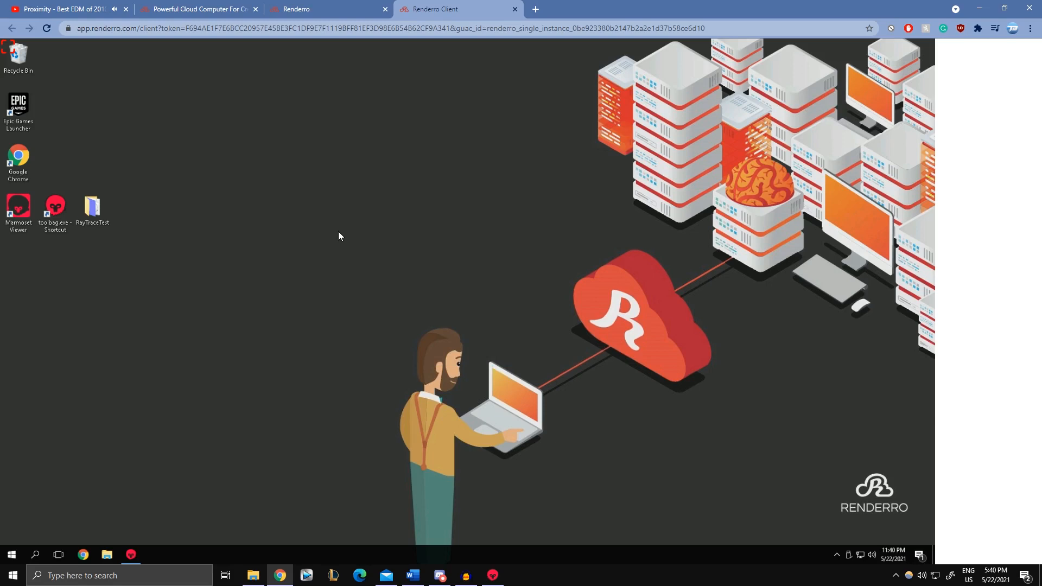
mouse_move(478, 266)
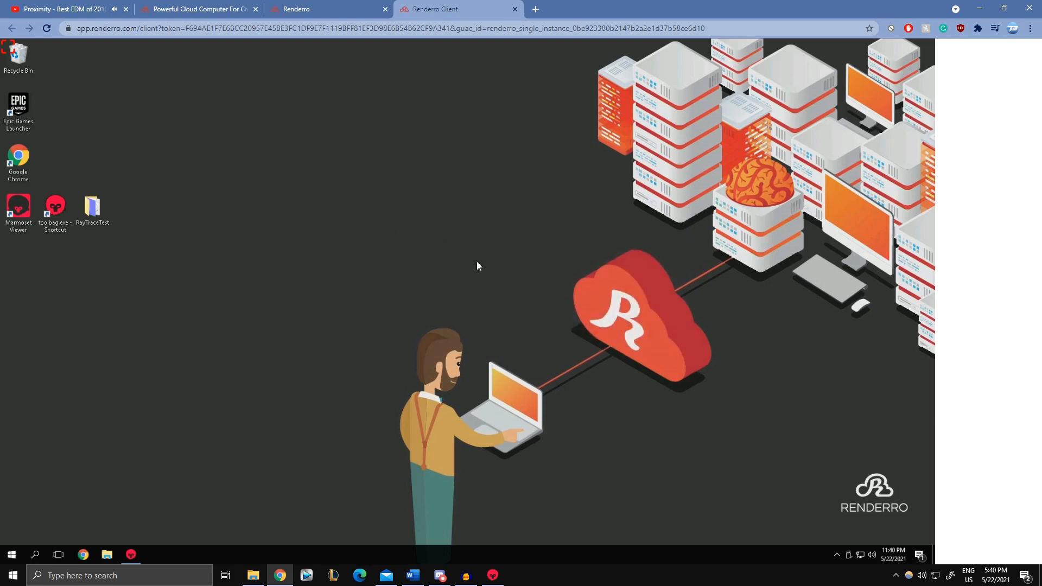
mouse_move(511, 288)
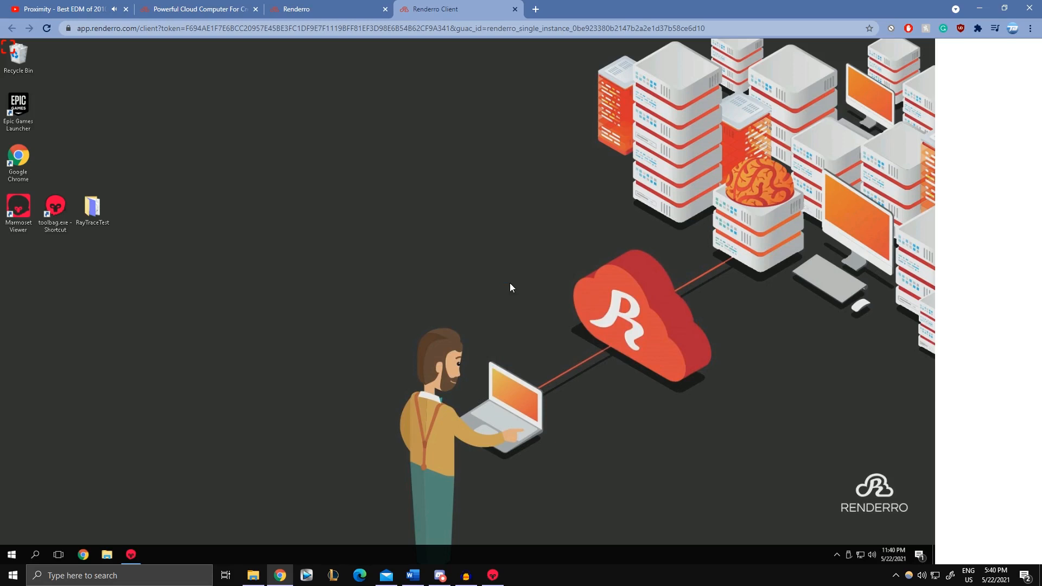
mouse_move(322, 322)
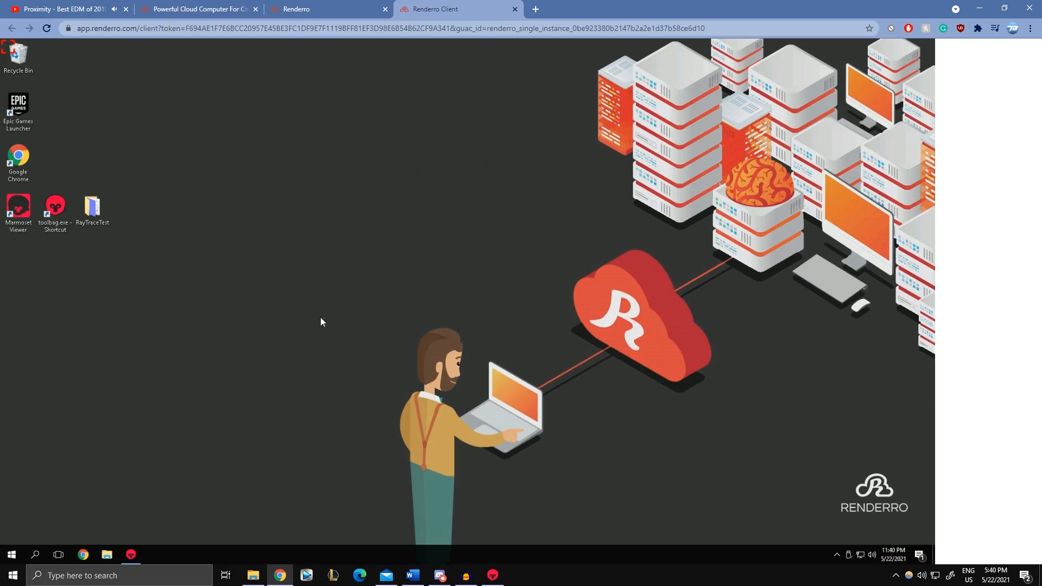
mouse_move(332, 150)
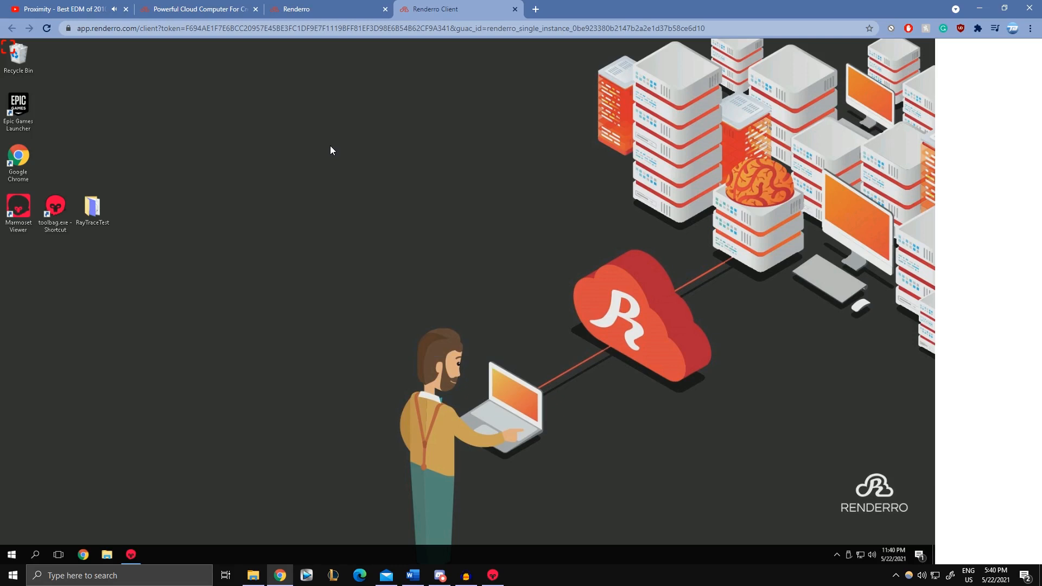
mouse_move(440, 233)
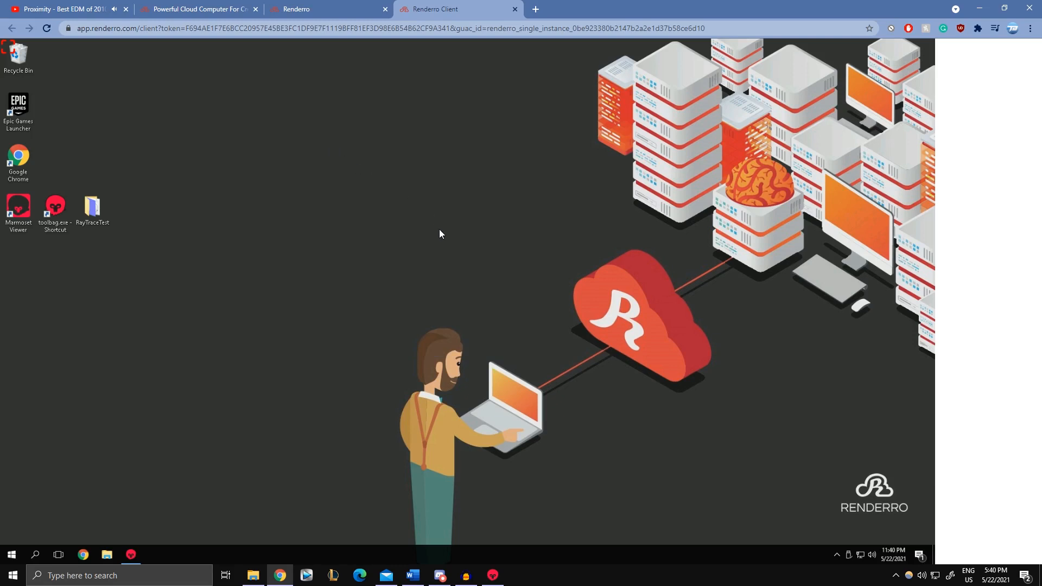
mouse_move(492, 268)
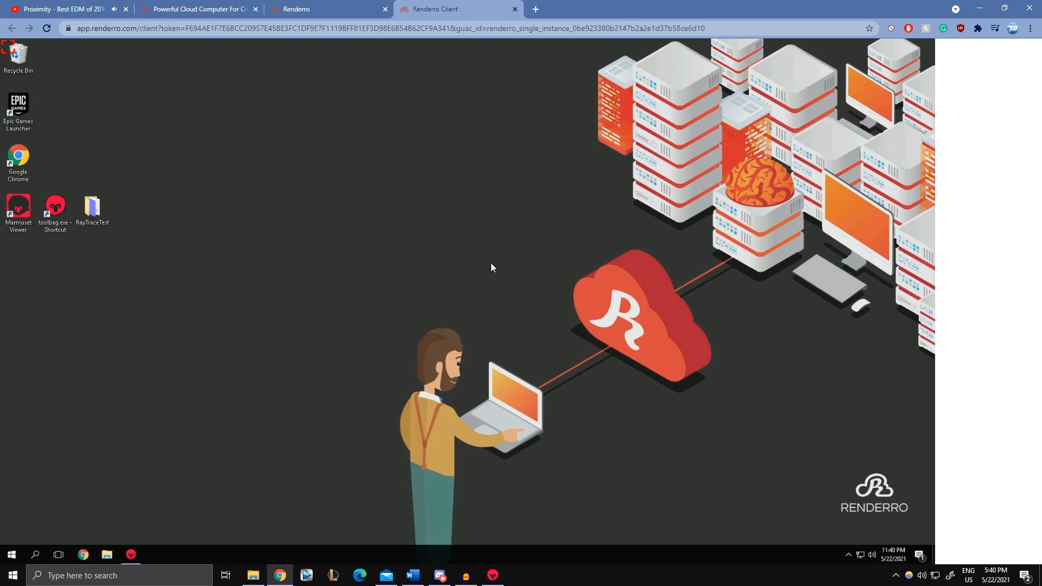
mouse_move(433, 204)
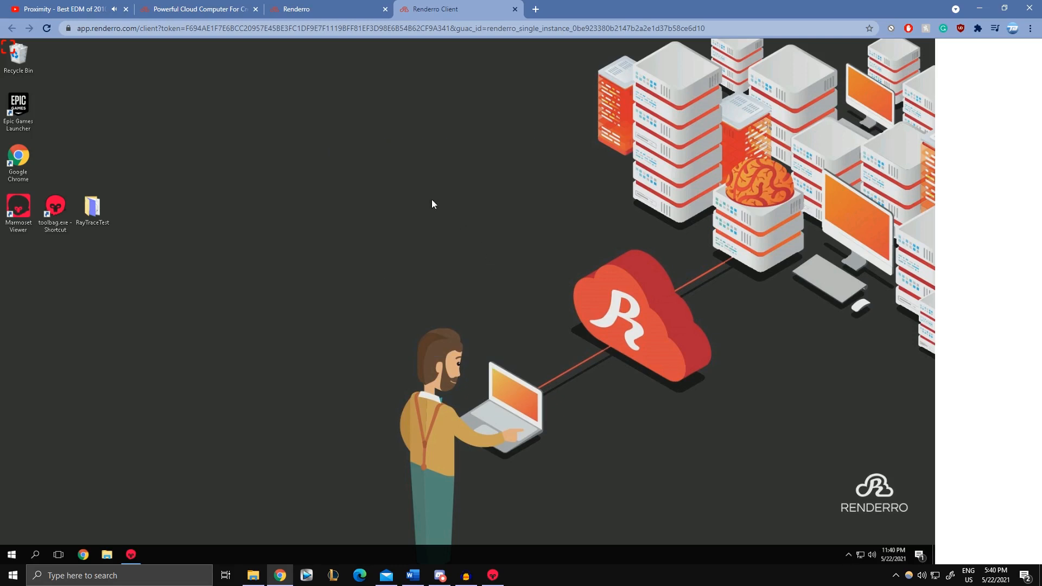
mouse_move(302, 152)
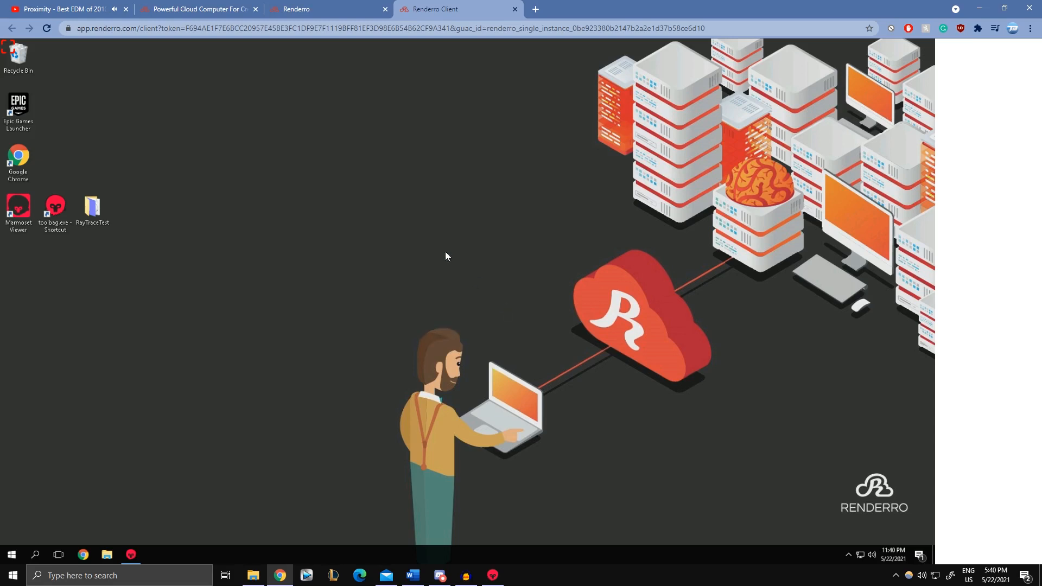
mouse_move(407, 223)
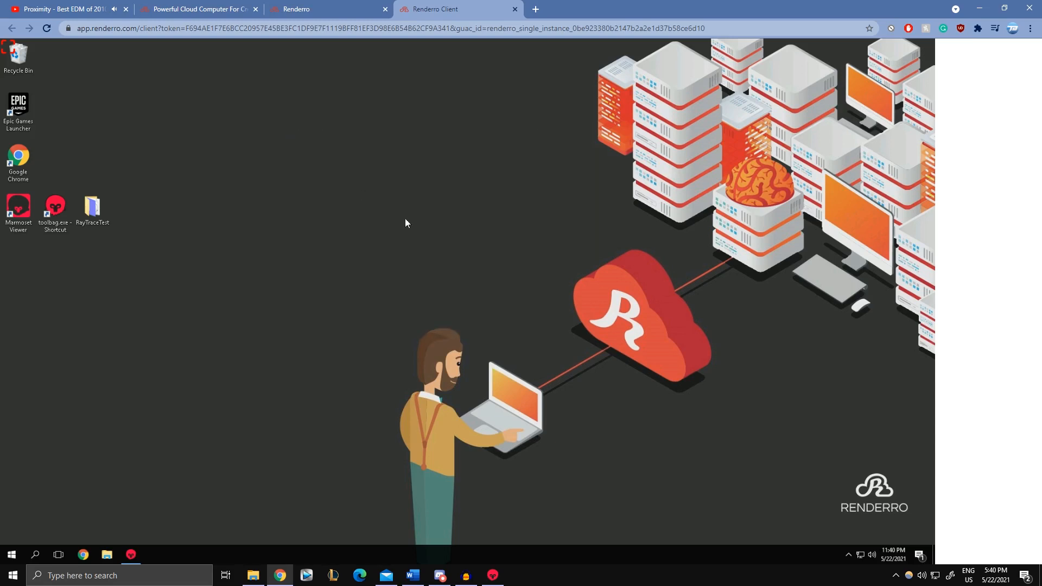
mouse_move(410, 432)
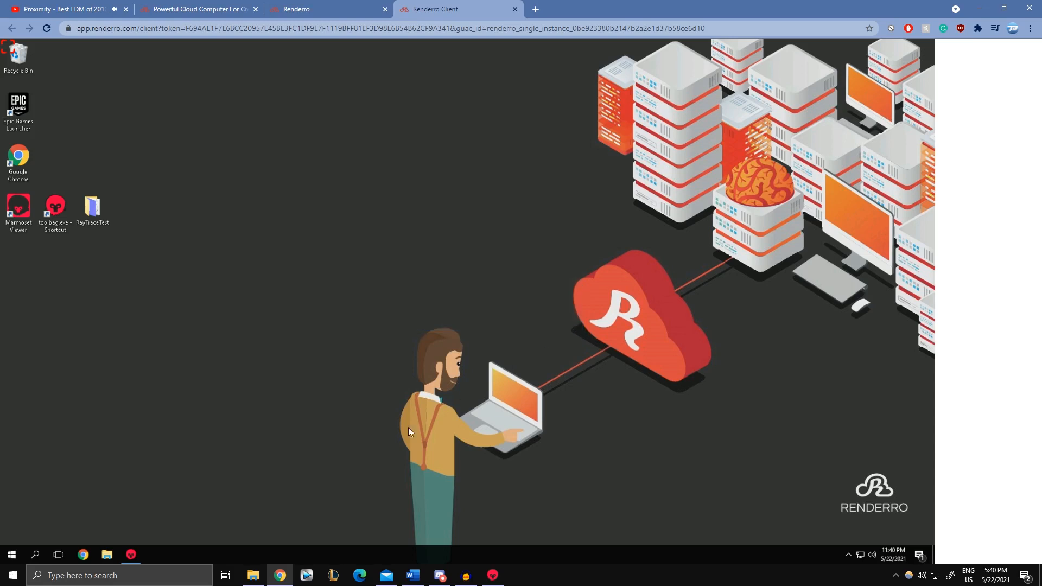
mouse_move(630, 100)
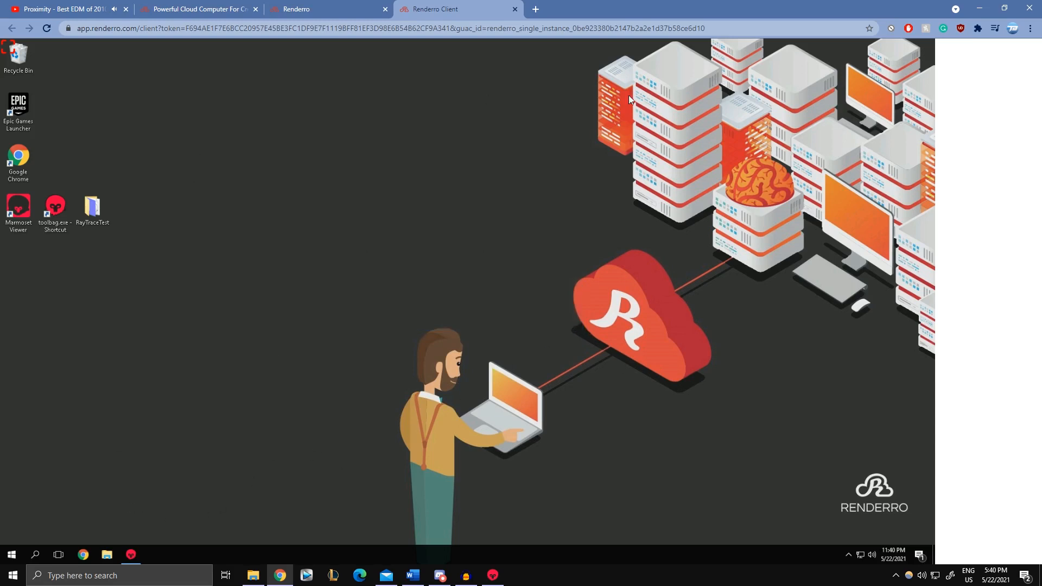
mouse_move(495, 210)
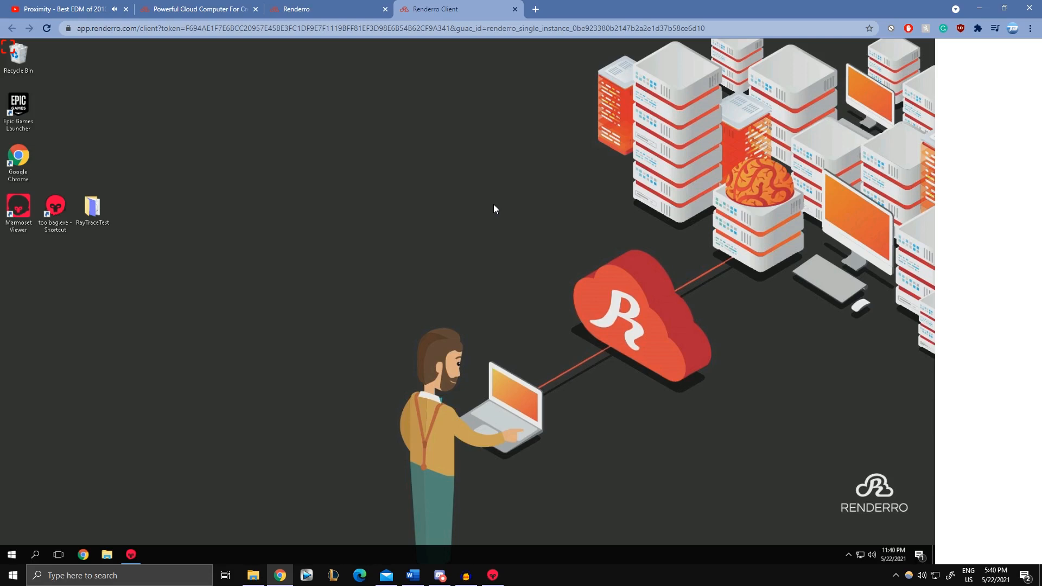
mouse_move(490, 211)
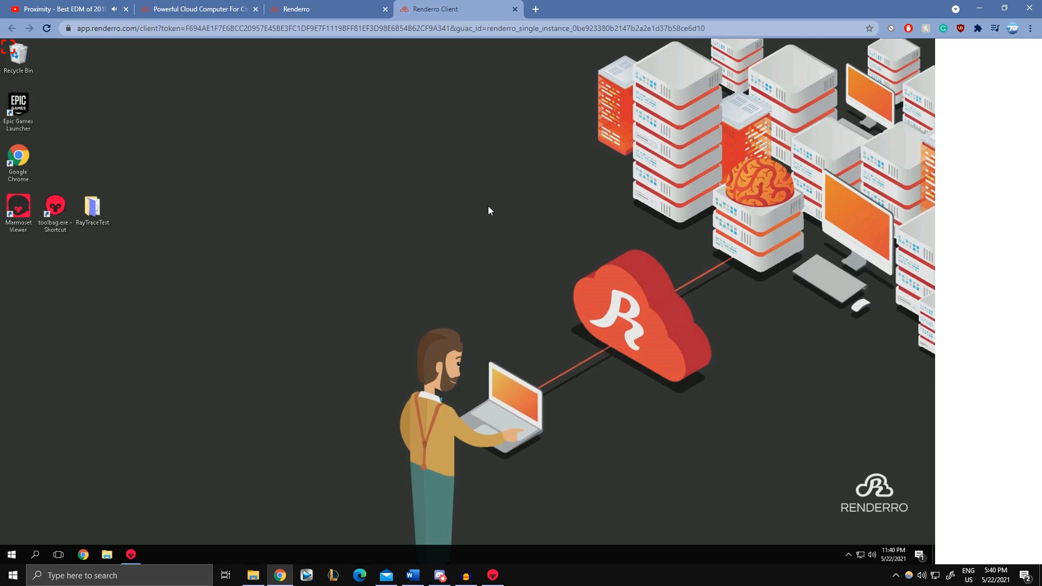
mouse_move(458, 315)
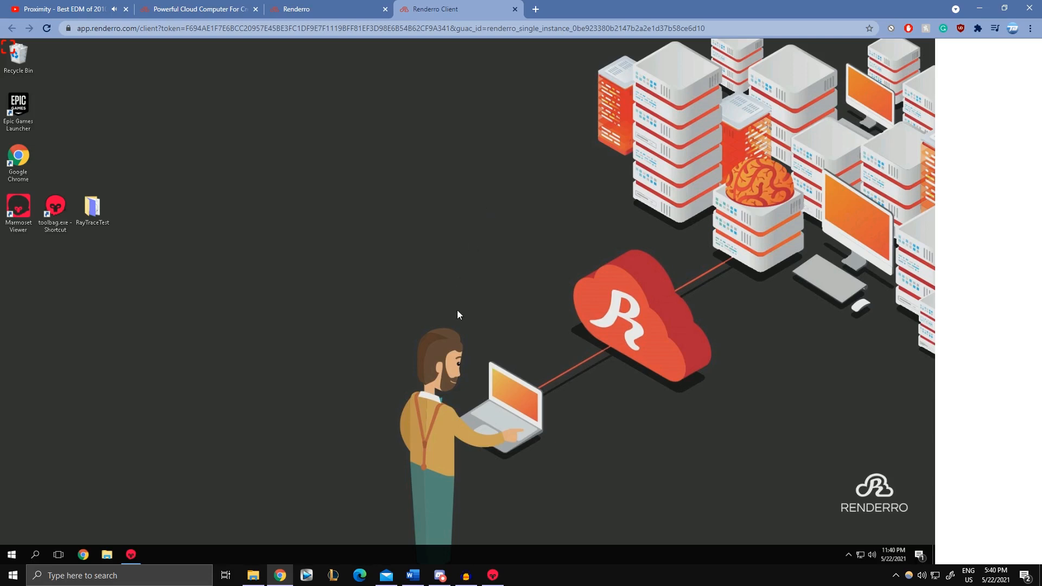
mouse_move(340, 438)
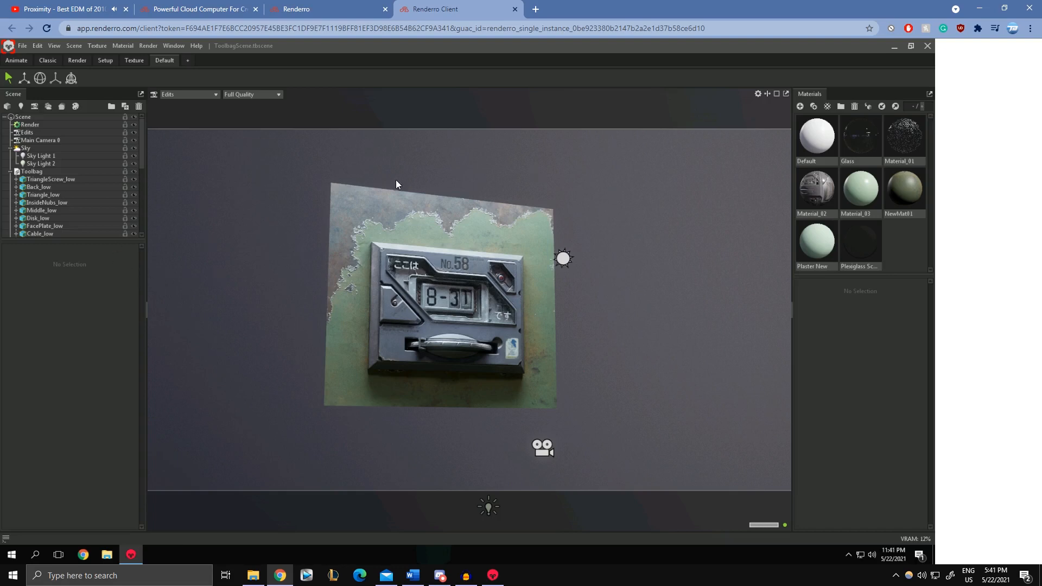
View the cloud scene through Main Camera 0, then highlight the homepage's $10 credits offer.
click(187, 94)
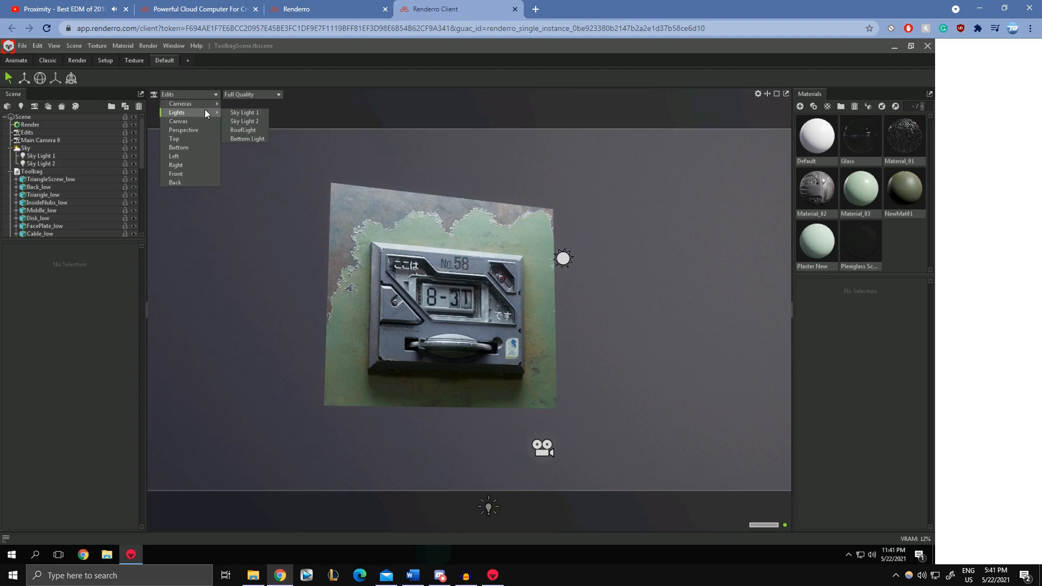
mouse_move(181, 104)
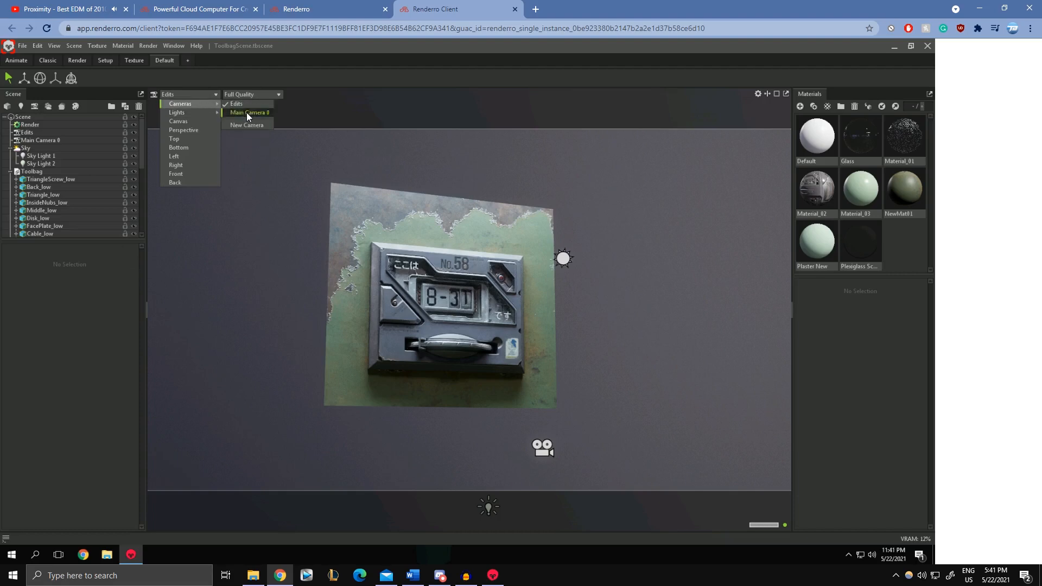
click(248, 112)
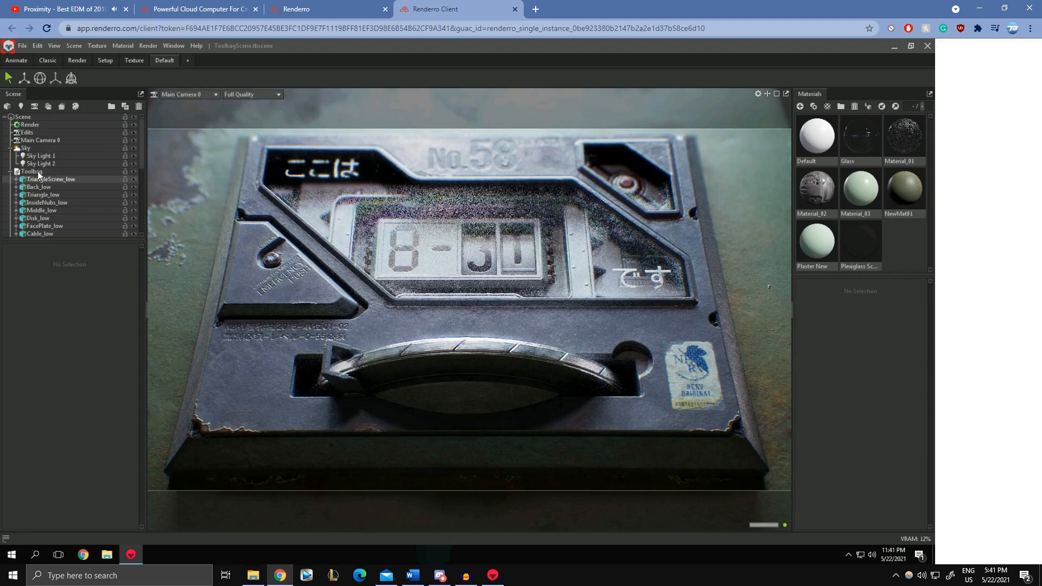
click(25, 124)
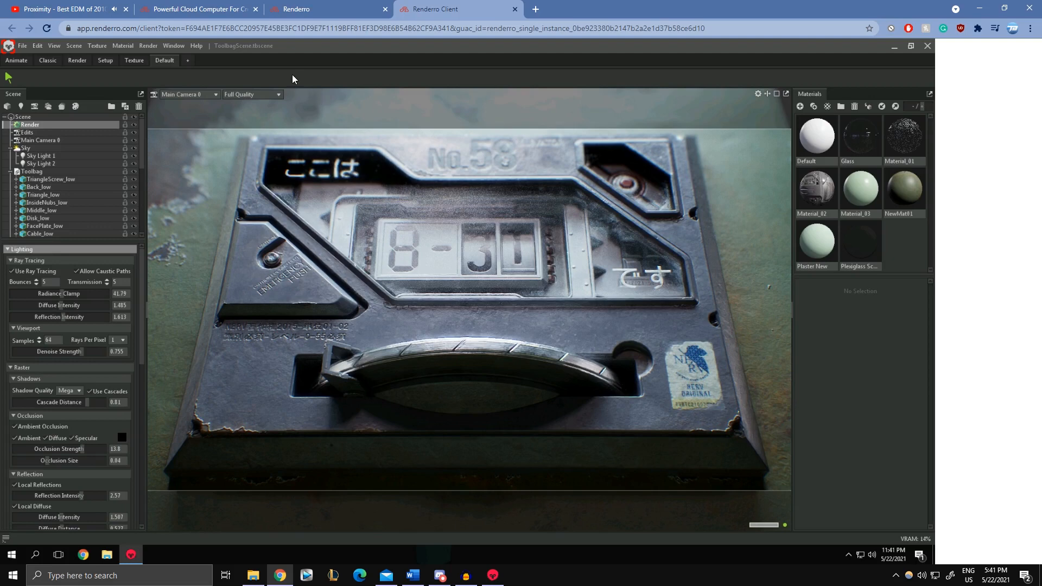
click(201, 10)
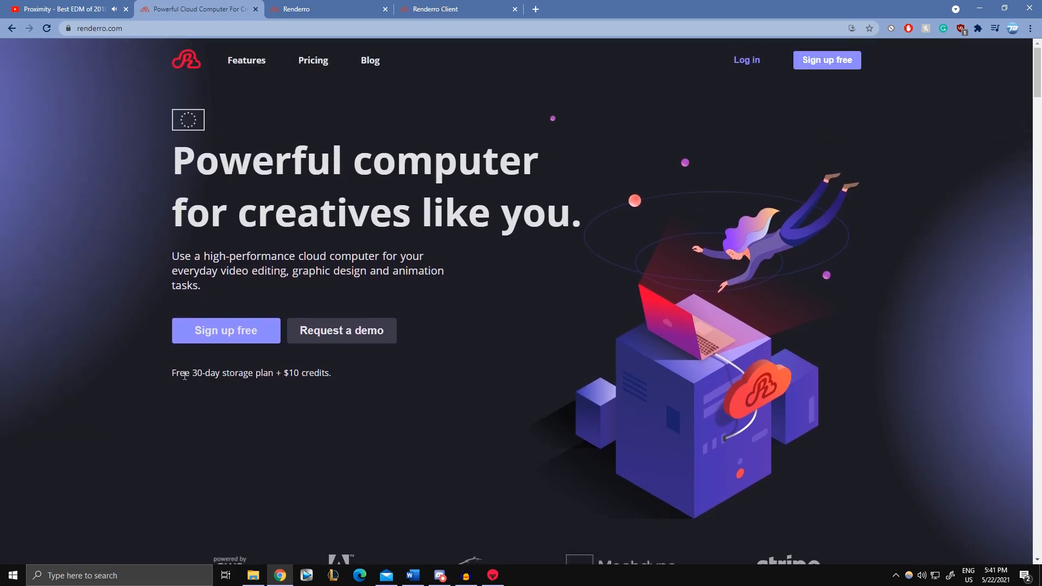
mouse_move(294, 381)
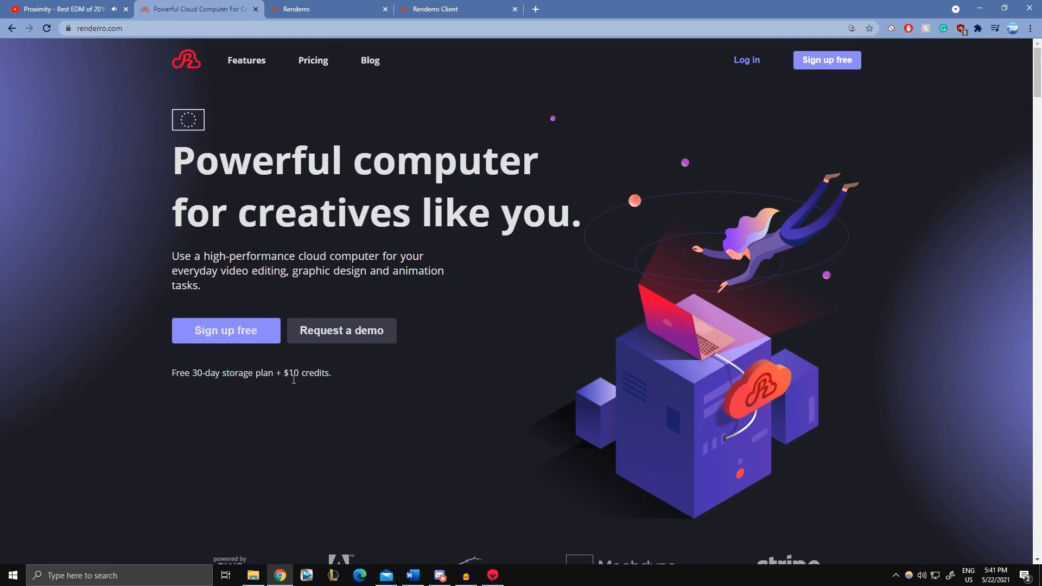
double_click(303, 372)
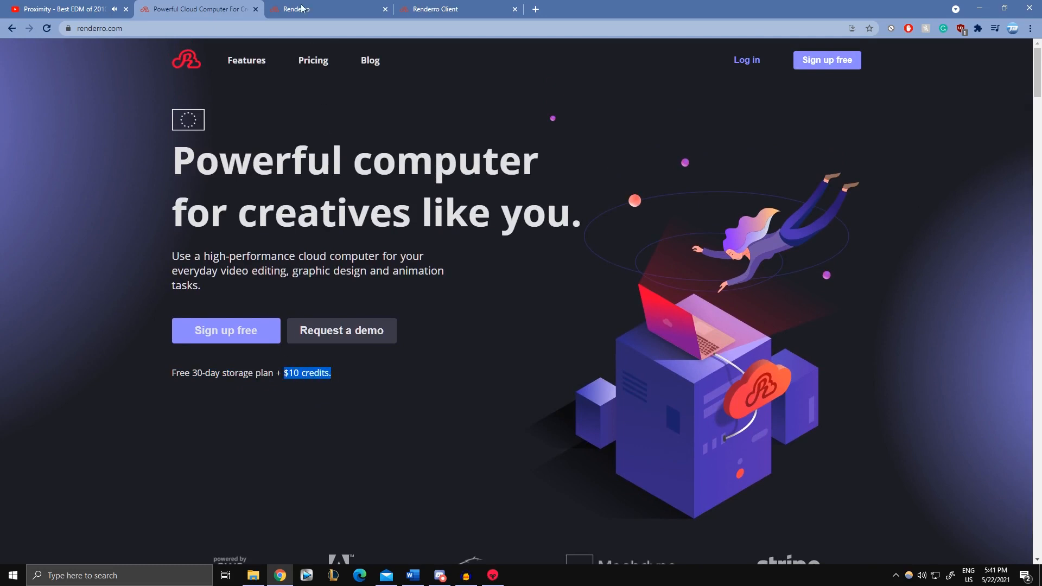
Open Logs and stats > Statistics showing 4h 16min and $18.47, briefly checking the homepage.
click(302, 9)
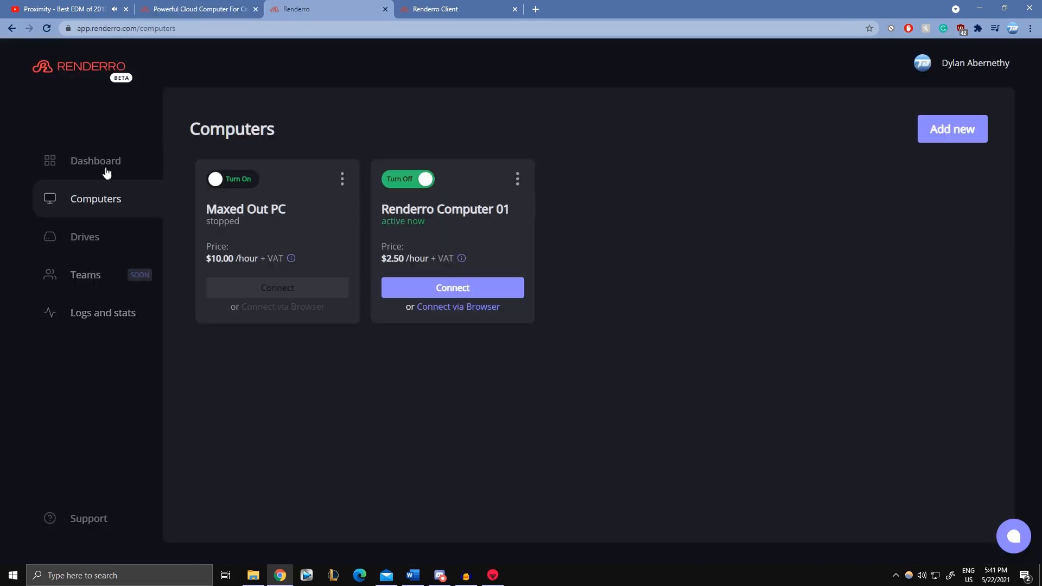
click(102, 313)
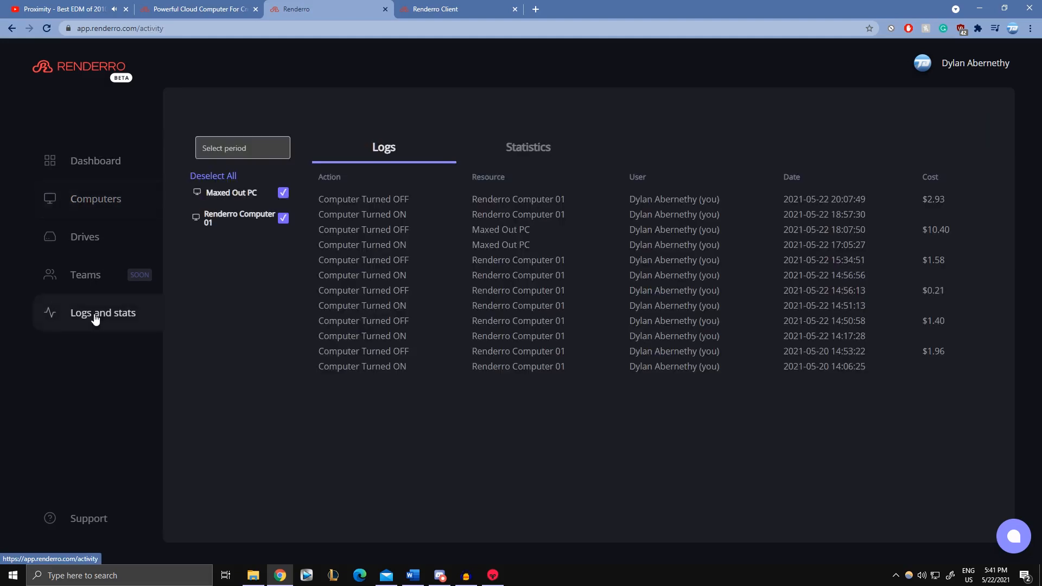
click(528, 147)
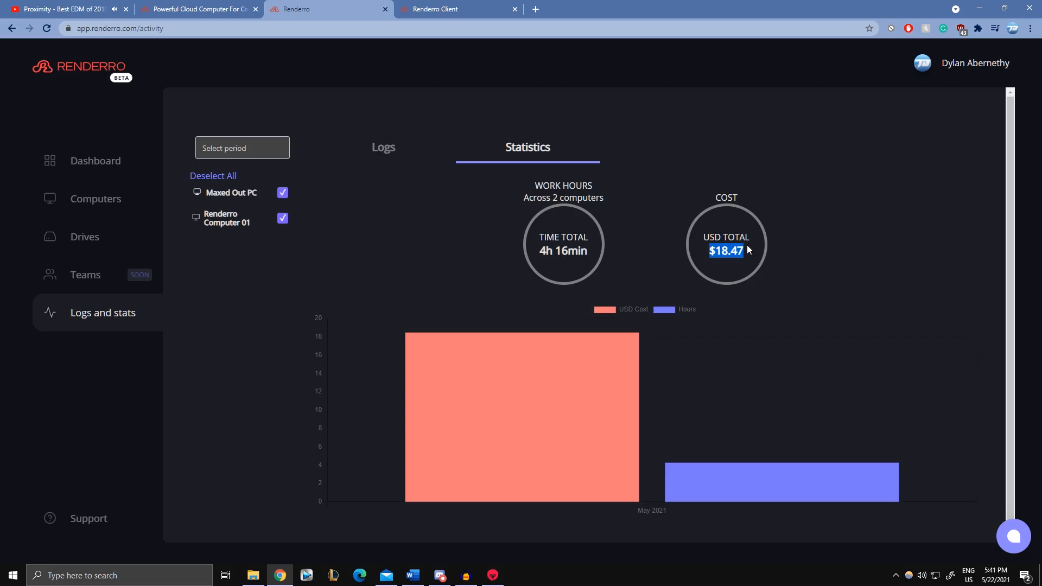
mouse_move(455, 93)
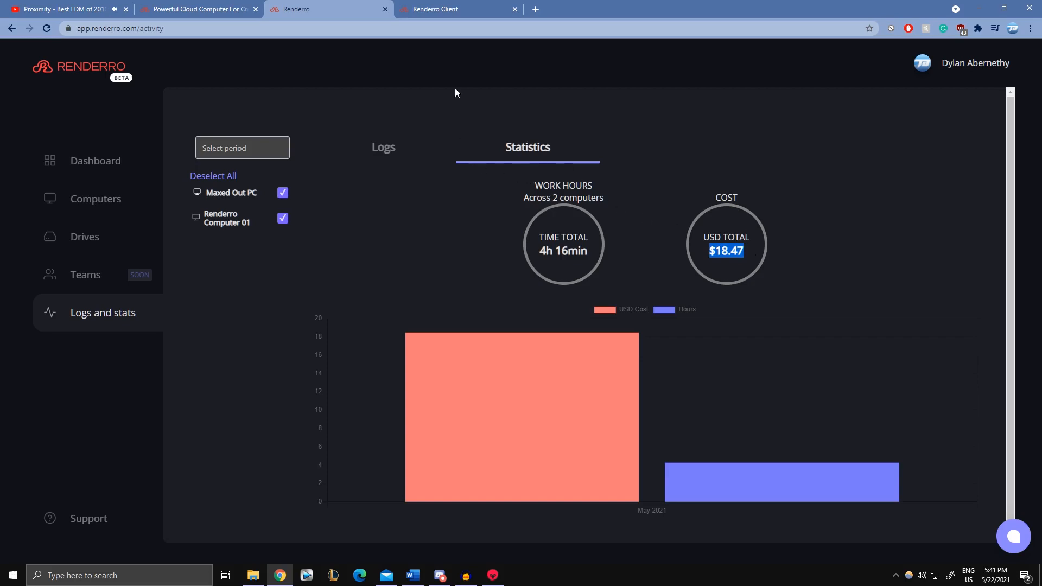
click(198, 9)
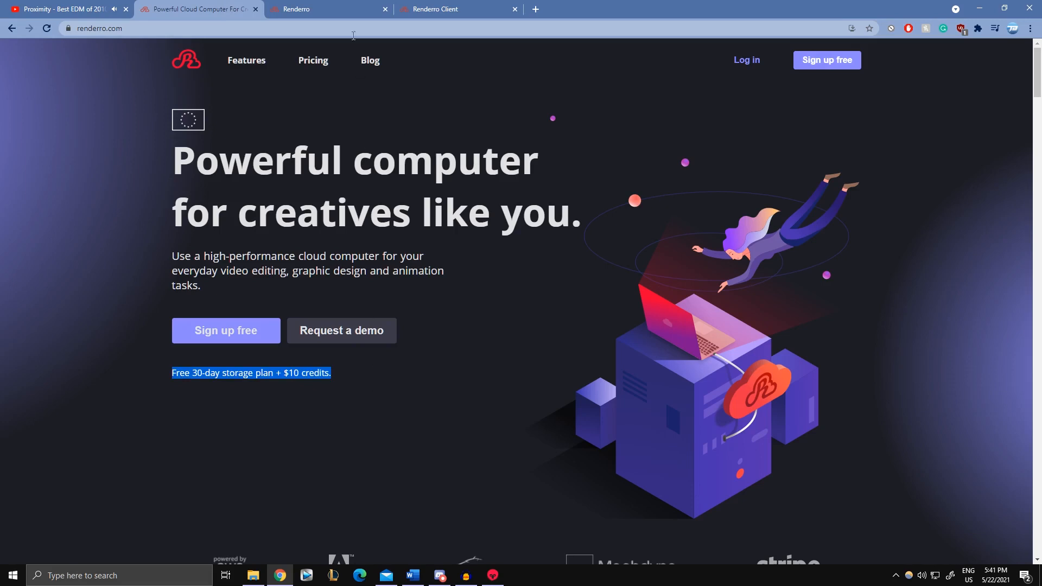
click(305, 8)
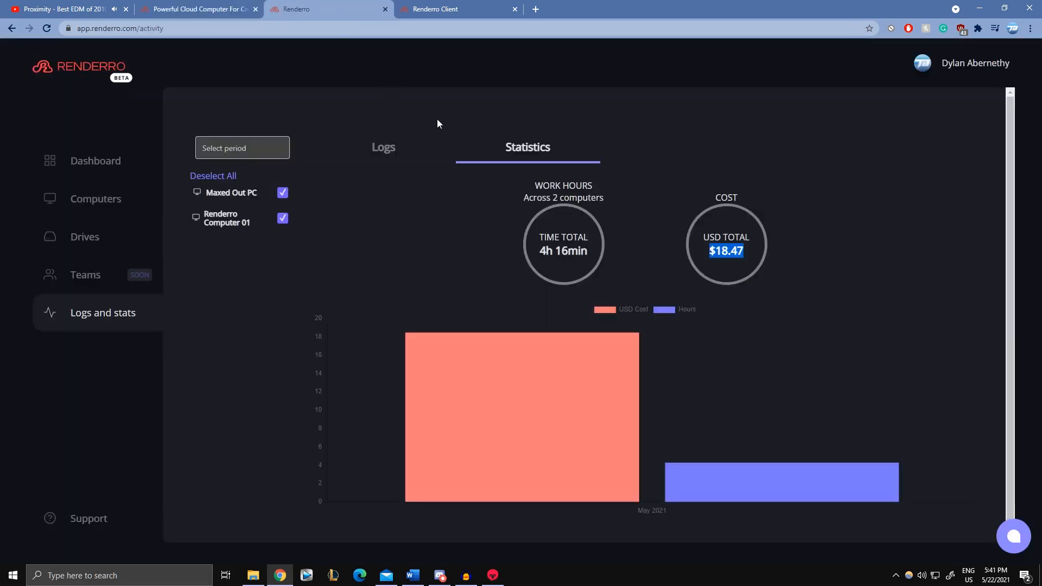
mouse_move(492, 212)
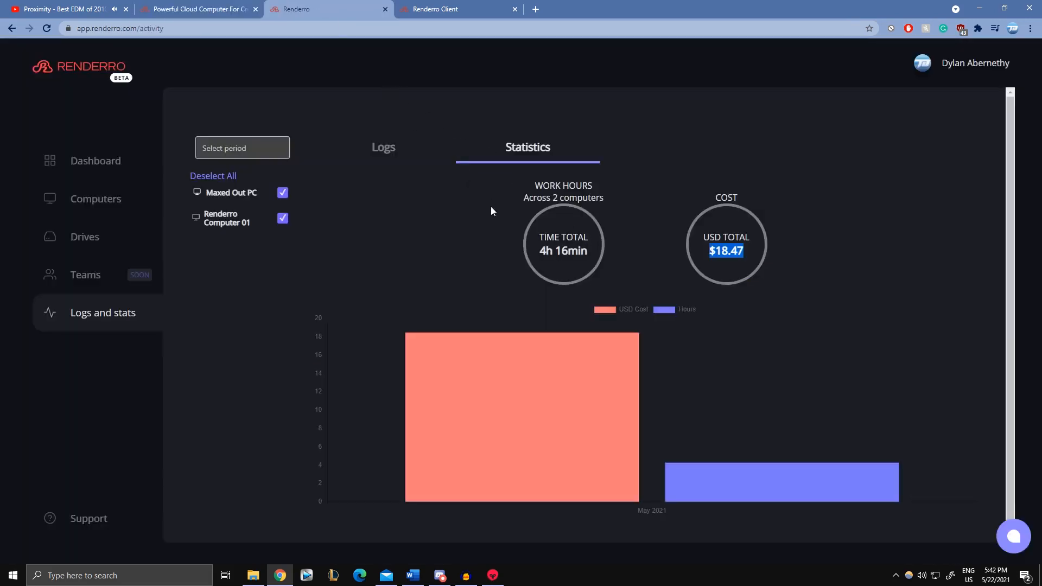
mouse_move(223, 9)
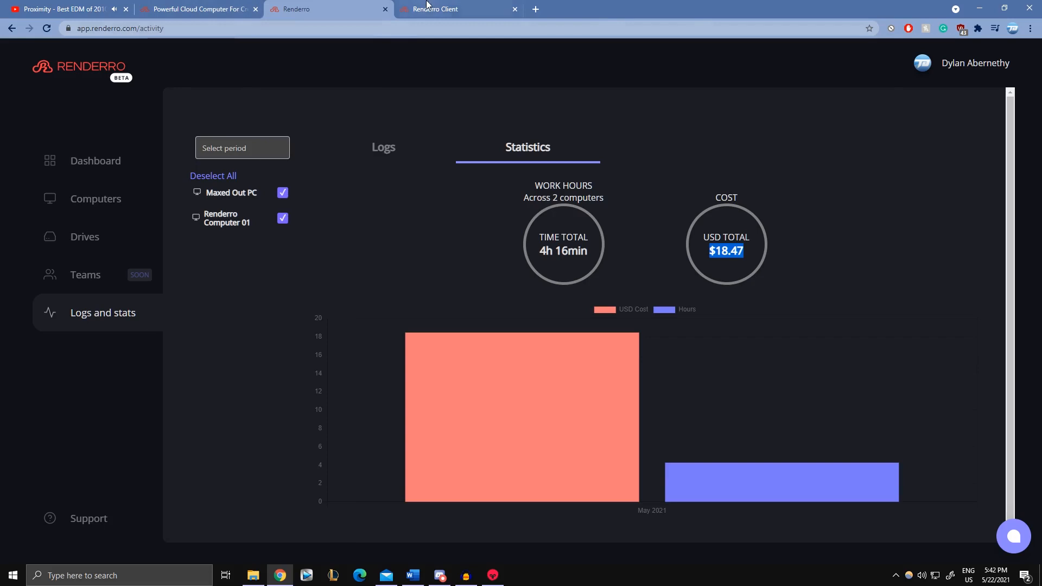
Show the cloud PC's ray-traced 8-3D panel scene, then return to the renderro.com tab.
click(443, 8)
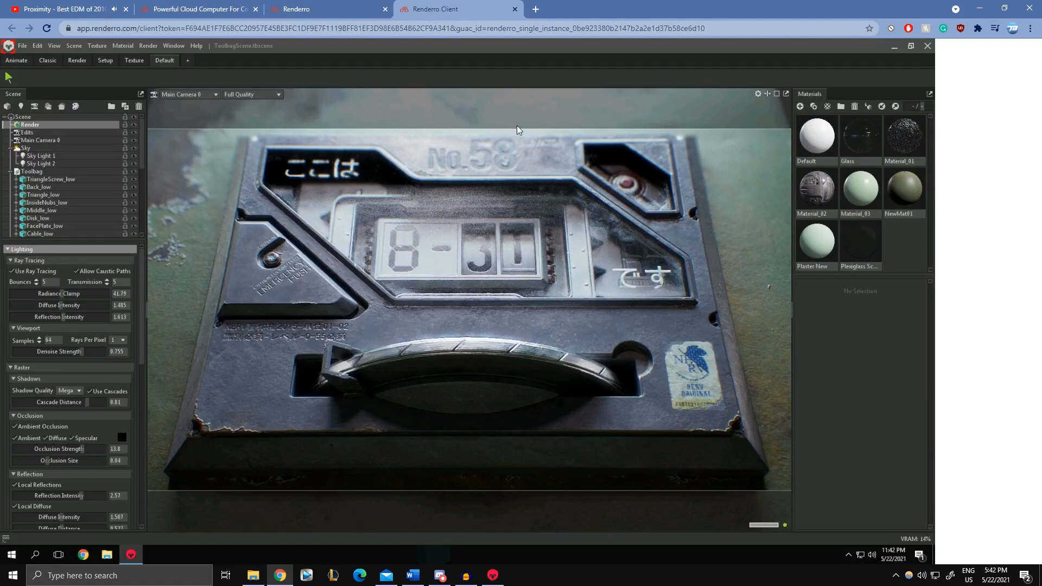
mouse_move(828, 351)
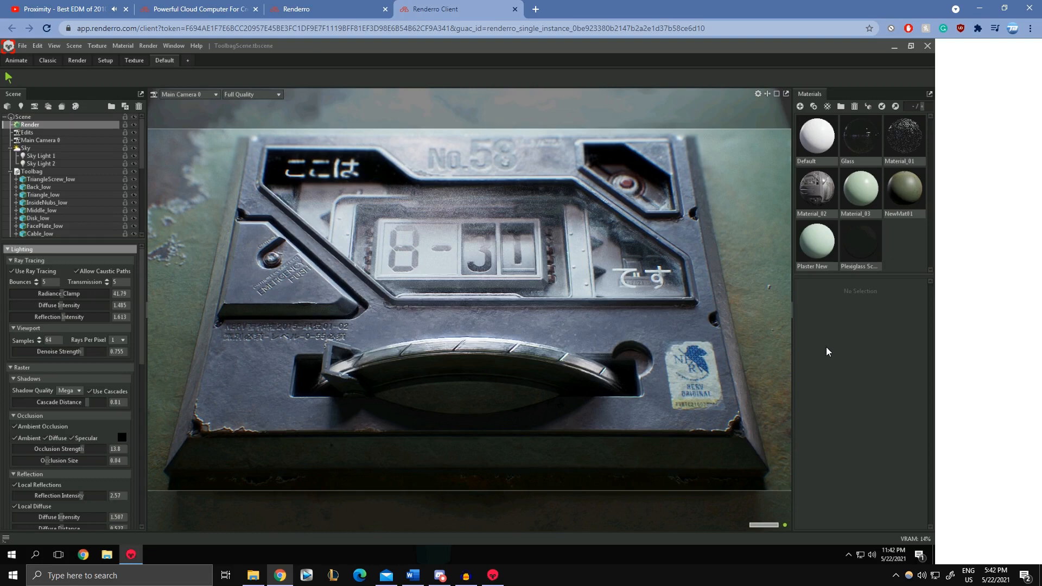
mouse_move(758, 370)
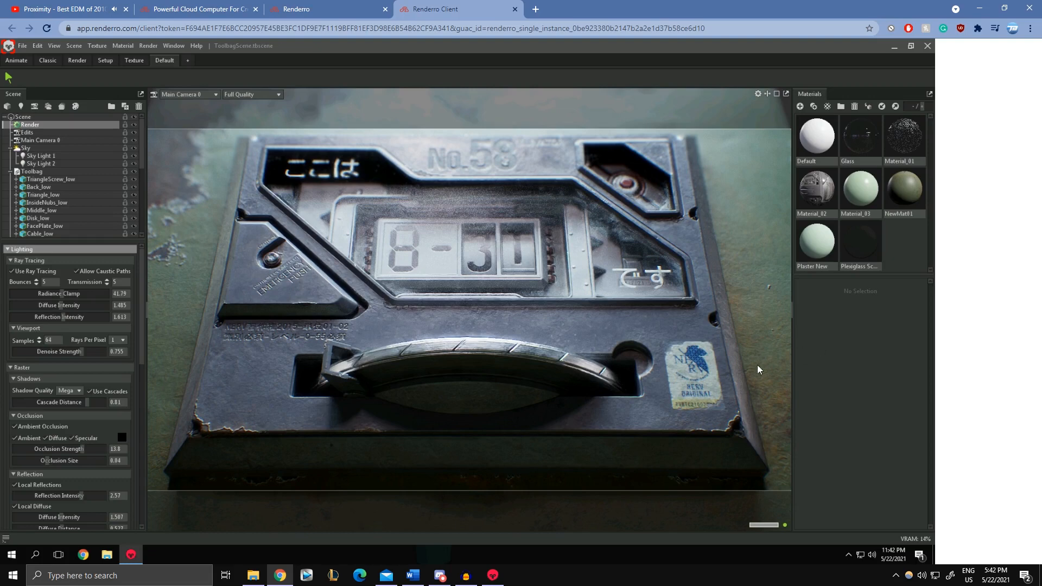
mouse_move(615, 374)
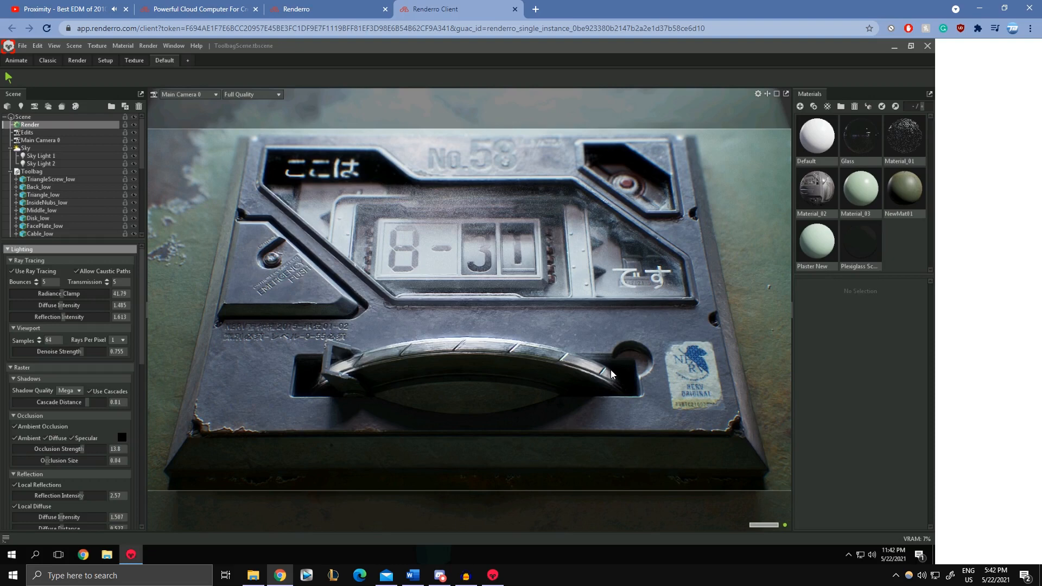
mouse_move(760, 386)
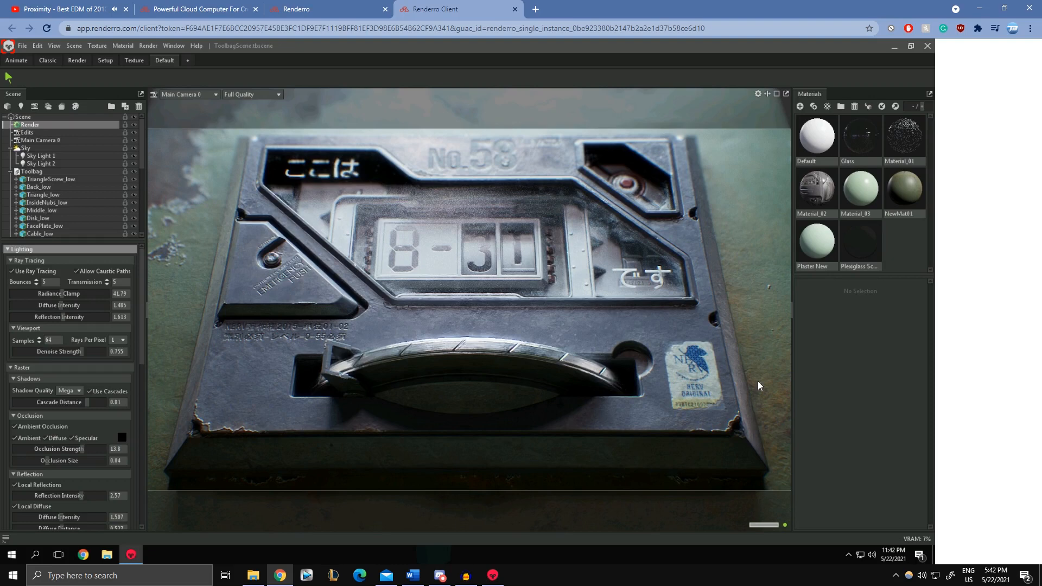
mouse_move(760, 285)
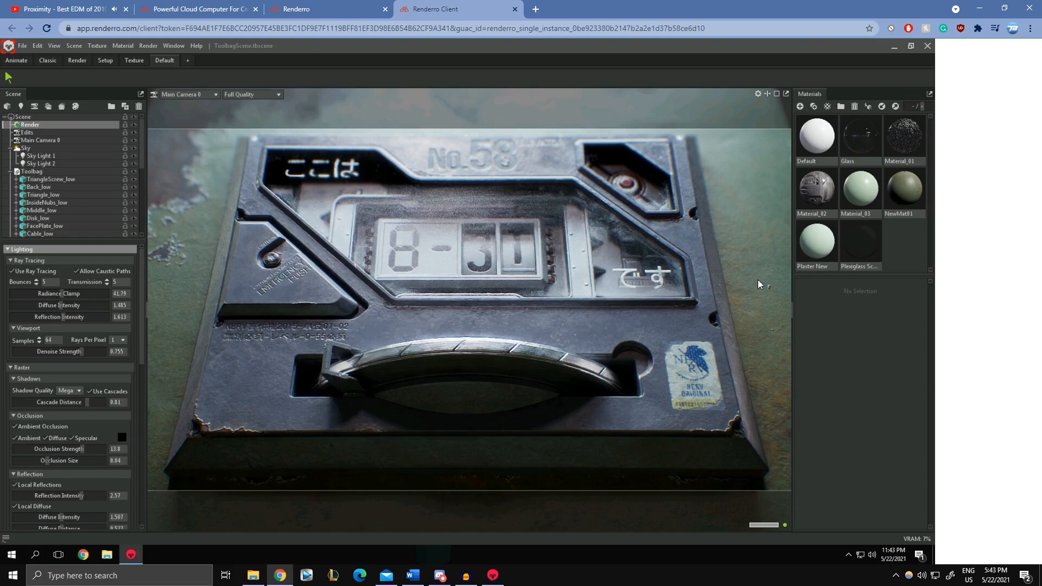
click(201, 9)
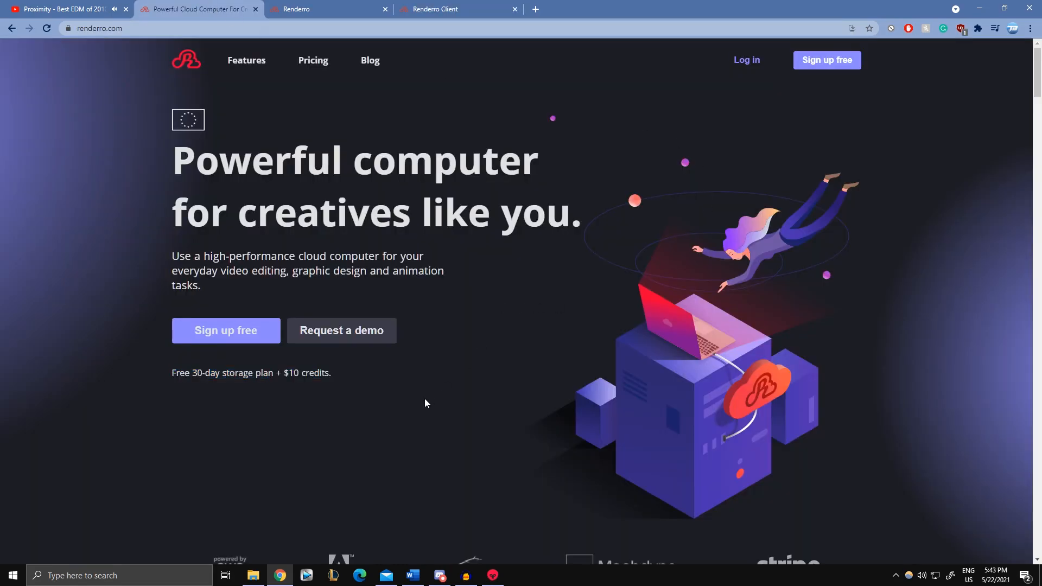
scroll(down, 3)
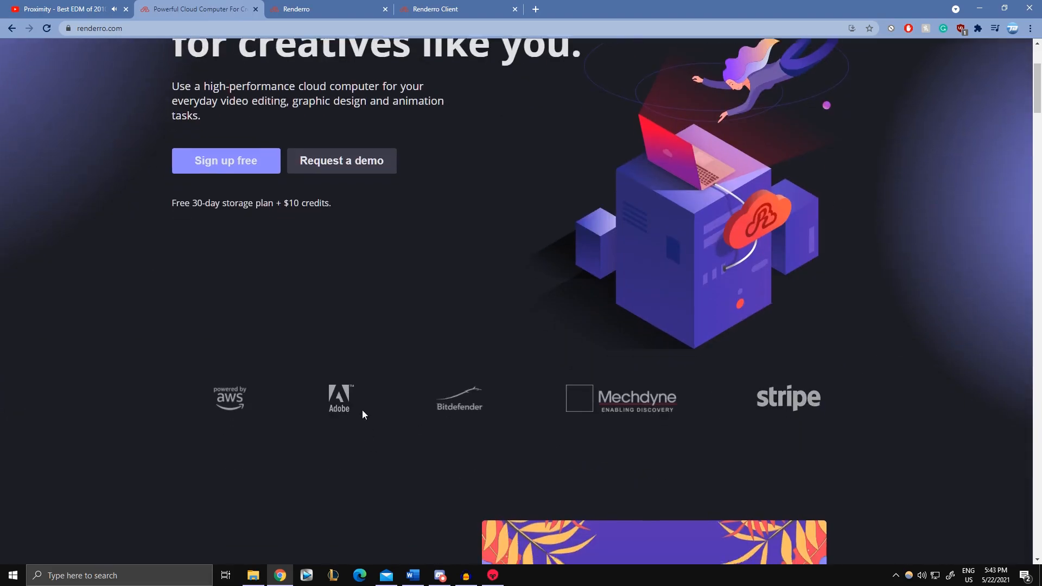
scroll(down, 3)
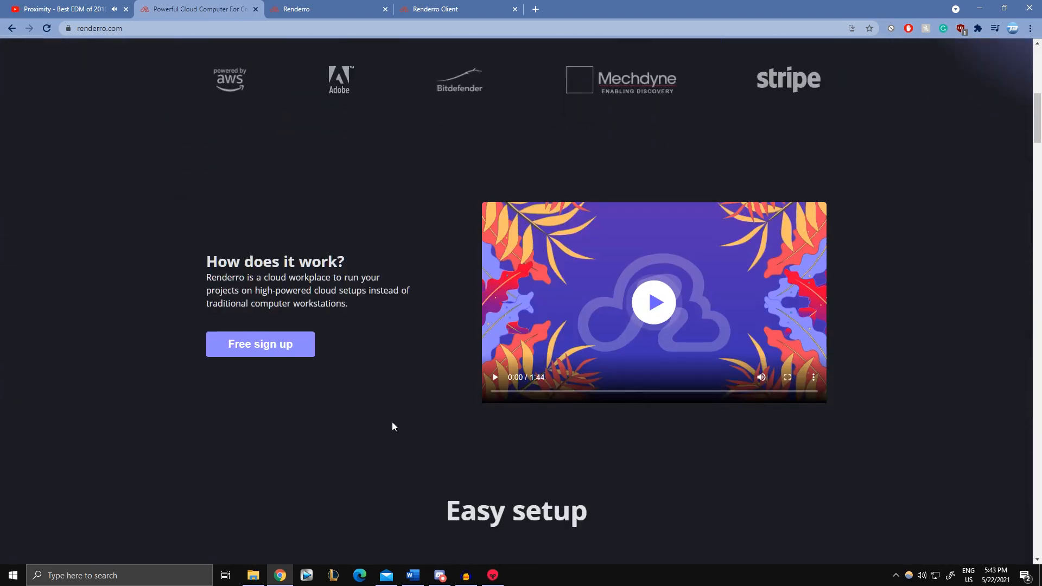
scroll(down, 3)
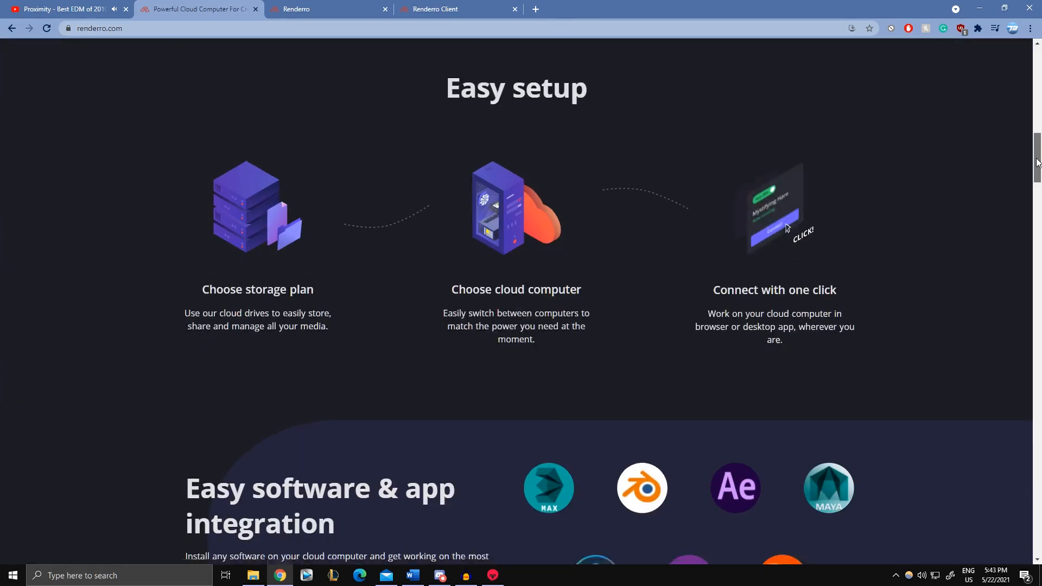
scroll(down, 3)
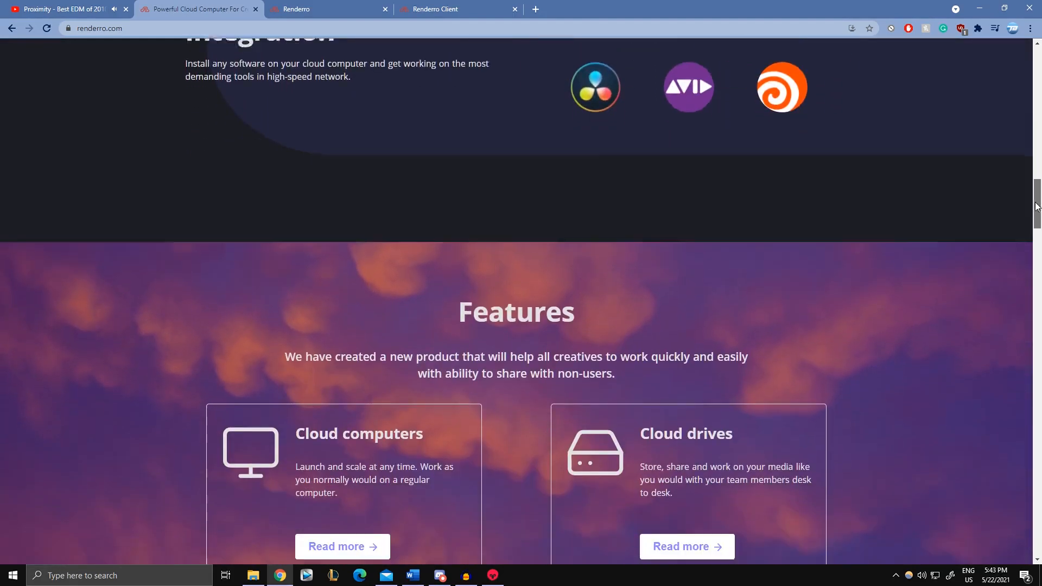
scroll(down, 3)
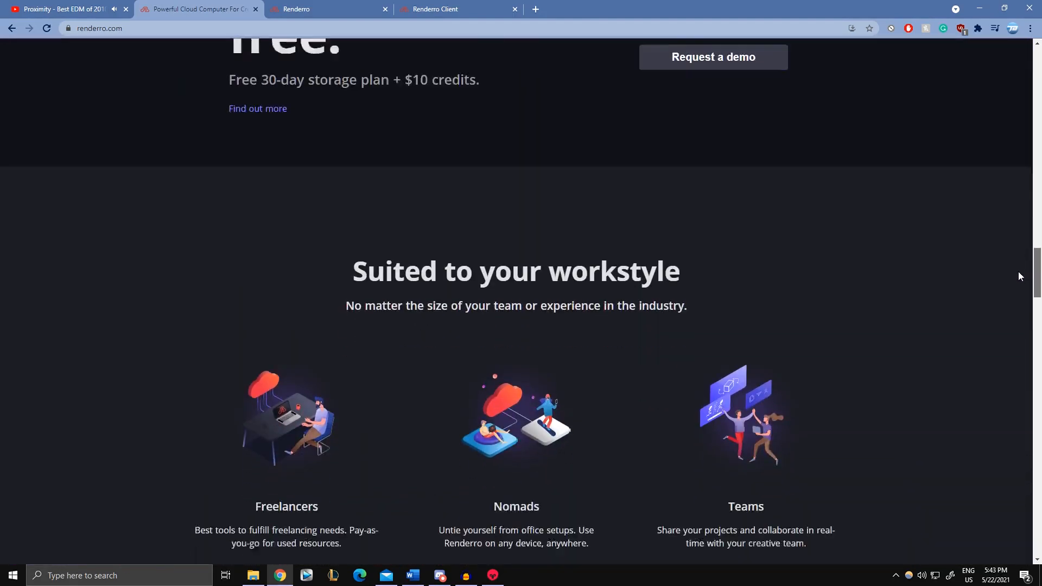
scroll(down, 3)
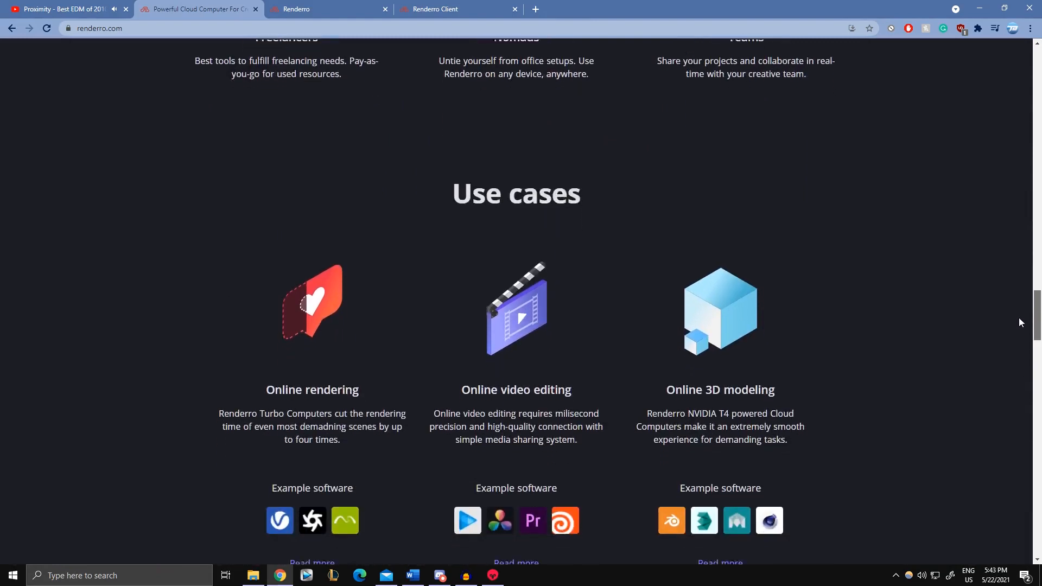
scroll(up, 3)
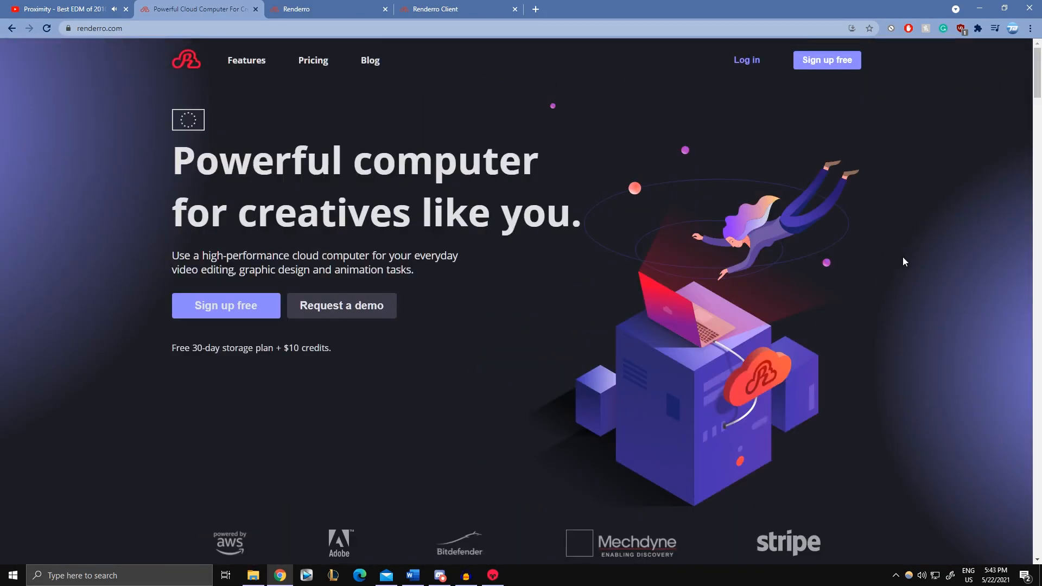
mouse_move(908, 258)
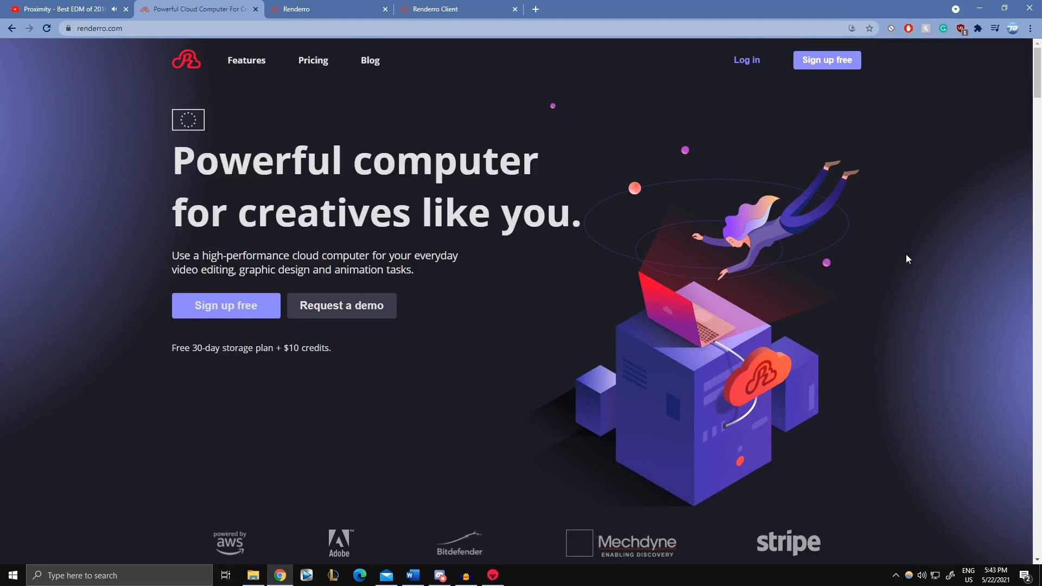
mouse_move(817, 251)
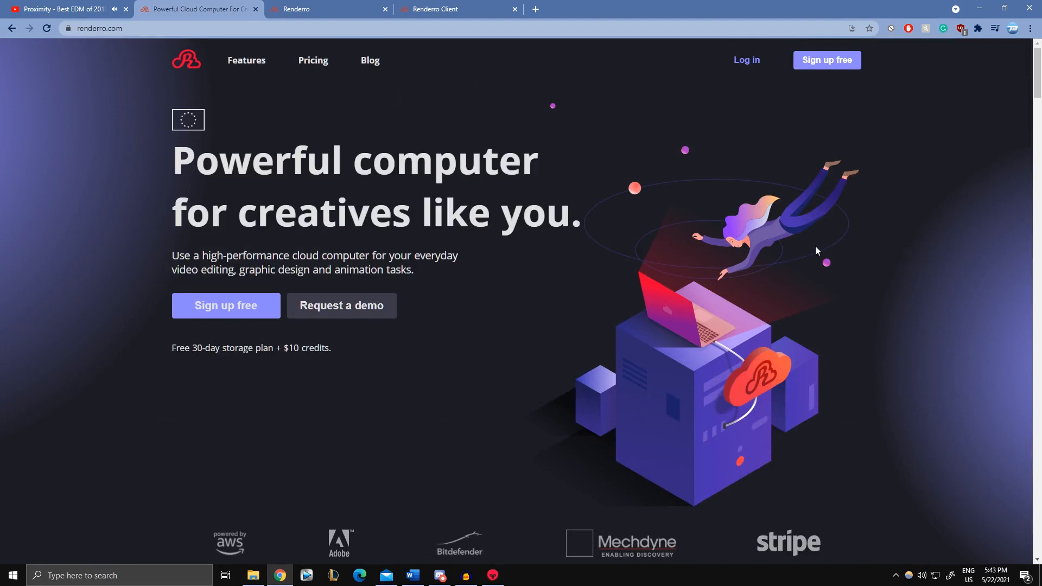
mouse_move(808, 250)
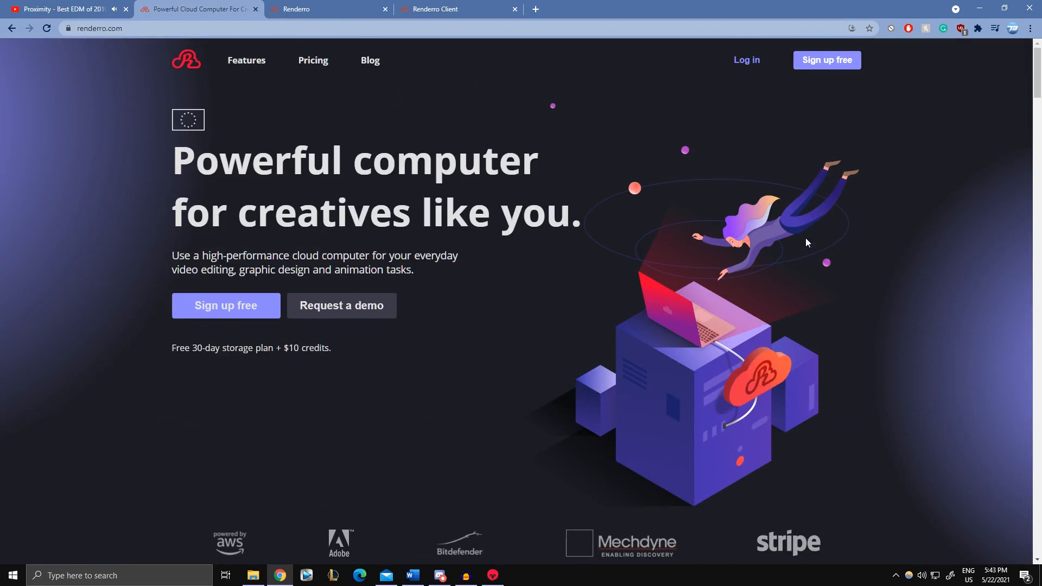
mouse_move(740, 289)
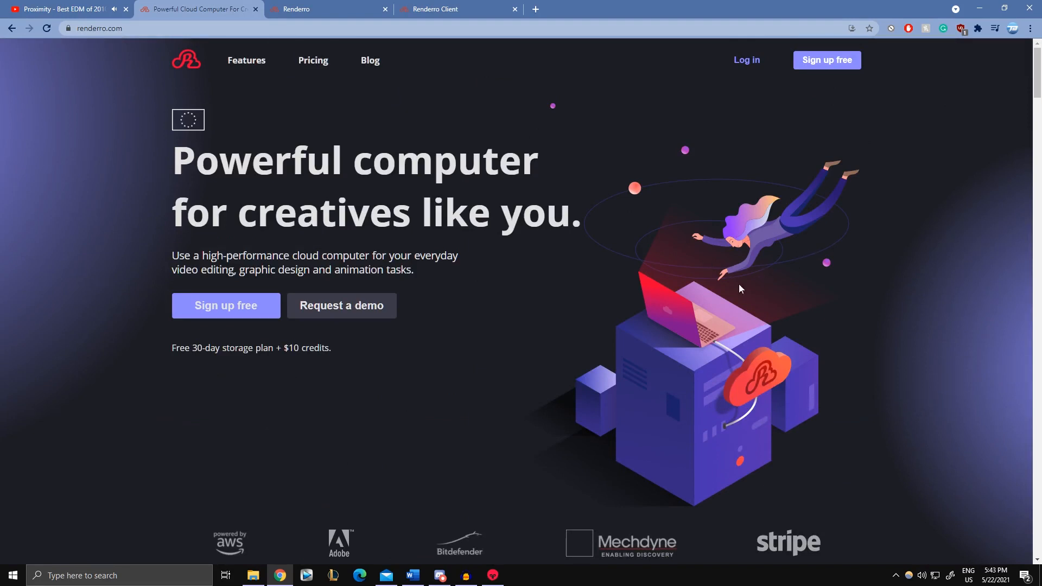
mouse_move(782, 270)
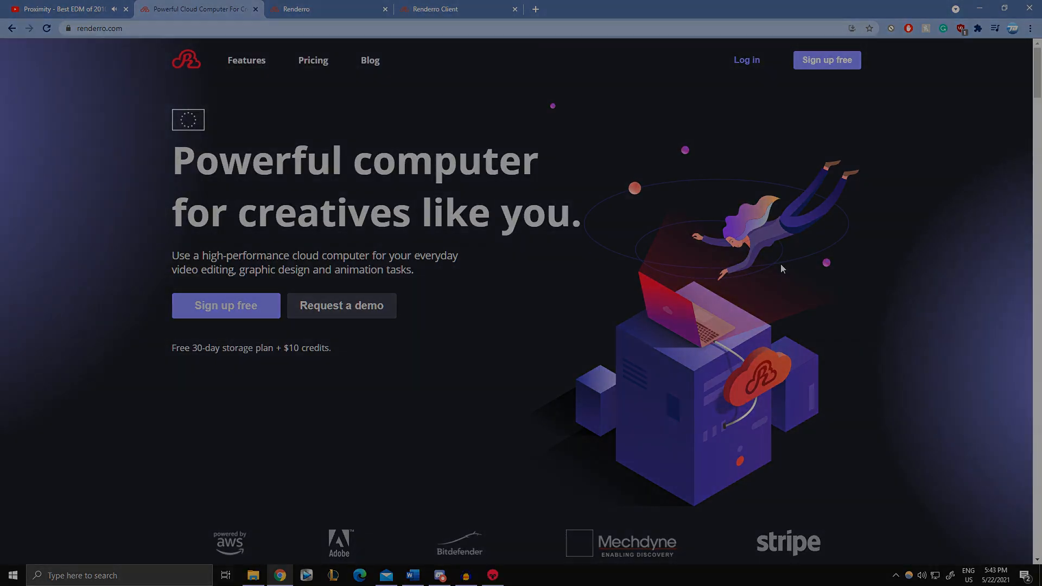